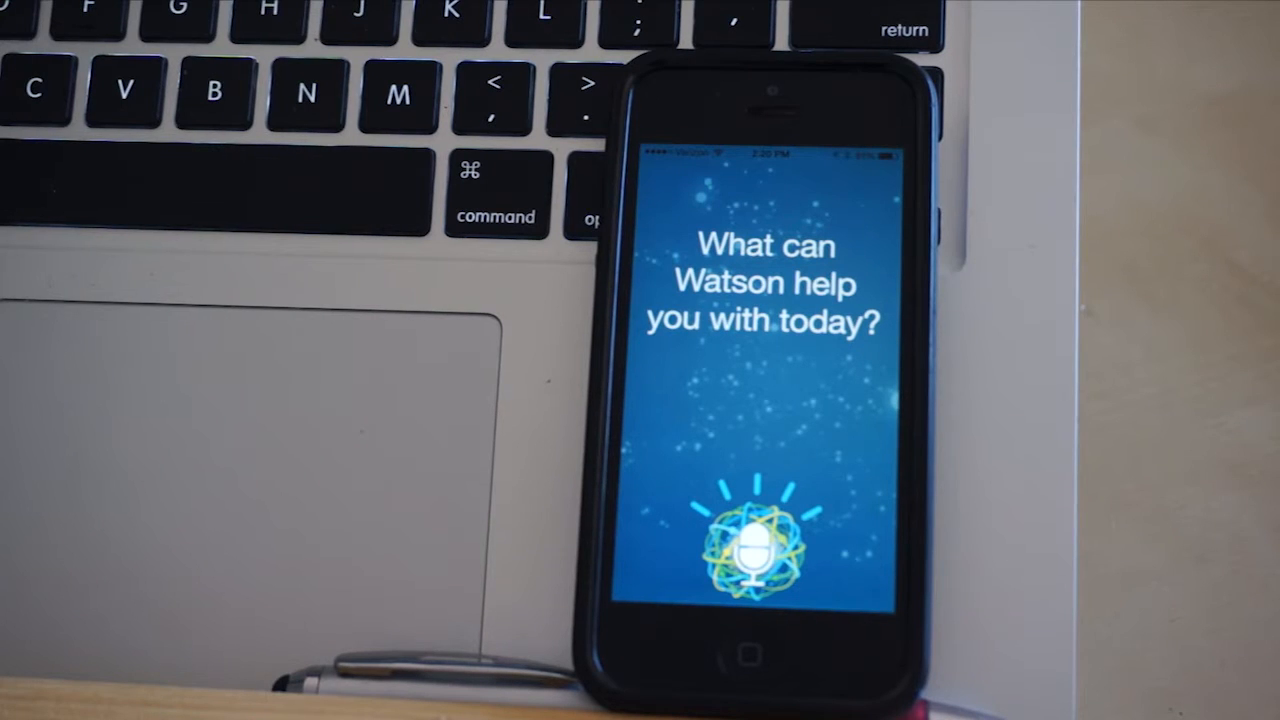
Step: Ask Watson aloud about Parkinson's symptoms, read the answers, and start another question
{"action": "left_click", "coordinate": [755, 545]}
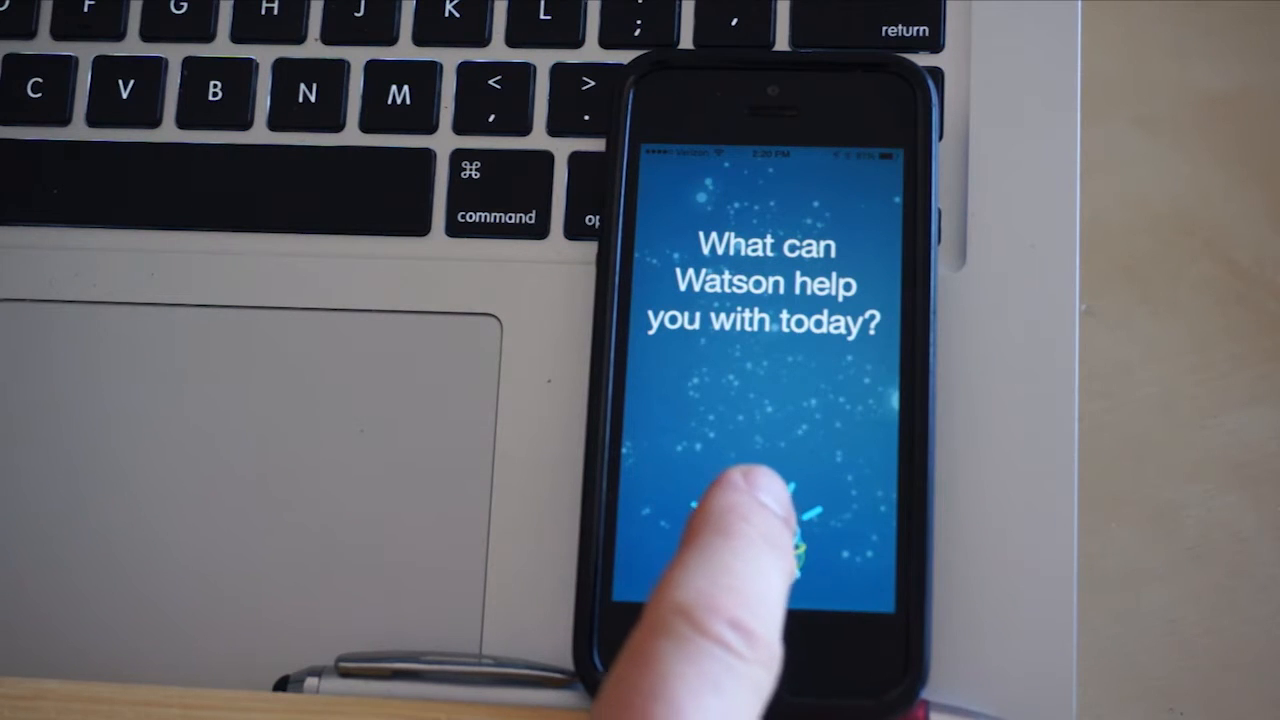
{"action": "left_click", "coordinate": [760, 520]}
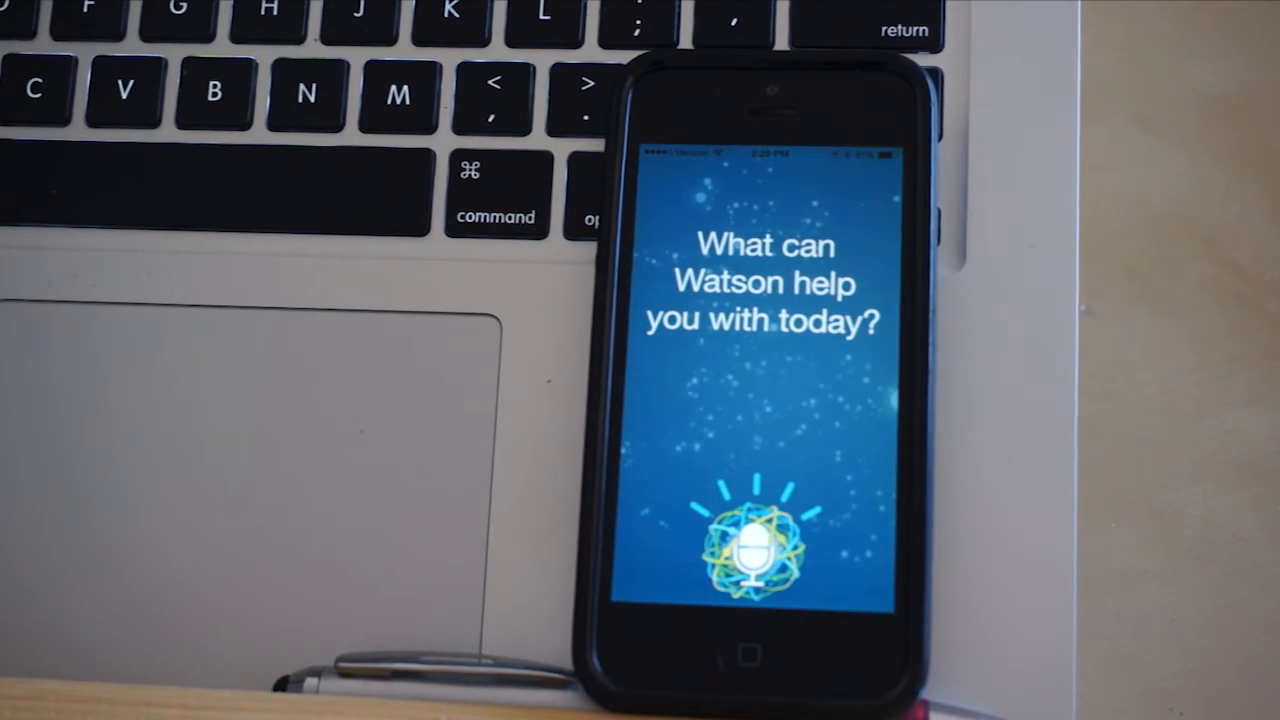
{"action": "left_click", "coordinate": [762, 545]}
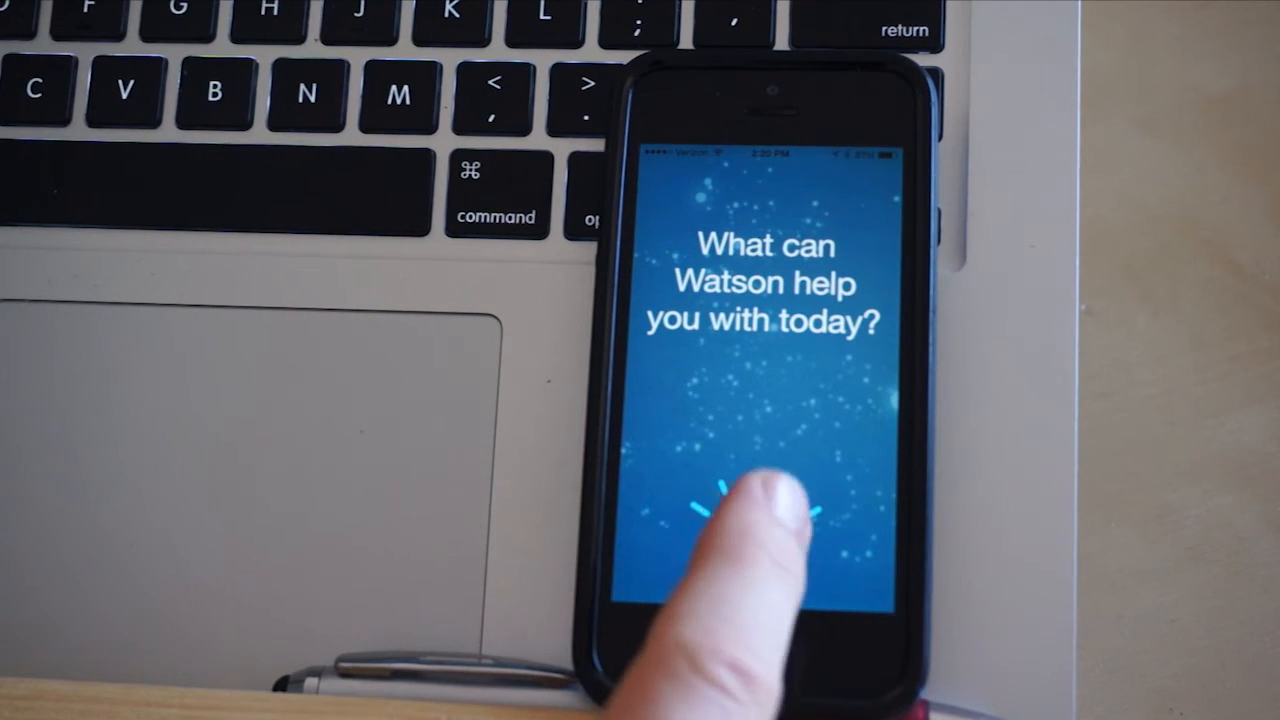
{"action": "left_click", "coordinate": [760, 520]}
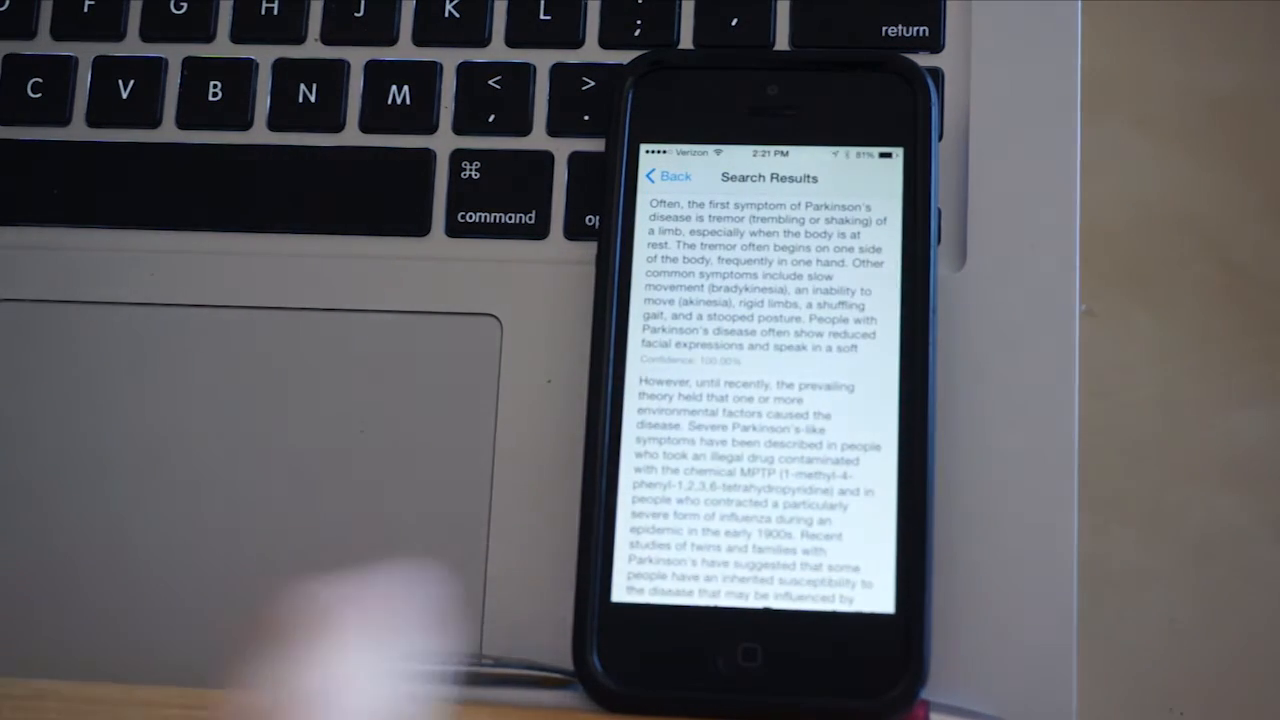
{"action": "scroll", "scroll_direction": "down", "scroll_amount": 3}
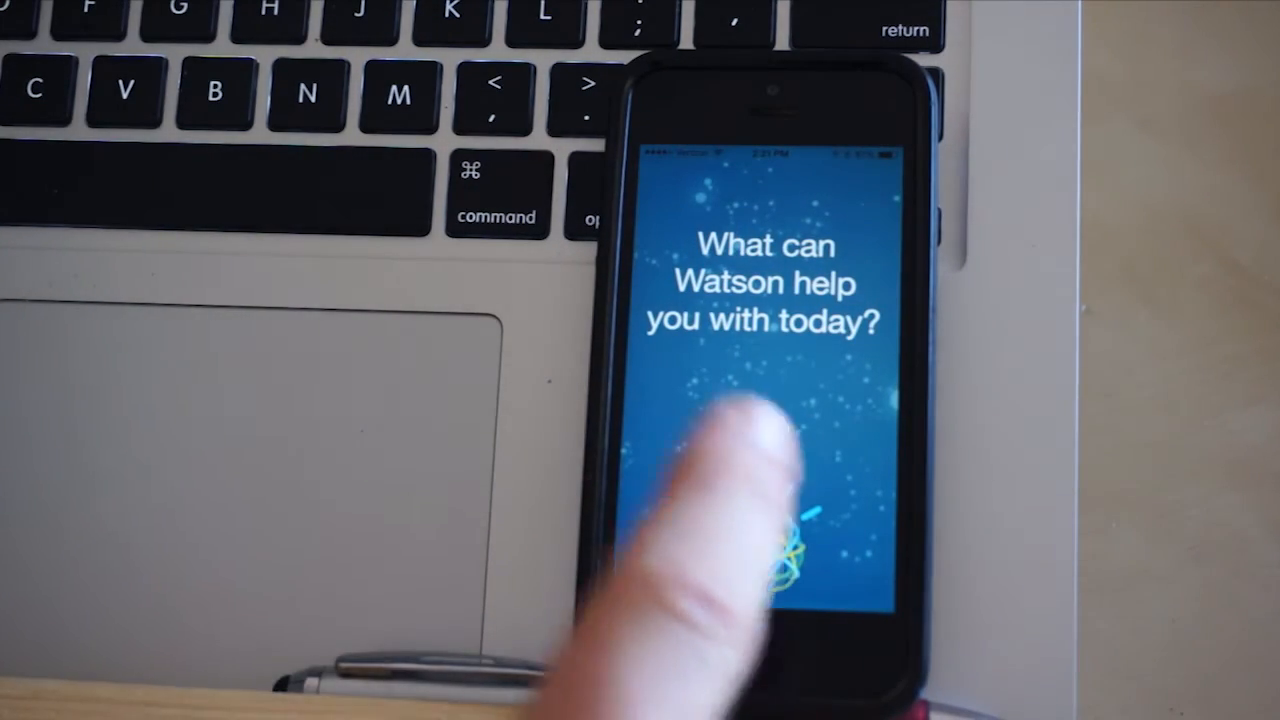
{"action": "left_click", "coordinate": [760, 530]}
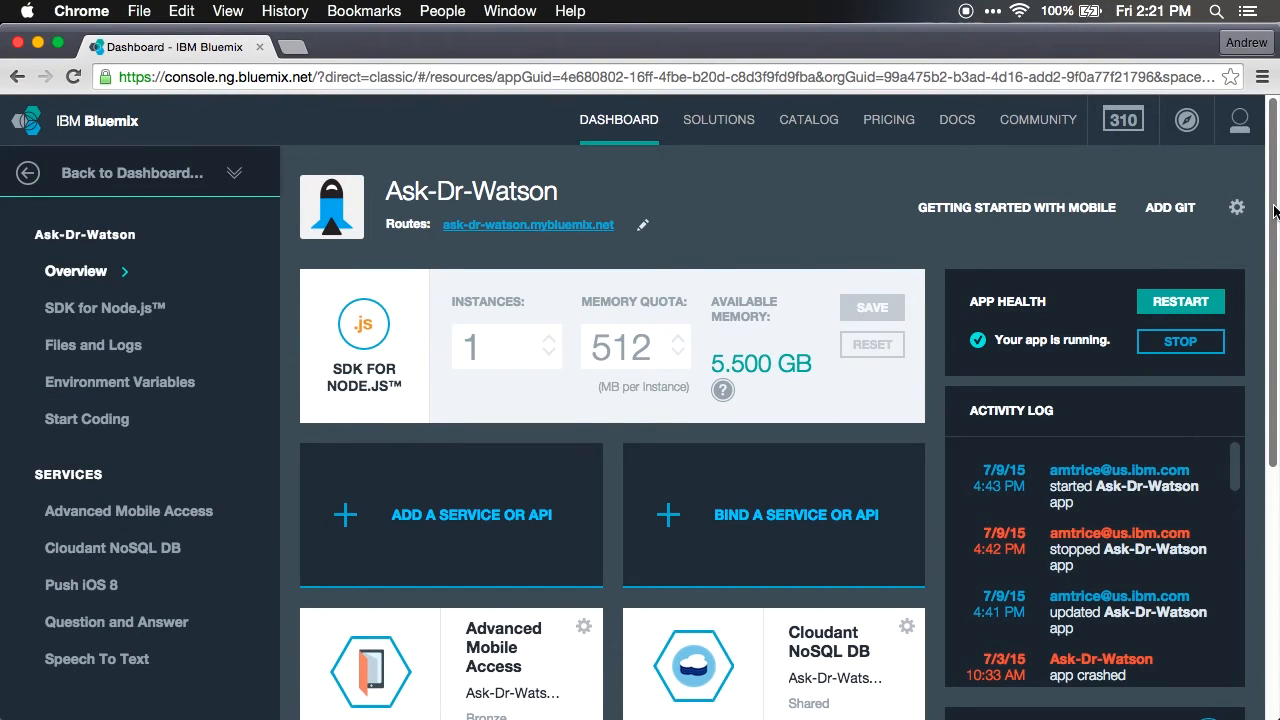
Step: Scroll the Ask-Dr-Watson overview past App Health and Activity Log to the service tiles
{"action": "scroll", "scroll_direction": "down", "scroll_amount": 3}
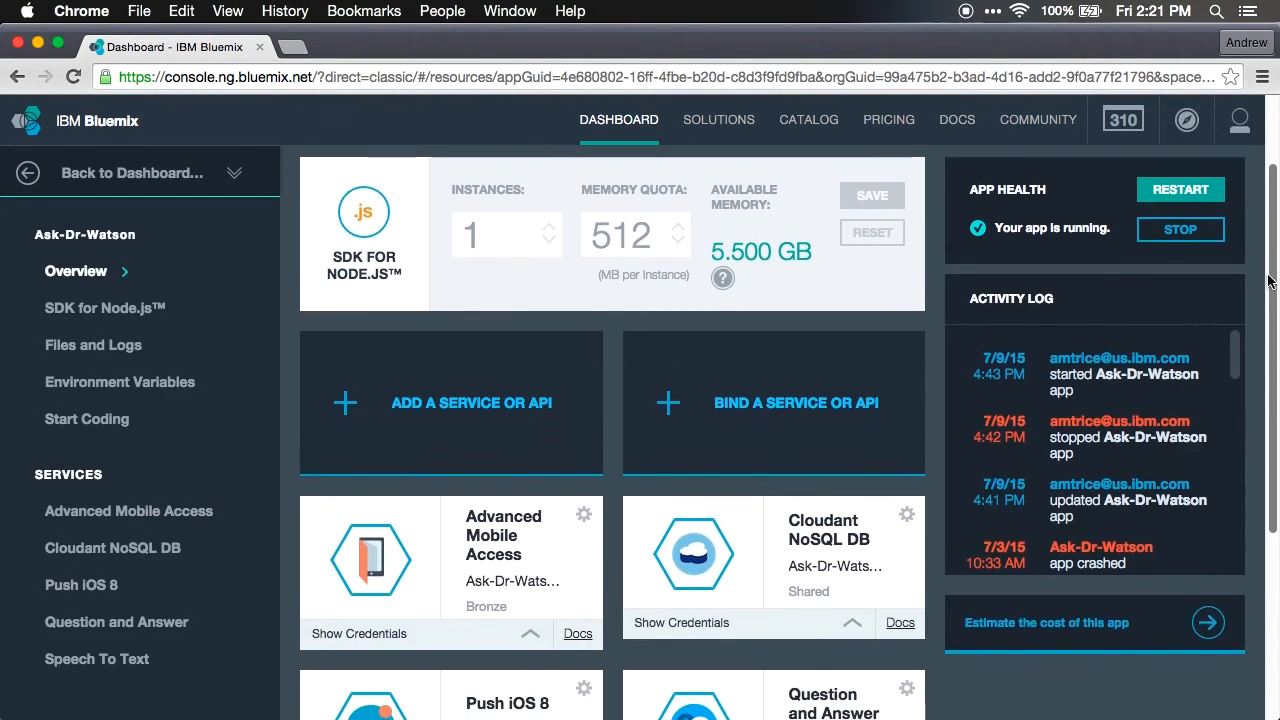
{"action": "scroll", "scroll_direction": "down", "scroll_amount": 3}
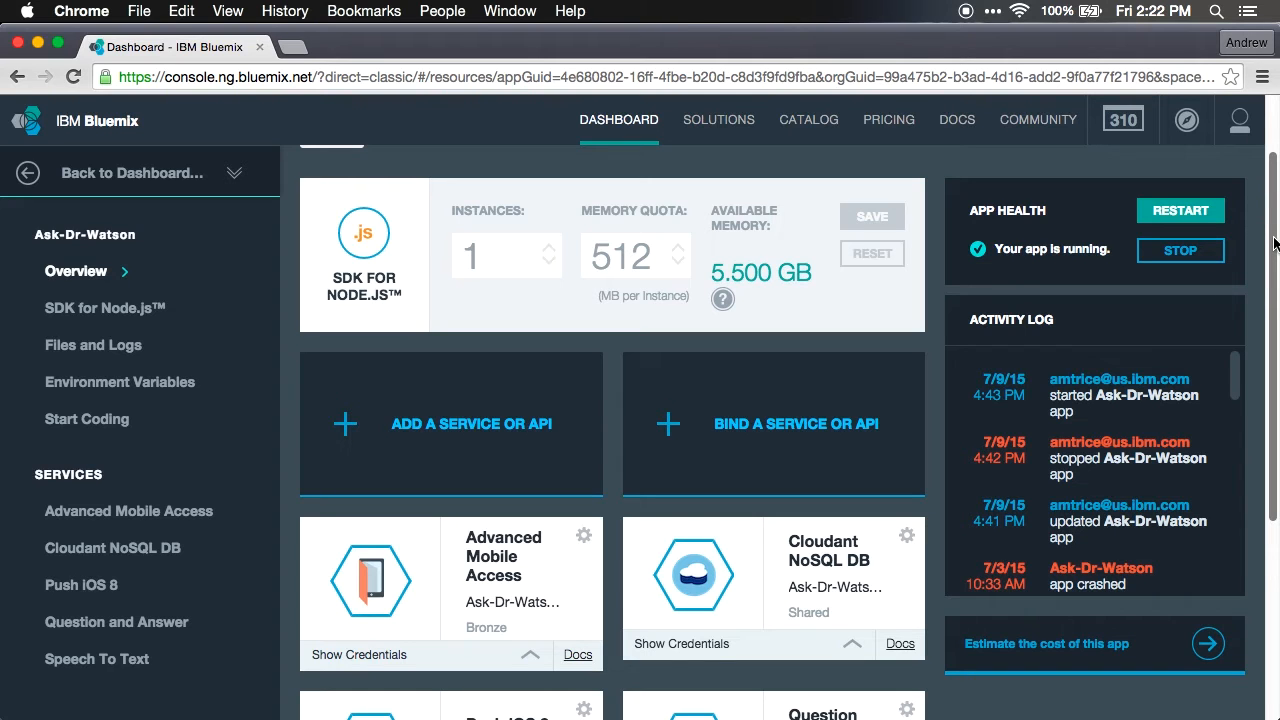
{"action": "scroll", "scroll_direction": "down", "scroll_amount": 3}
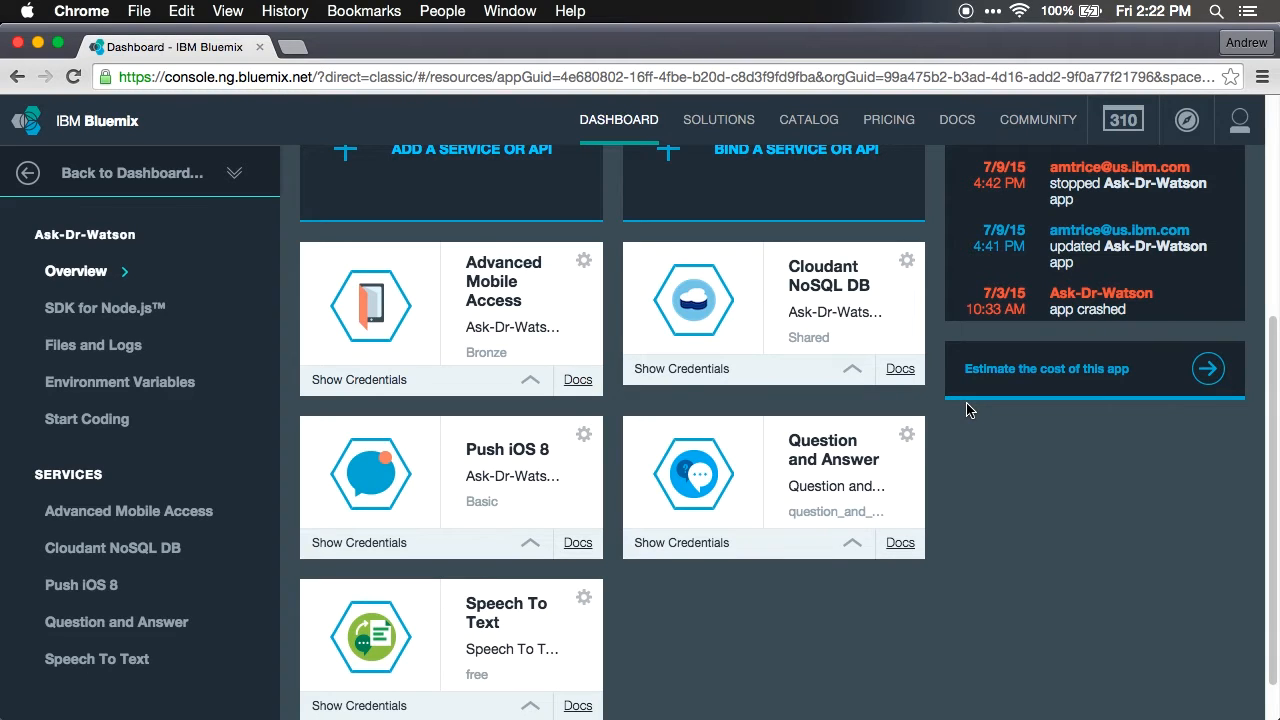
{"action": "mouse_move", "coordinate": [651, 163]}
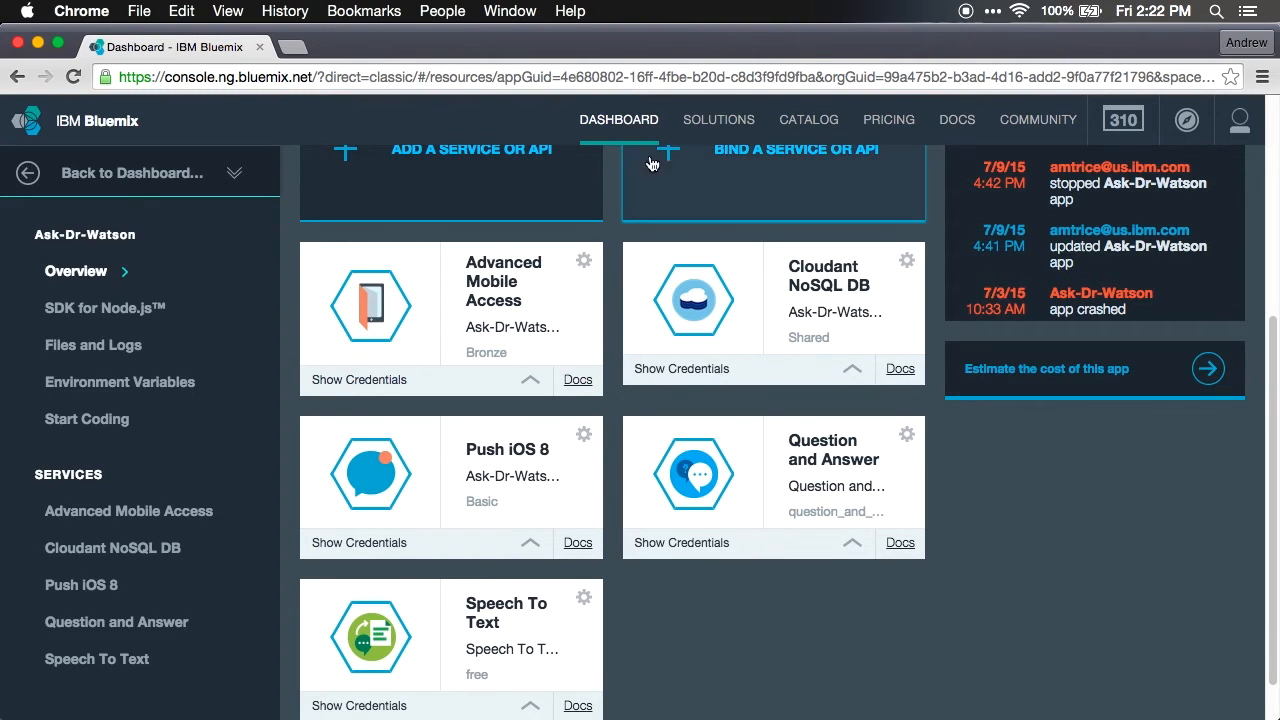
{"action": "mouse_move", "coordinate": [479, 297]}
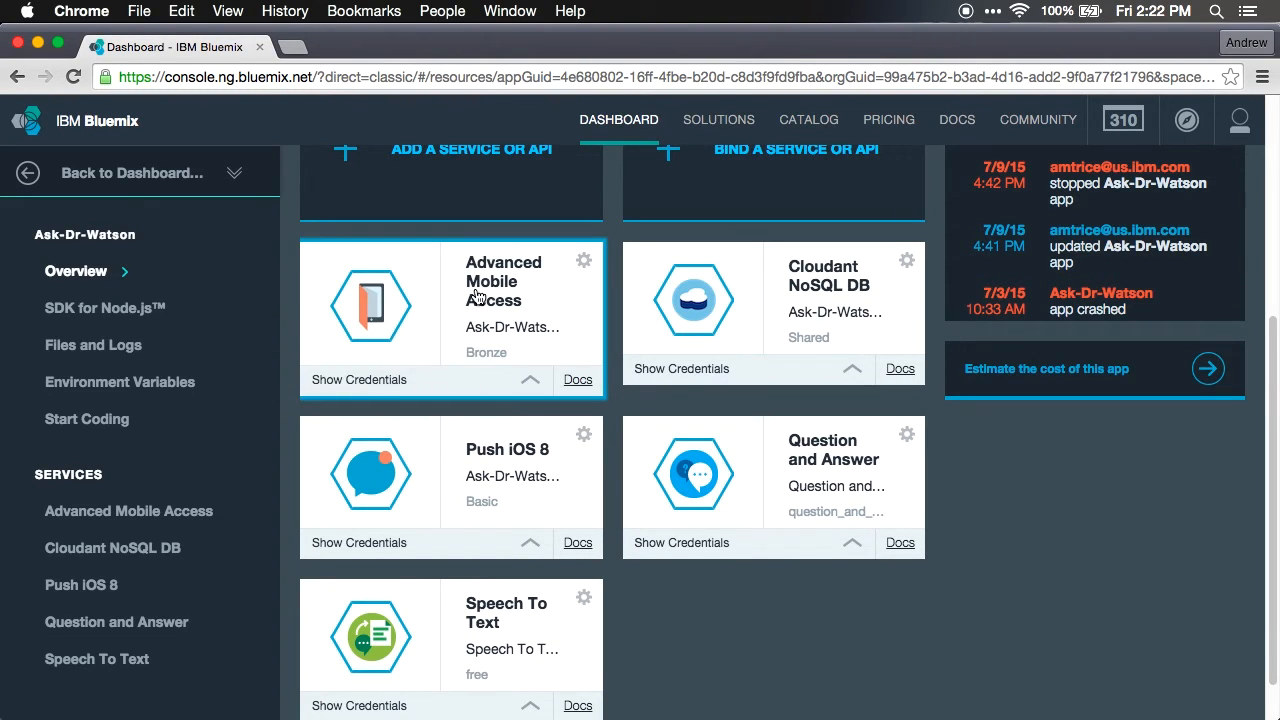
{"action": "mouse_move", "coordinate": [438, 510]}
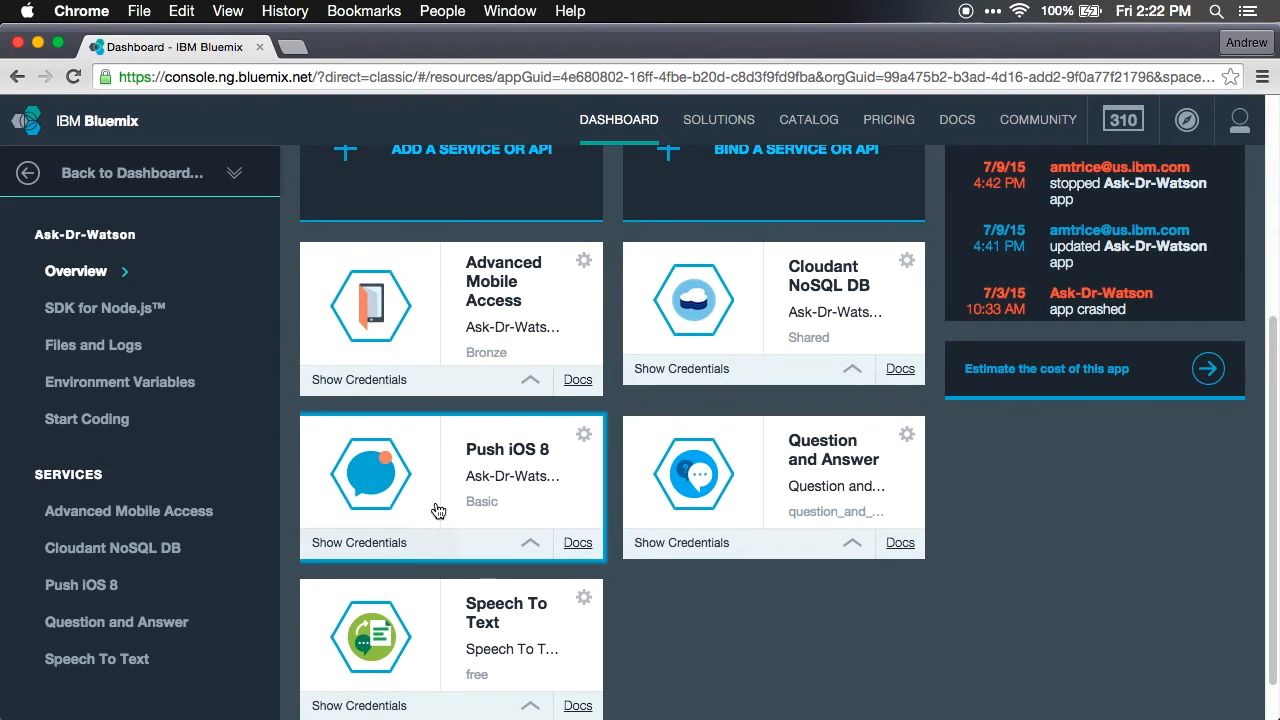
{"action": "mouse_move", "coordinate": [454, 500]}
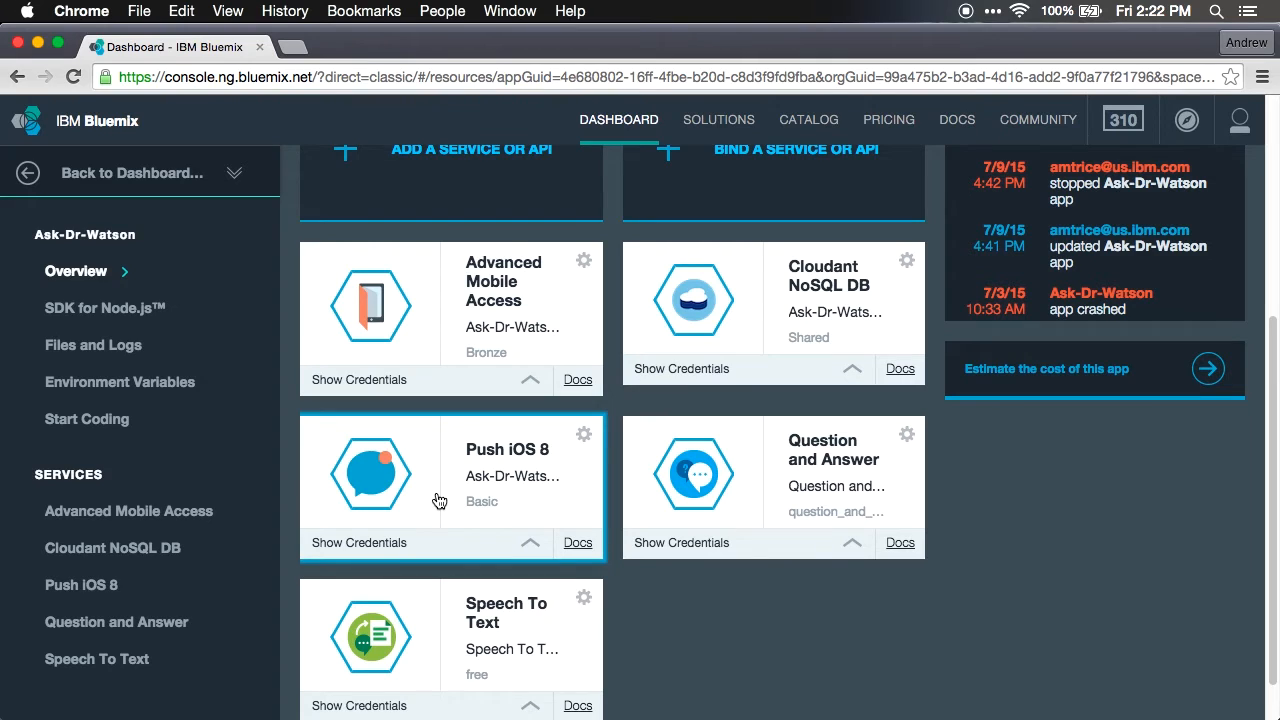
{"action": "mouse_move", "coordinate": [670, 374]}
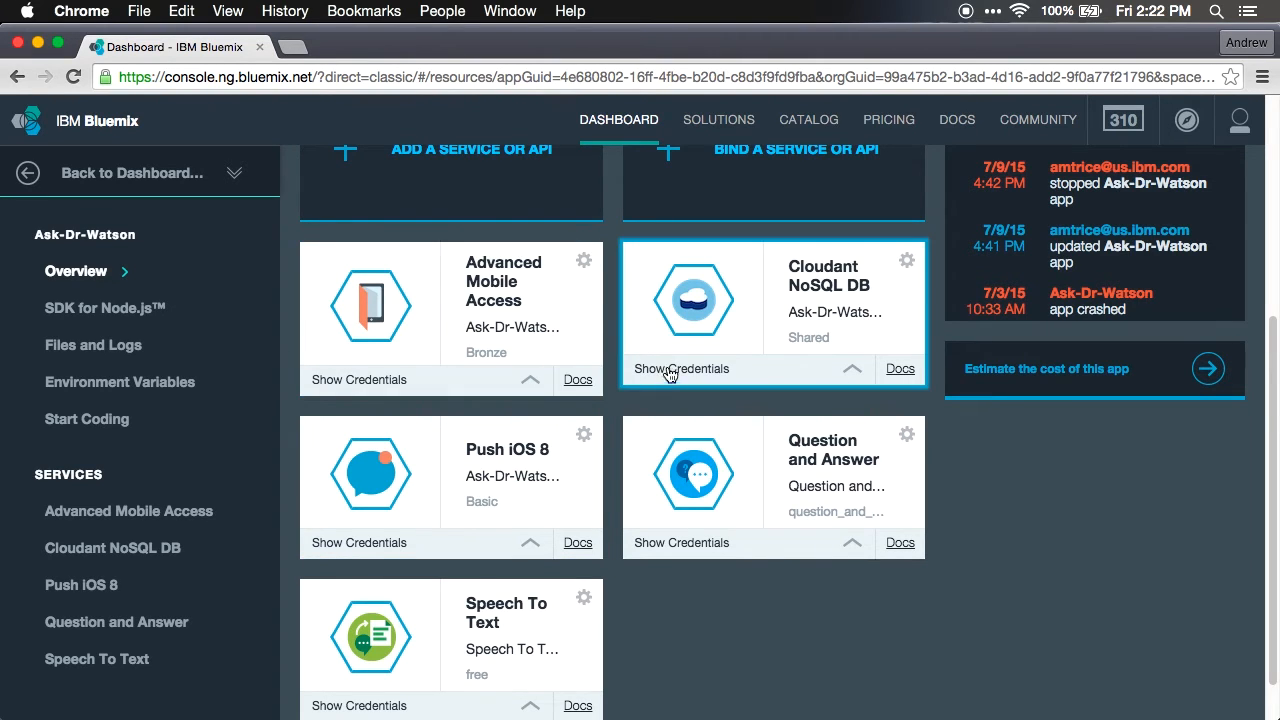
{"action": "mouse_move", "coordinate": [592, 368]}
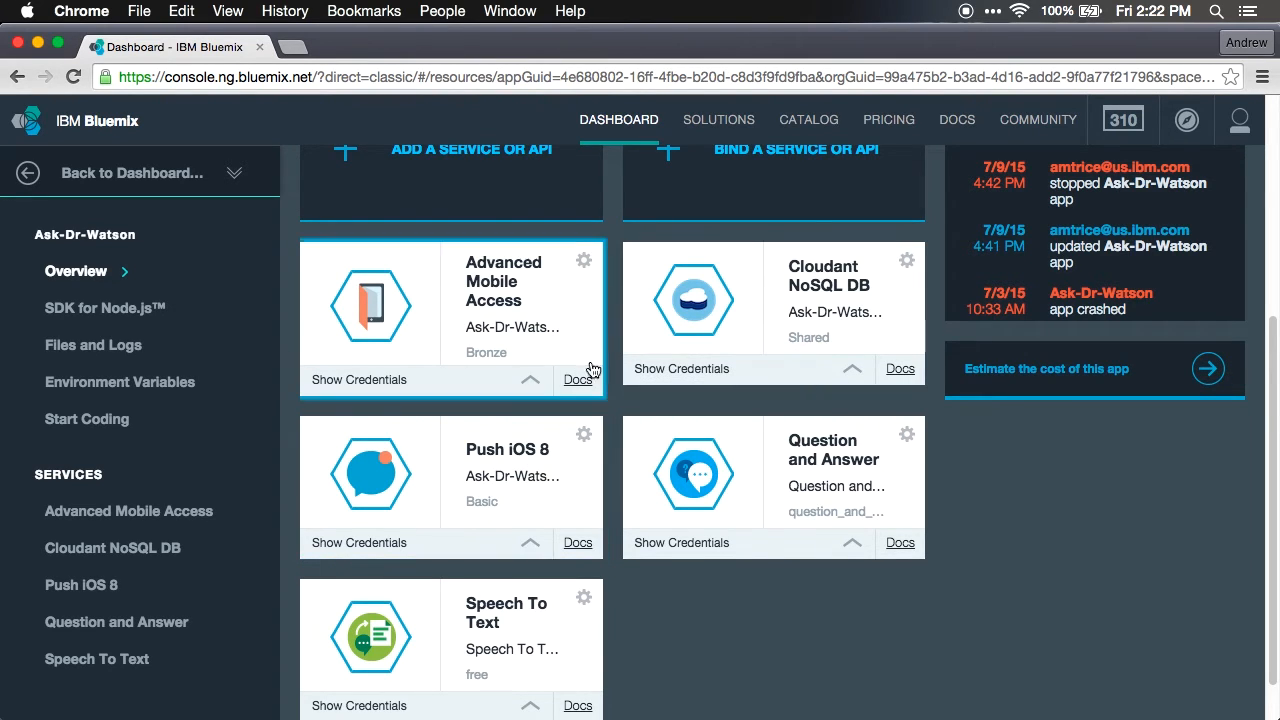
{"action": "mouse_move", "coordinate": [767, 491]}
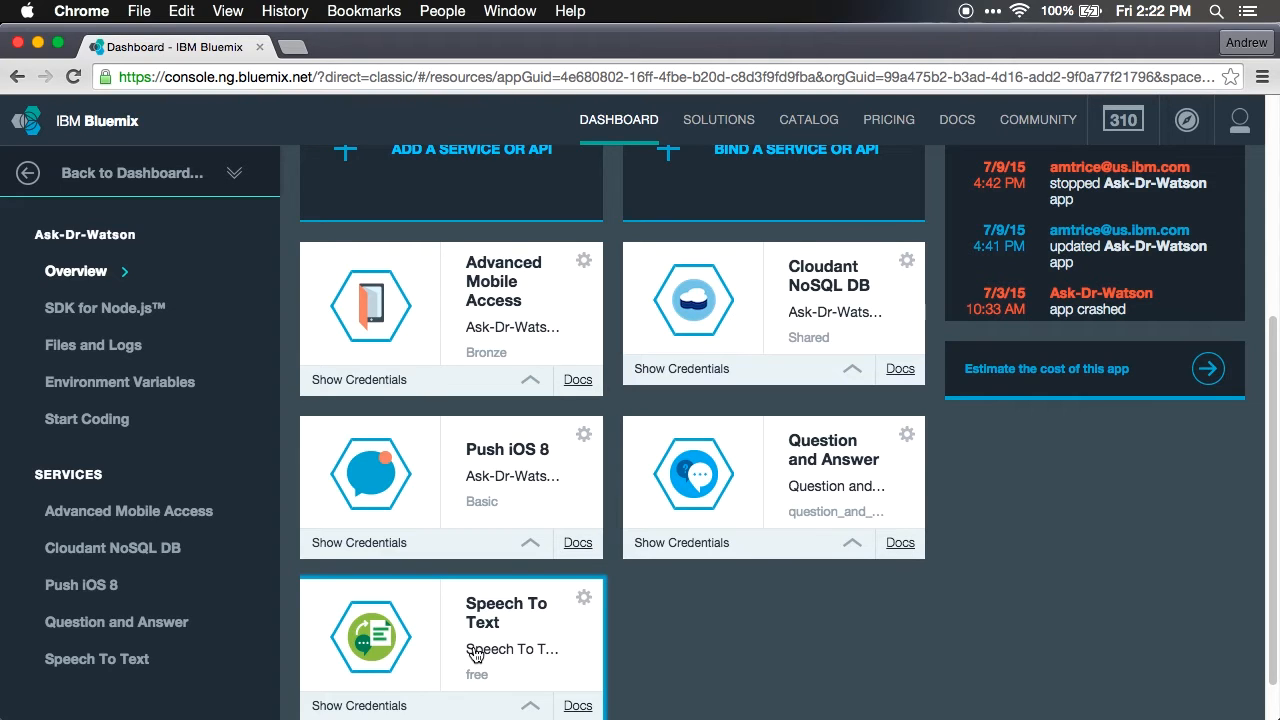
{"action": "mouse_move", "coordinate": [771, 451]}
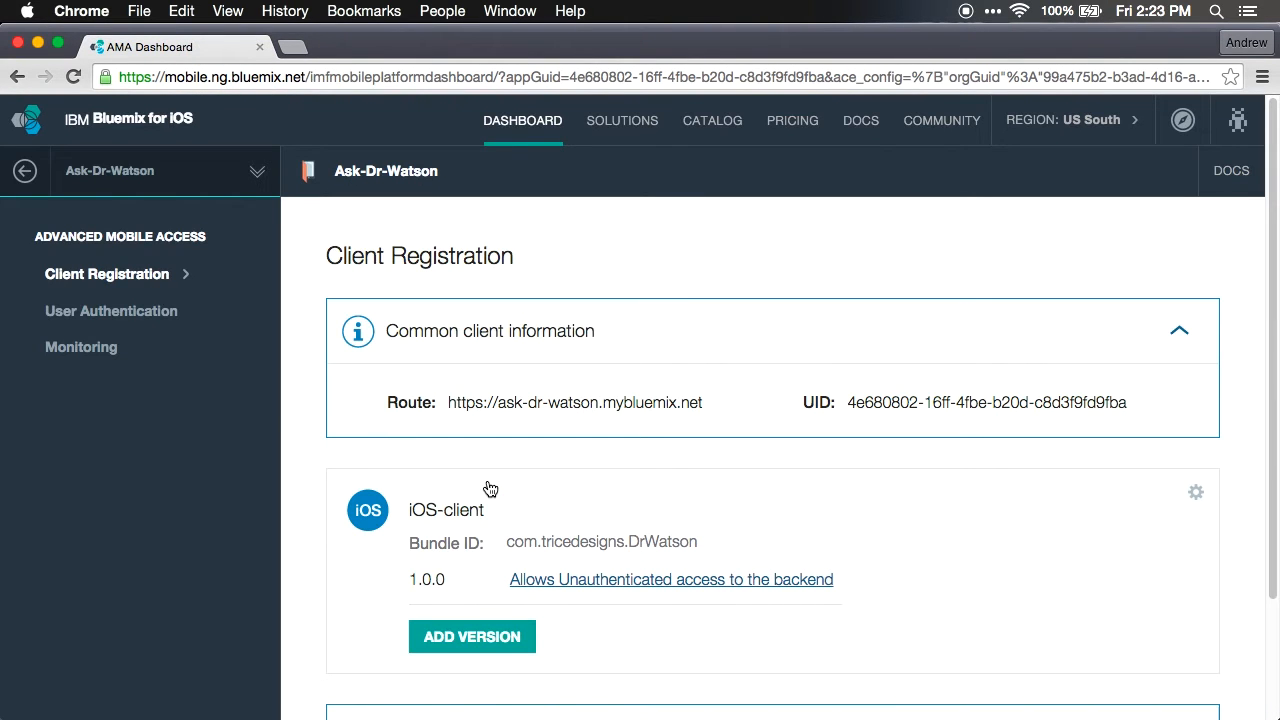
{"action": "mouse_move", "coordinate": [675, 494]}
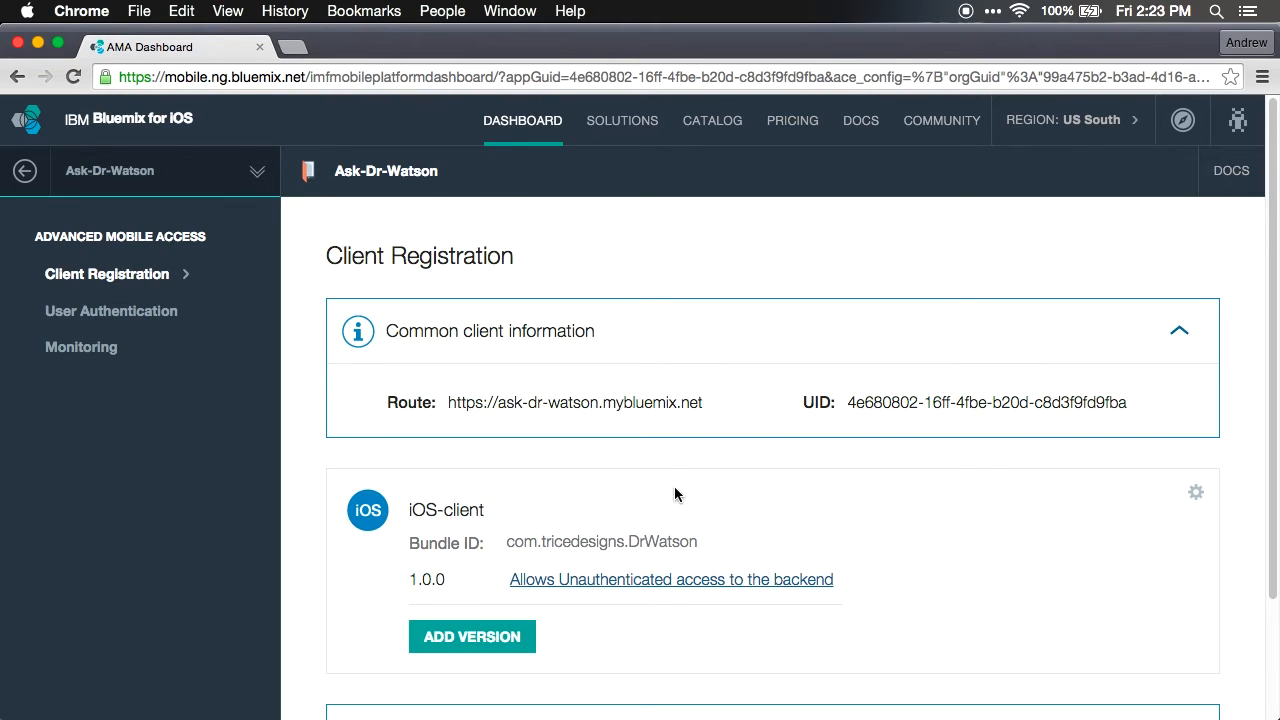
{"action": "mouse_move", "coordinate": [640, 612]}
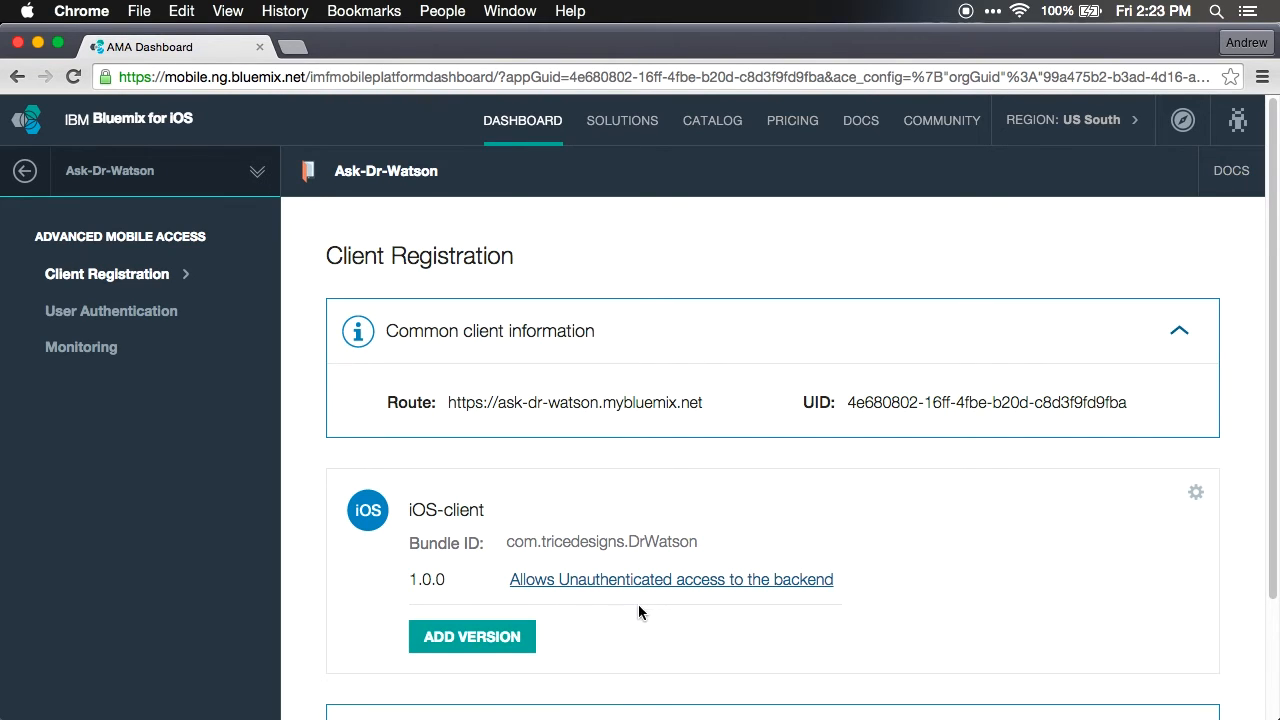
Step: Select client version 1.0.0 on Client Registration, then switch to the Monitoring overview
{"action": "double_click", "coordinate": [426, 579]}
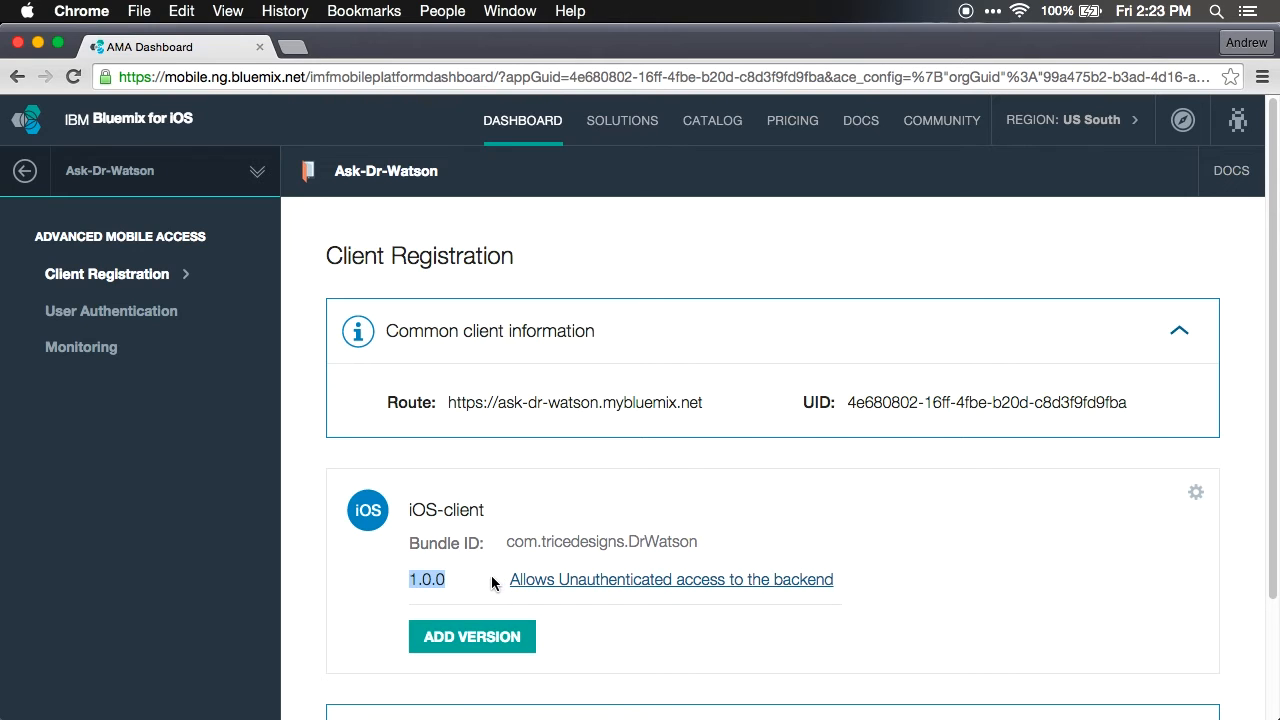
{"action": "left_click", "coordinate": [81, 347]}
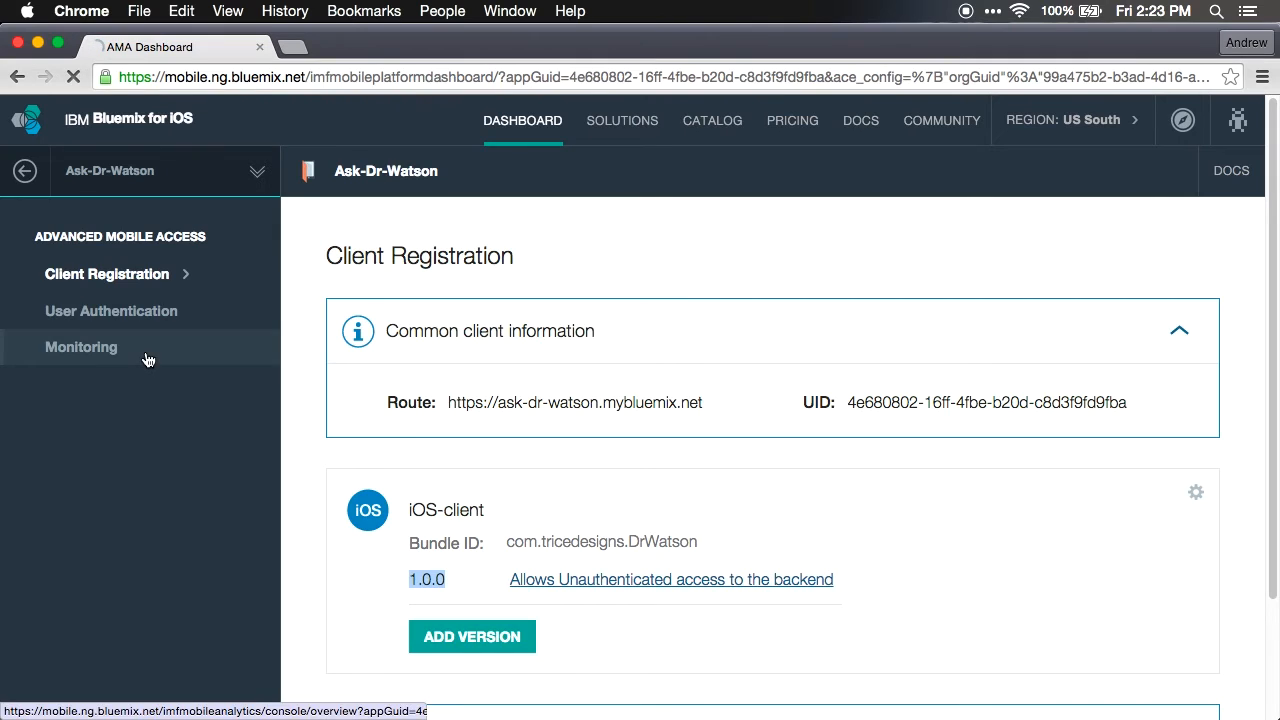
{"action": "left_click", "coordinate": [81, 347]}
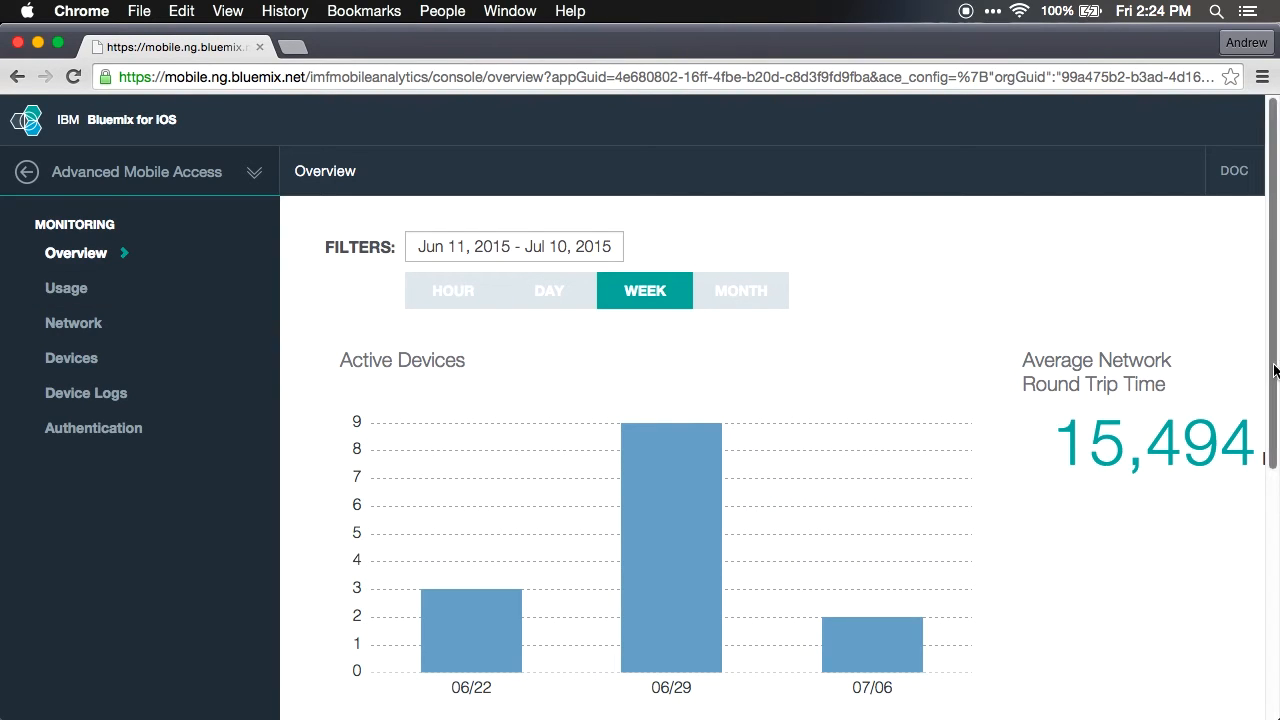
Step: Expand the ask-dr-watson.mybluemix.net request details, then chart Usage application views per day
{"action": "scroll", "scroll_direction": "down", "scroll_amount": 3}
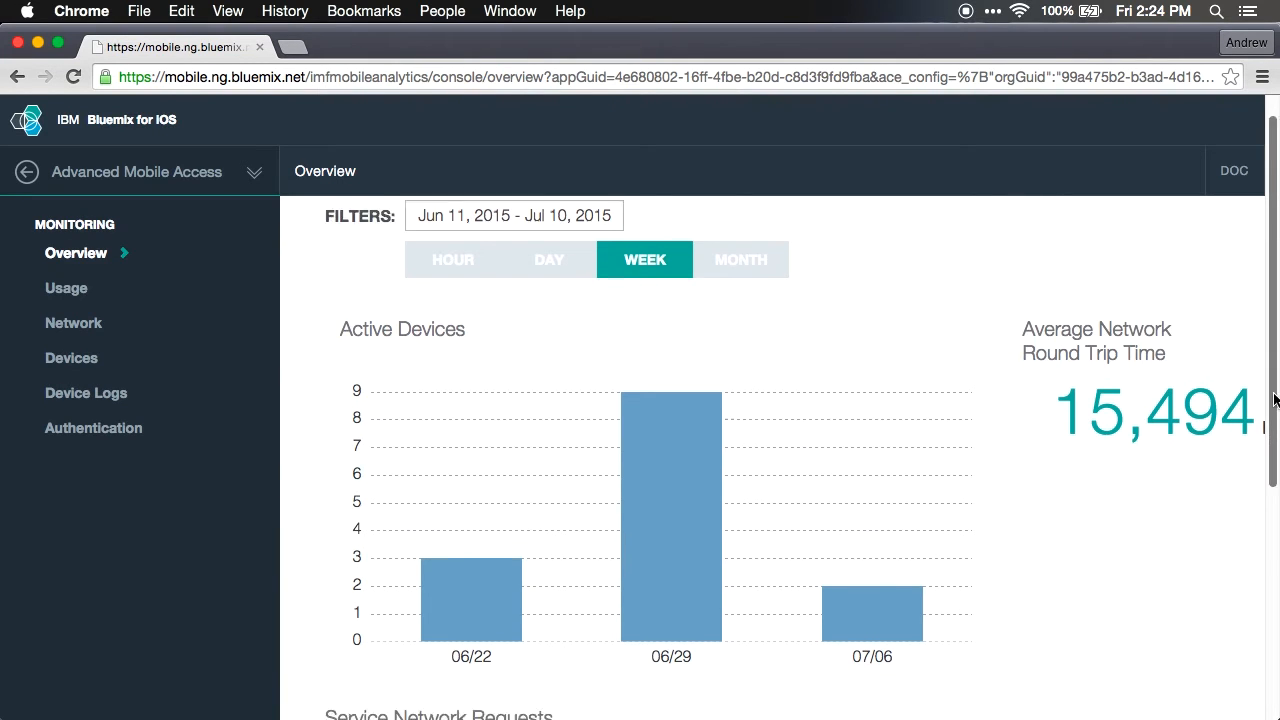
{"action": "scroll", "scroll_direction": "down", "scroll_amount": 3}
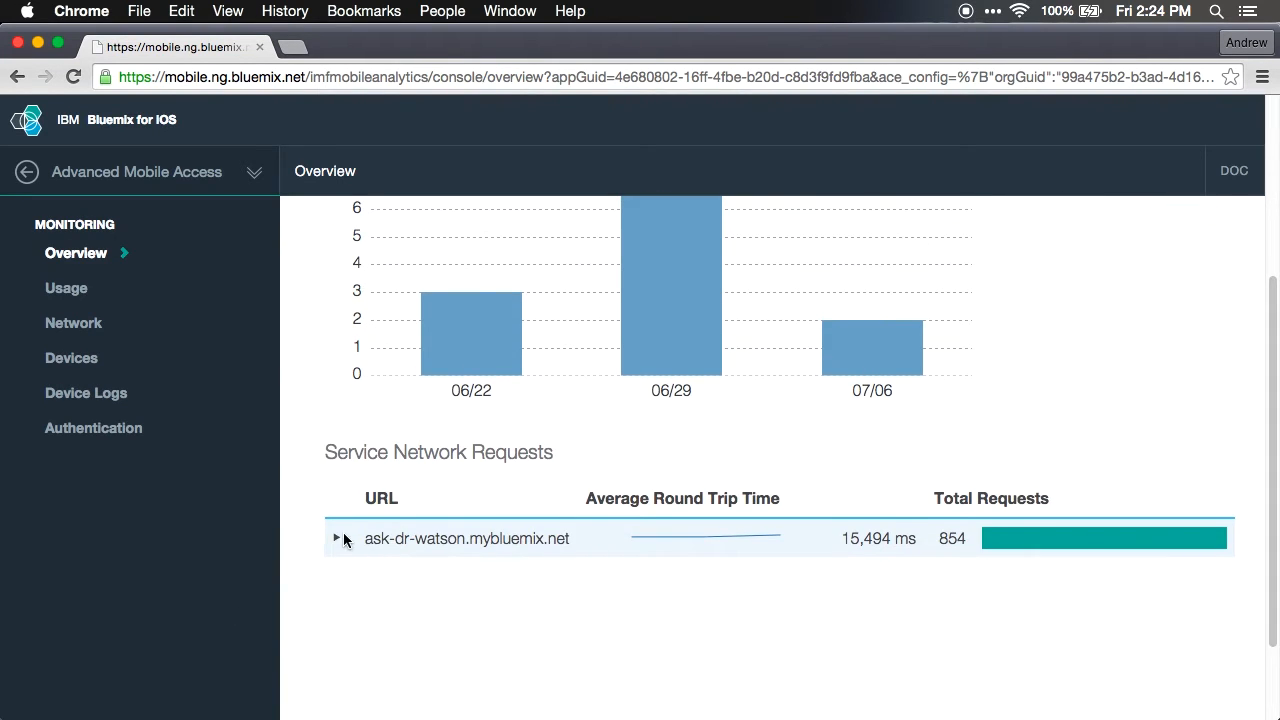
{"action": "left_click", "coordinate": [337, 538]}
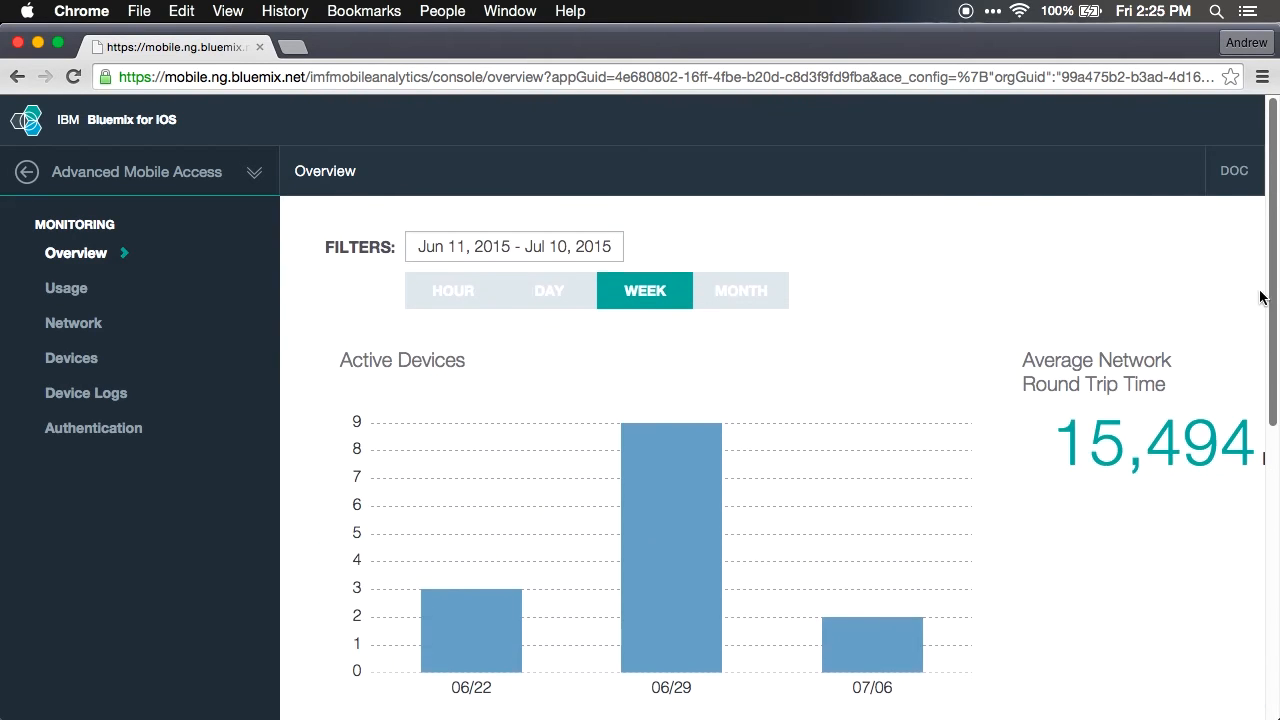
{"action": "mouse_move", "coordinate": [74, 323]}
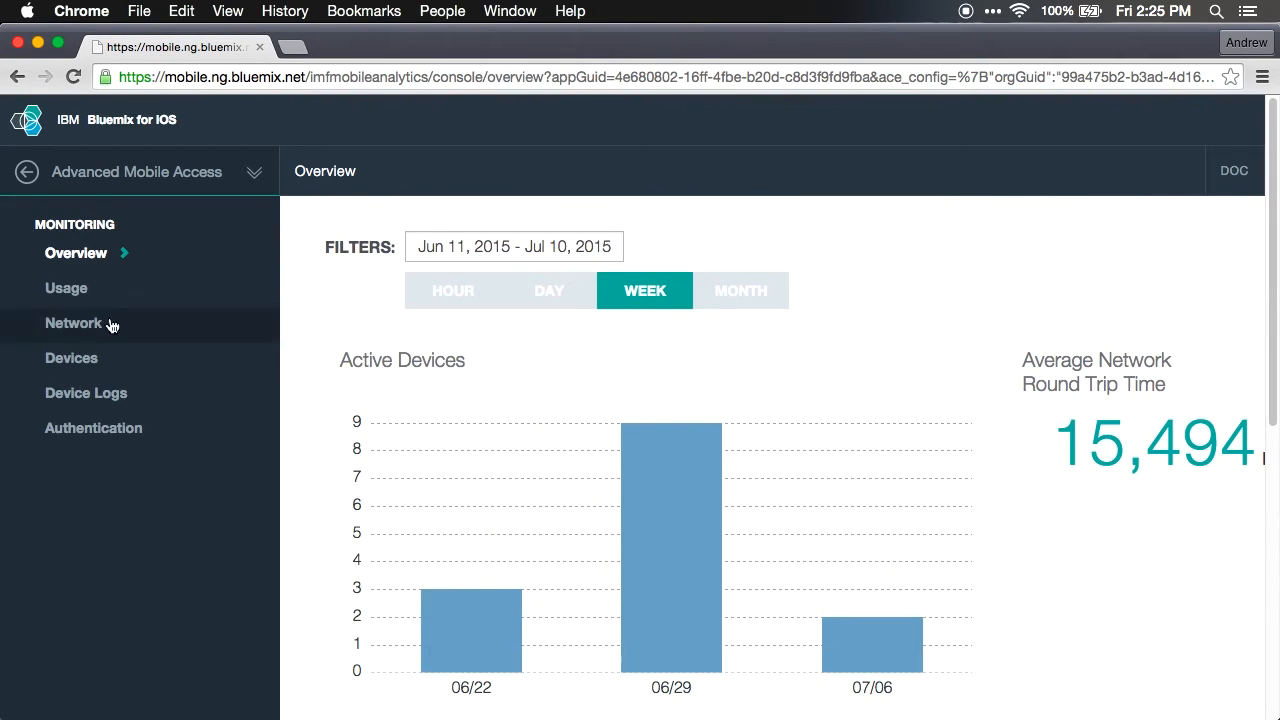
{"action": "left_click", "coordinate": [66, 288]}
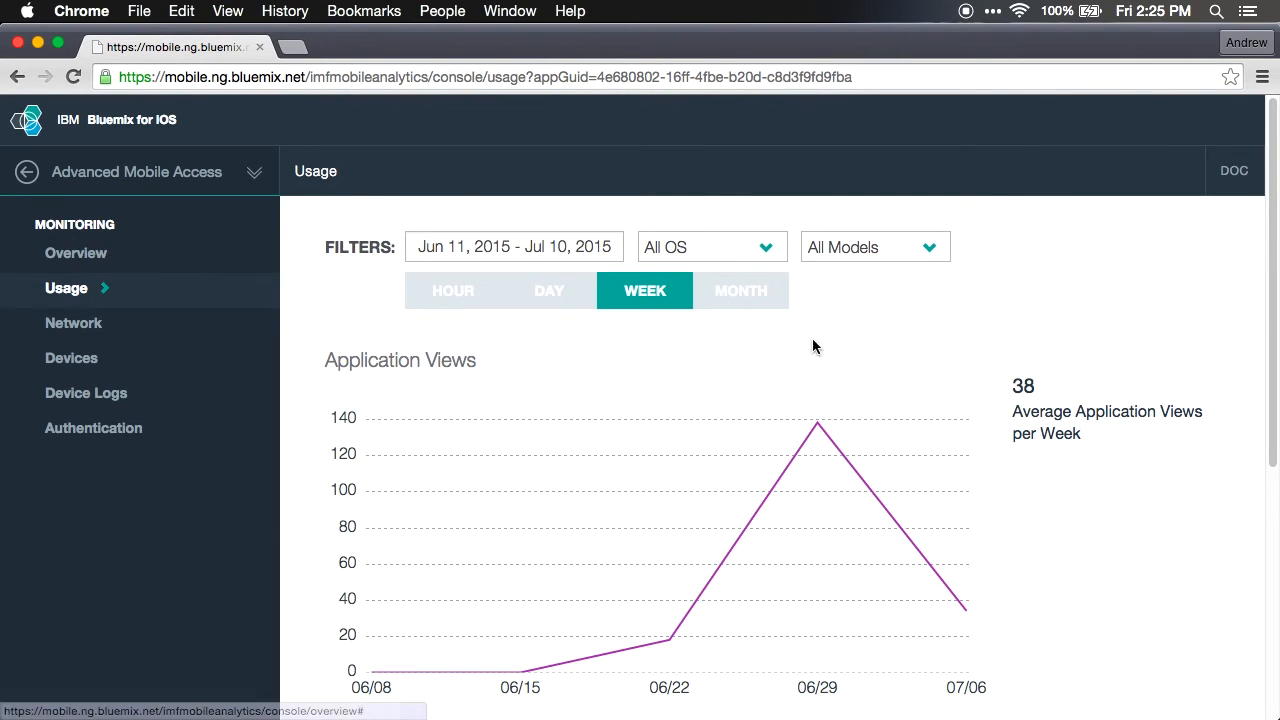
{"action": "left_click", "coordinate": [548, 290]}
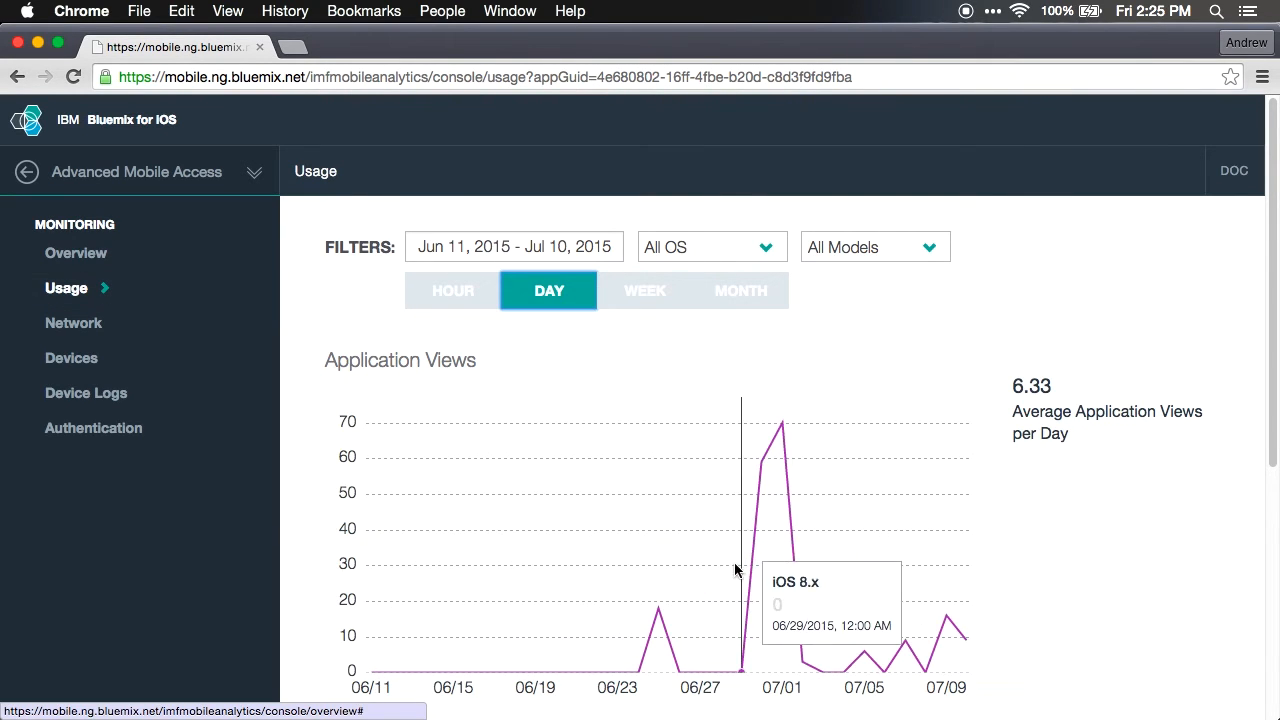
{"action": "mouse_move", "coordinate": [783, 452]}
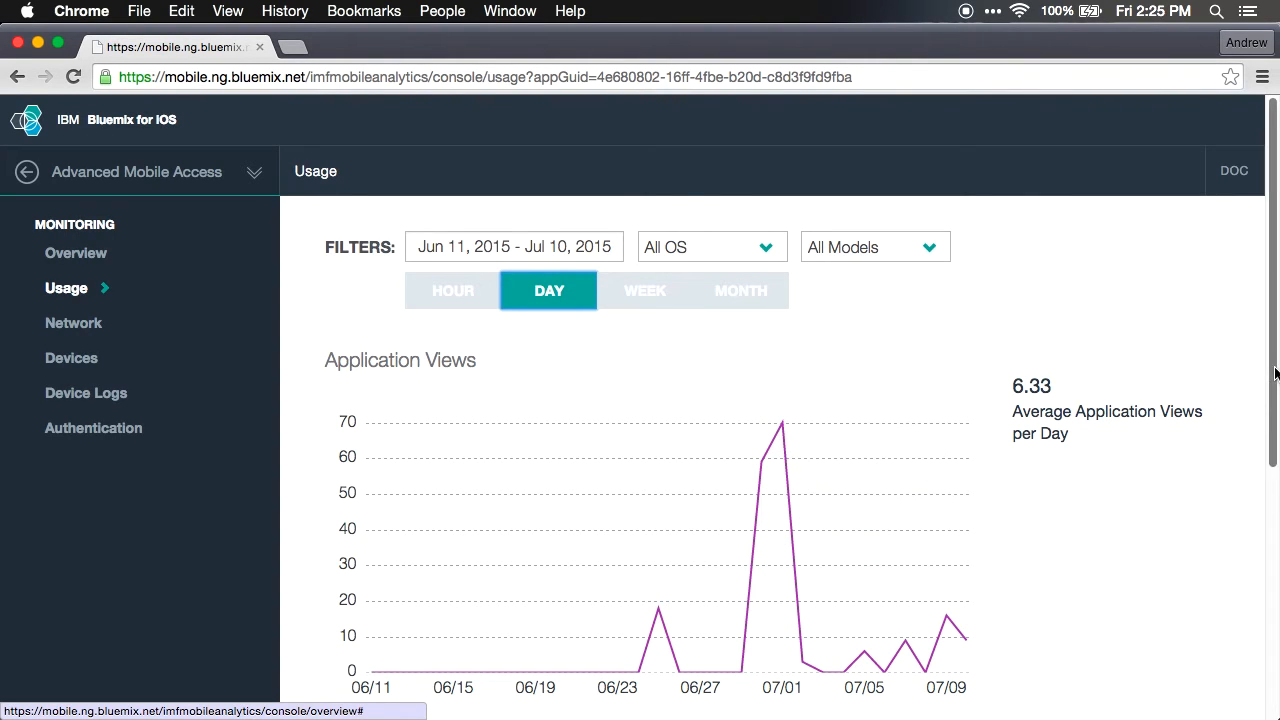
{"action": "scroll", "scroll_direction": "down", "scroll_amount": 3}
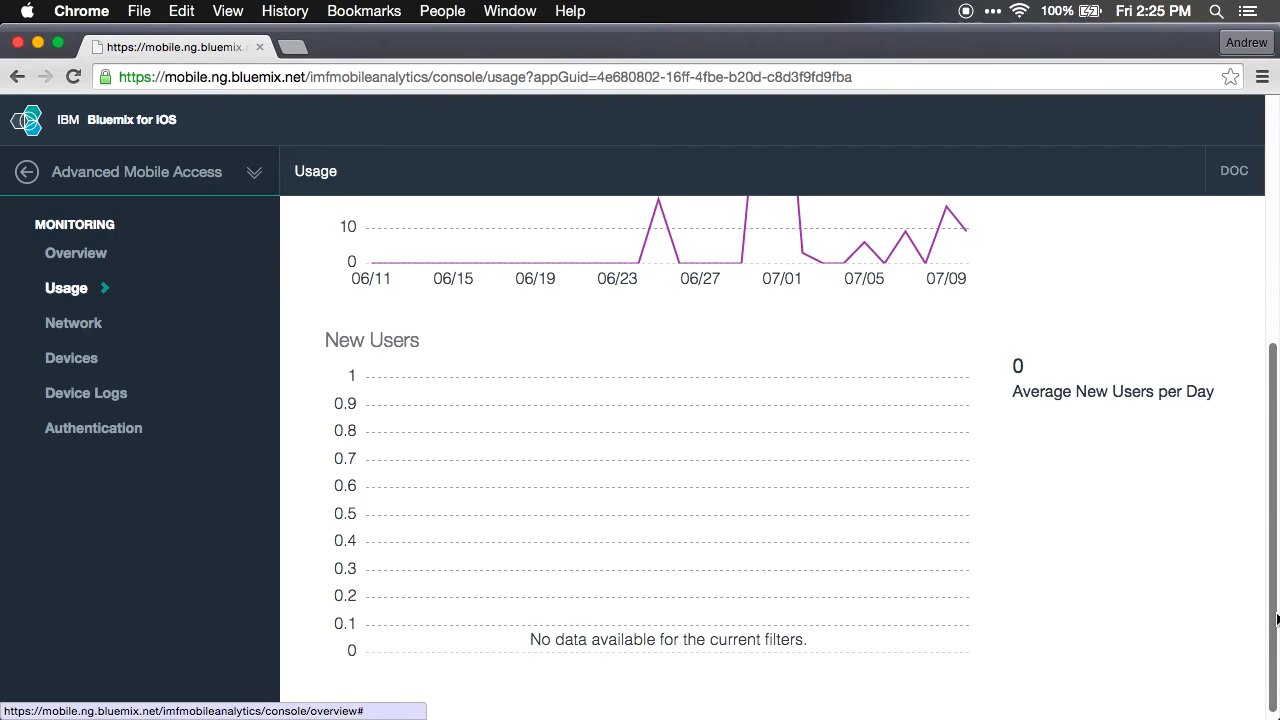
{"action": "mouse_move", "coordinate": [1106, 518]}
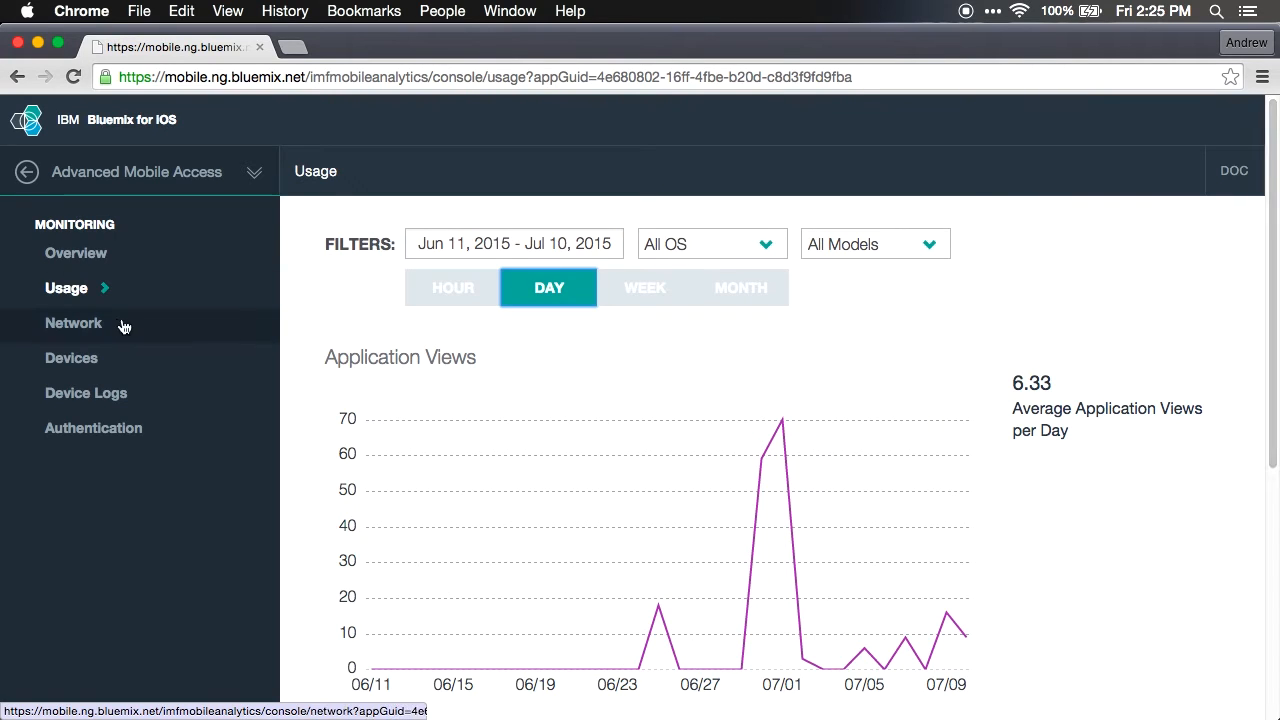
Step: Browse the Network round-trip and request charts, then the Active and New Devices charts
{"action": "left_click", "coordinate": [73, 322]}
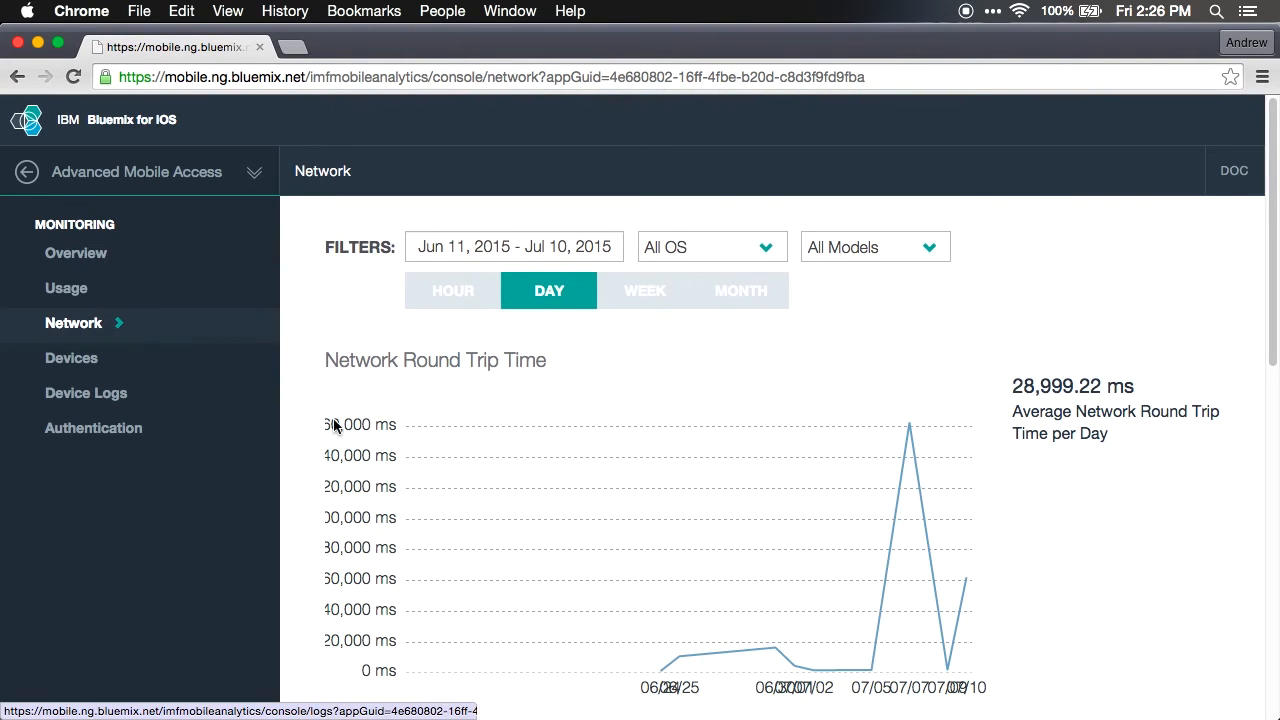
{"action": "mouse_move", "coordinate": [909, 422]}
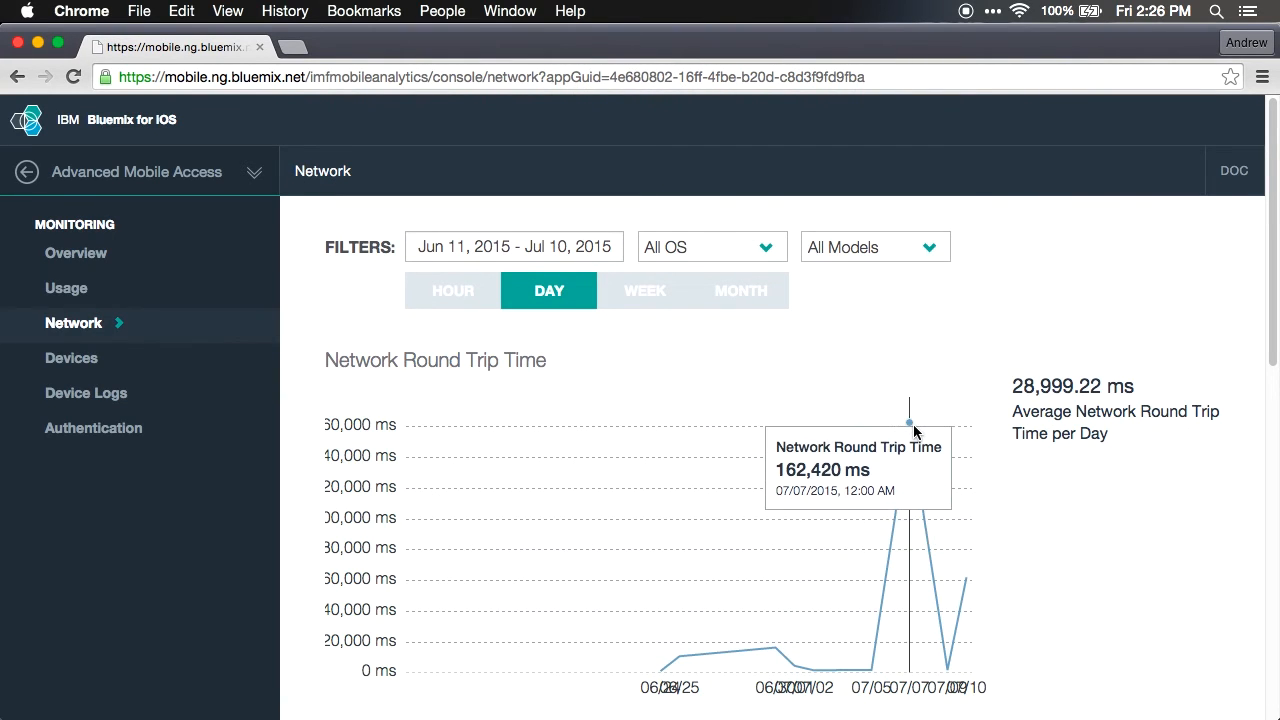
{"action": "mouse_move", "coordinate": [927, 425]}
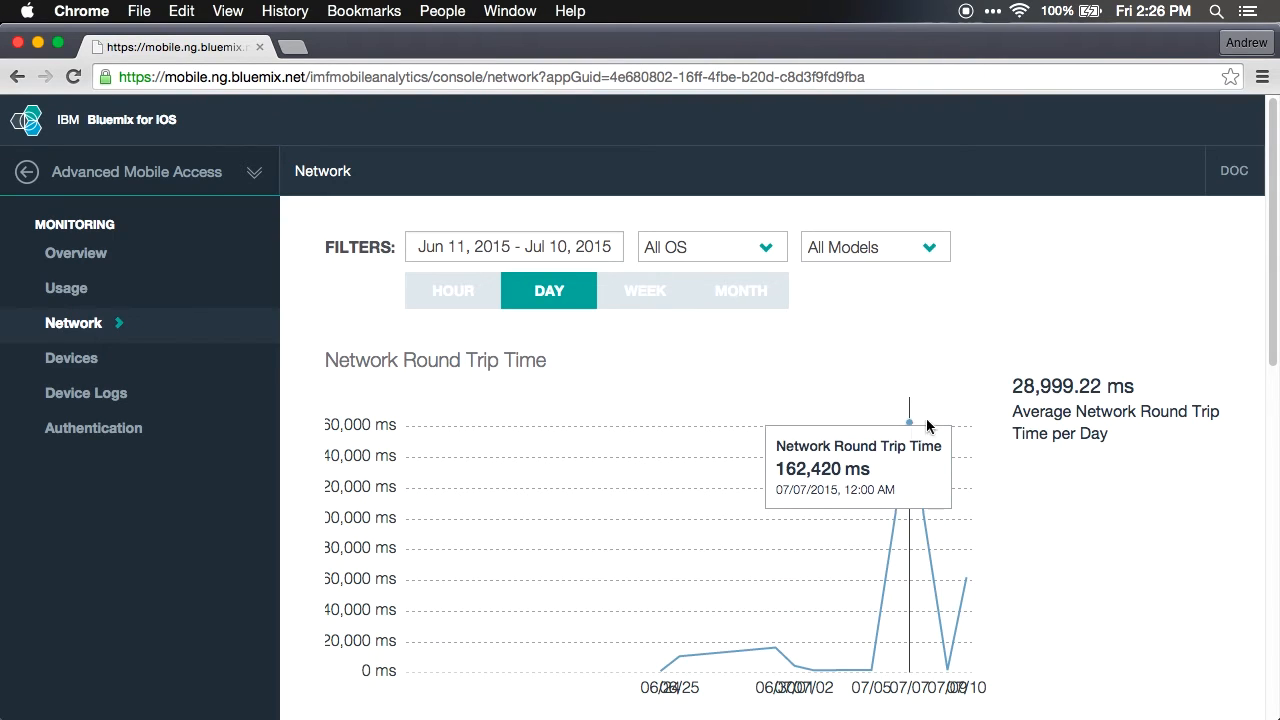
{"action": "mouse_move", "coordinate": [908, 435]}
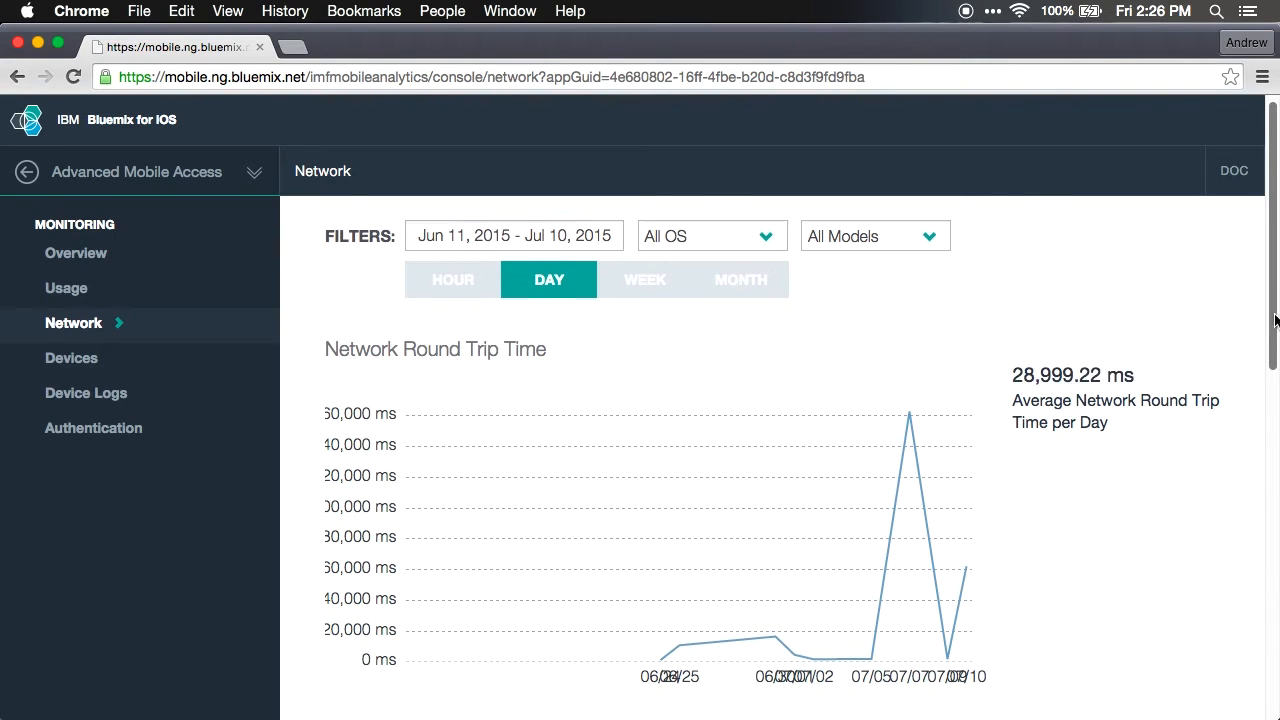
{"action": "scroll", "scroll_direction": "down", "scroll_amount": 3}
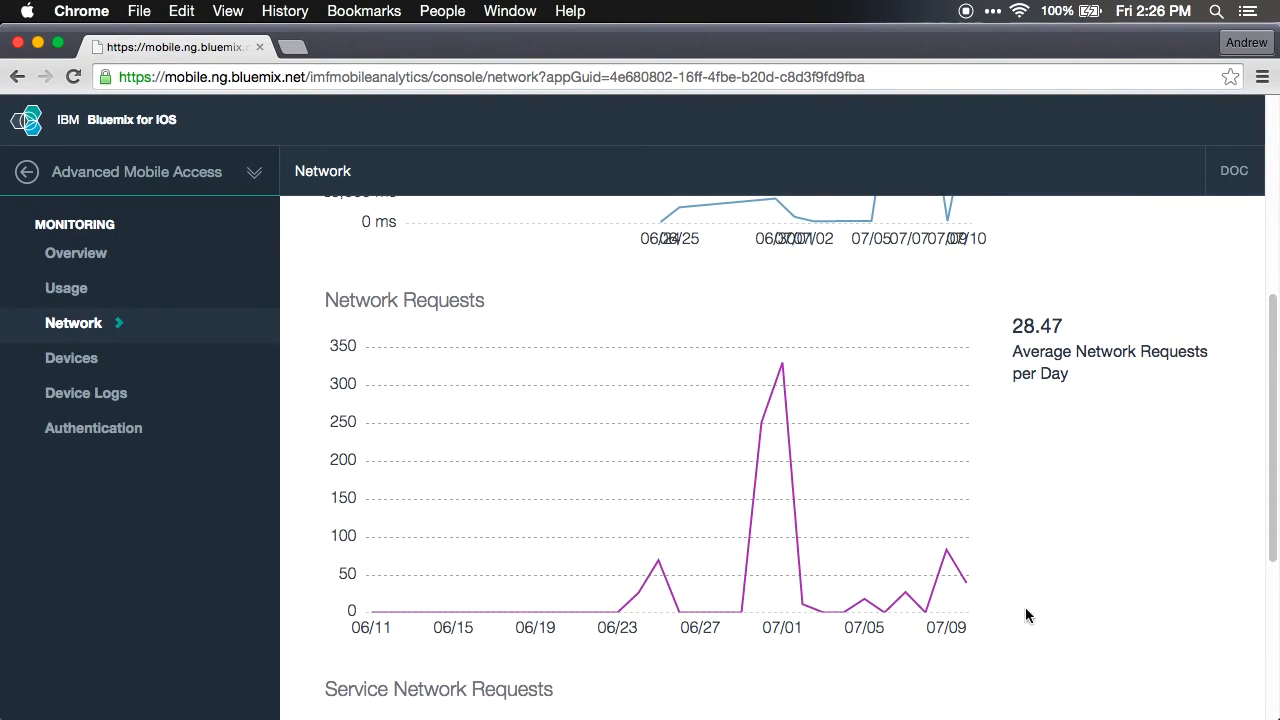
{"action": "mouse_move", "coordinate": [763, 422]}
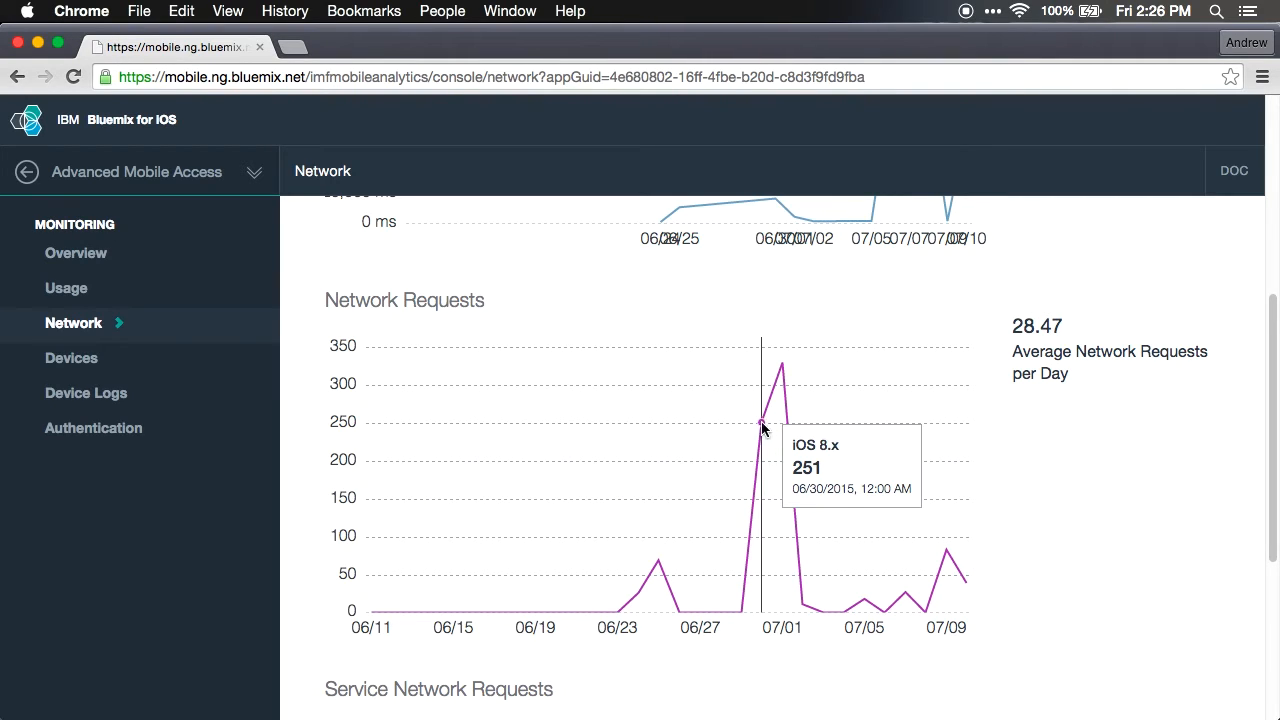
{"action": "mouse_move", "coordinate": [487, 318]}
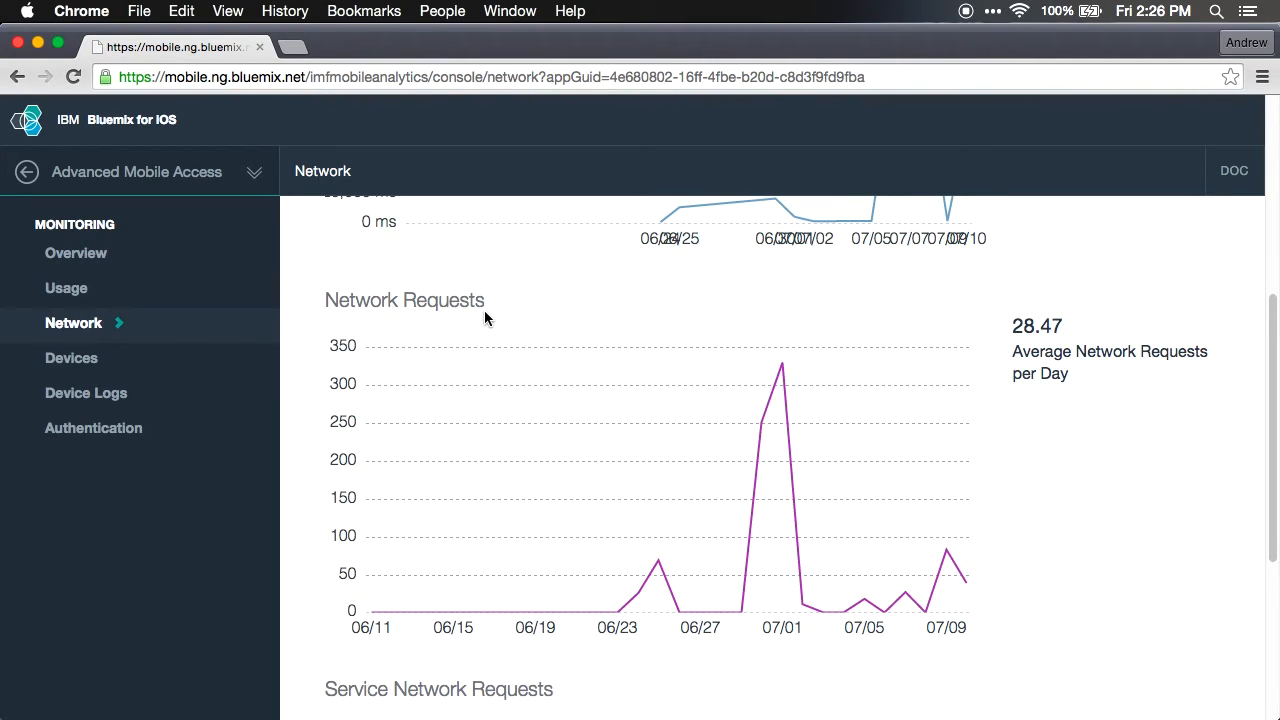
{"action": "left_click", "coordinate": [71, 358]}
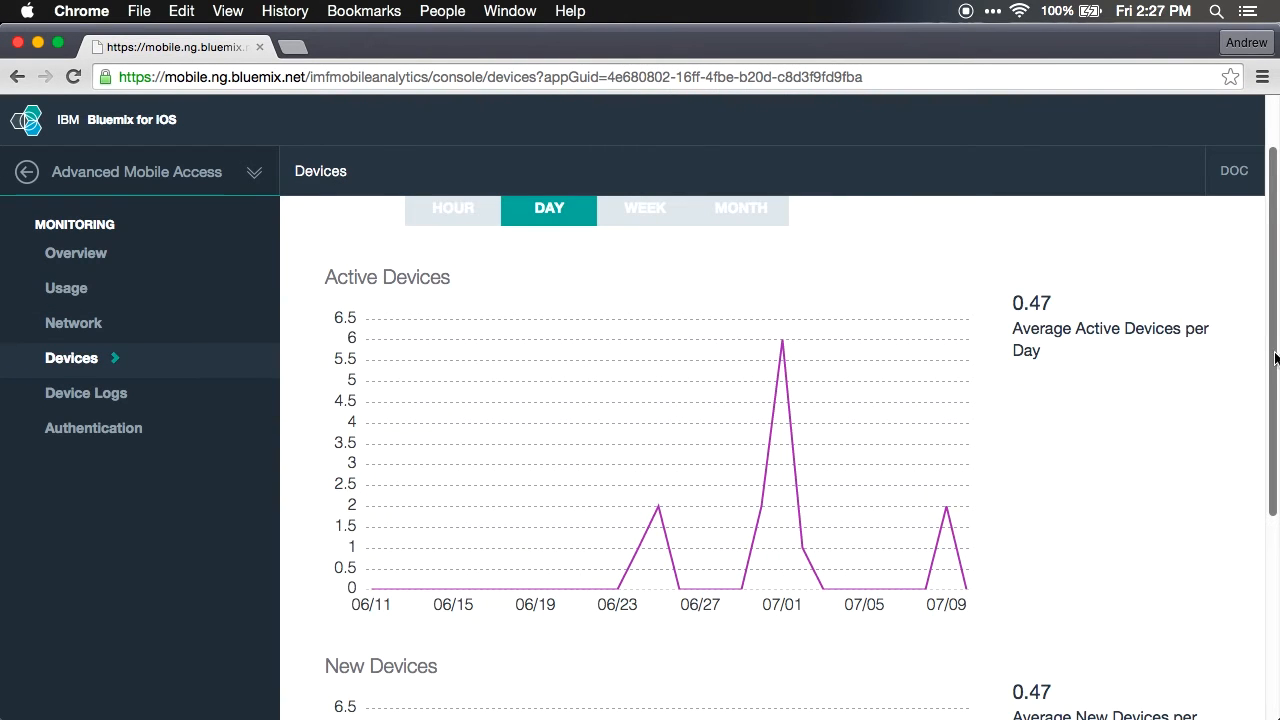
{"action": "scroll", "scroll_direction": "down", "scroll_amount": 3}
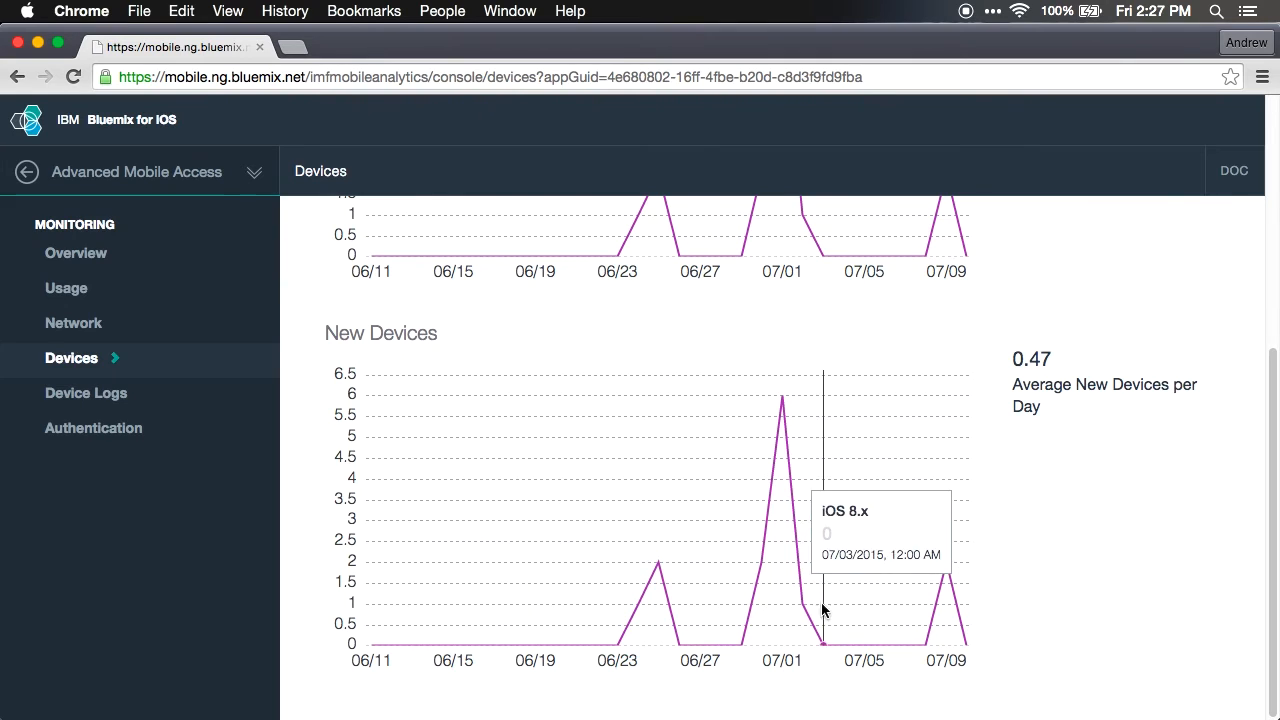
Step: Filter Device Logs to the Info level and search, listing 186 connection records
{"action": "left_click", "coordinate": [86, 392]}
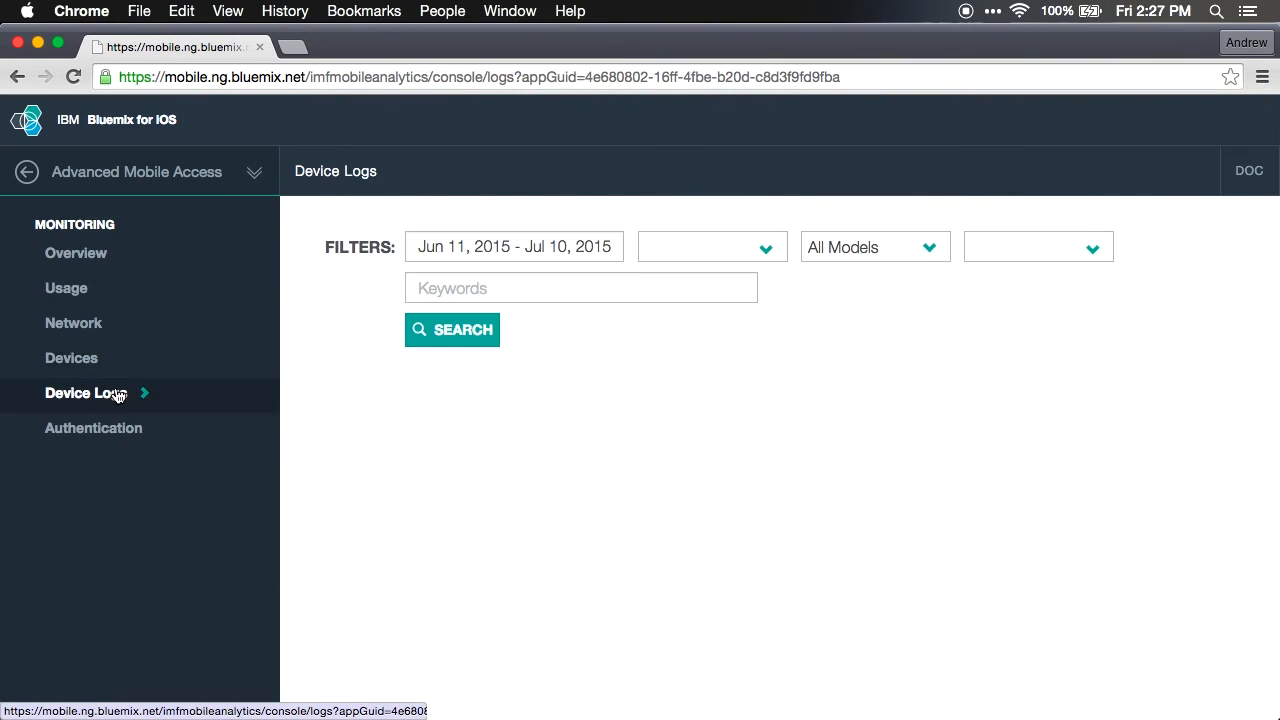
{"action": "left_click", "coordinate": [451, 329]}
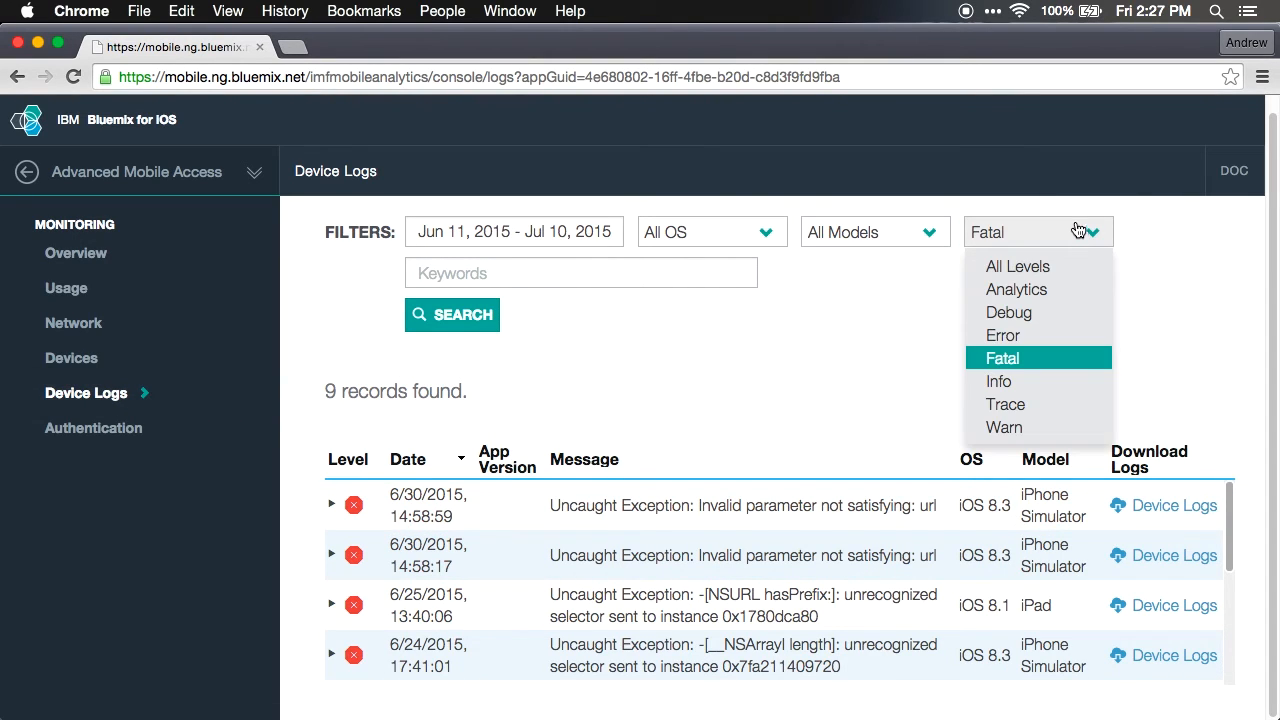
{"action": "left_click", "coordinate": [998, 381]}
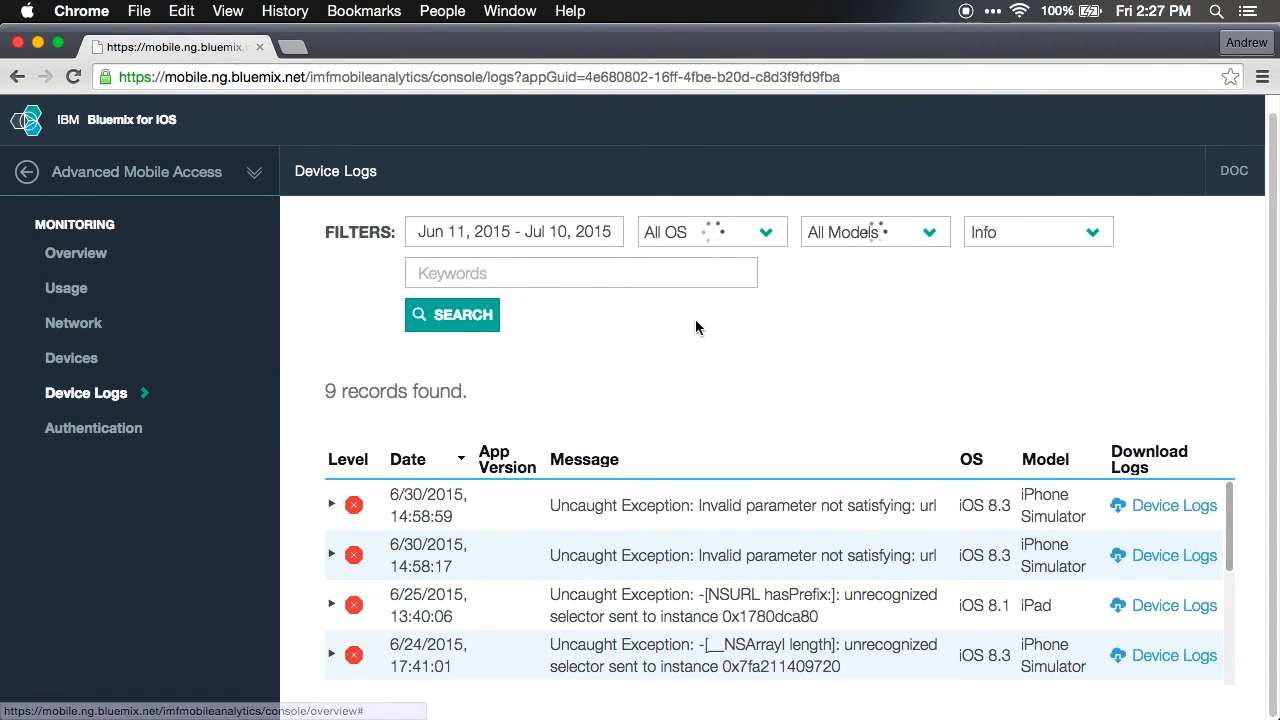
{"action": "left_click", "coordinate": [452, 314]}
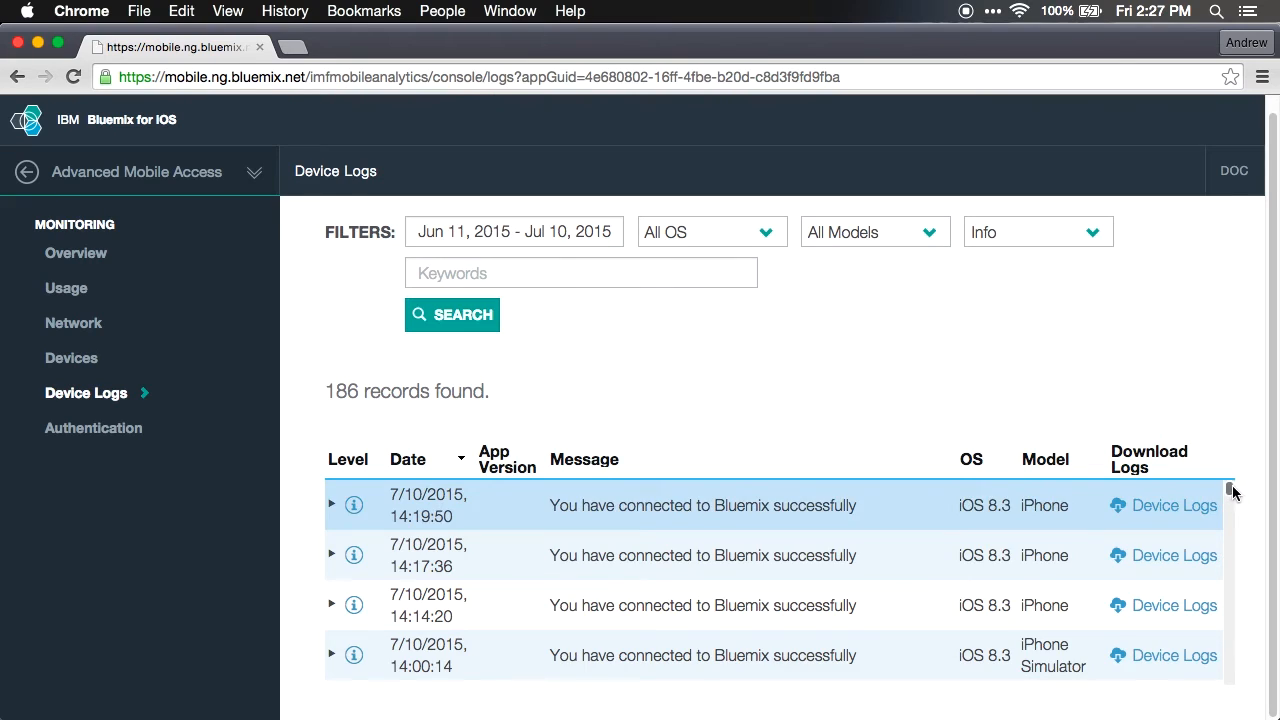
{"action": "scroll", "scroll_direction": "down", "scroll_amount": 3}
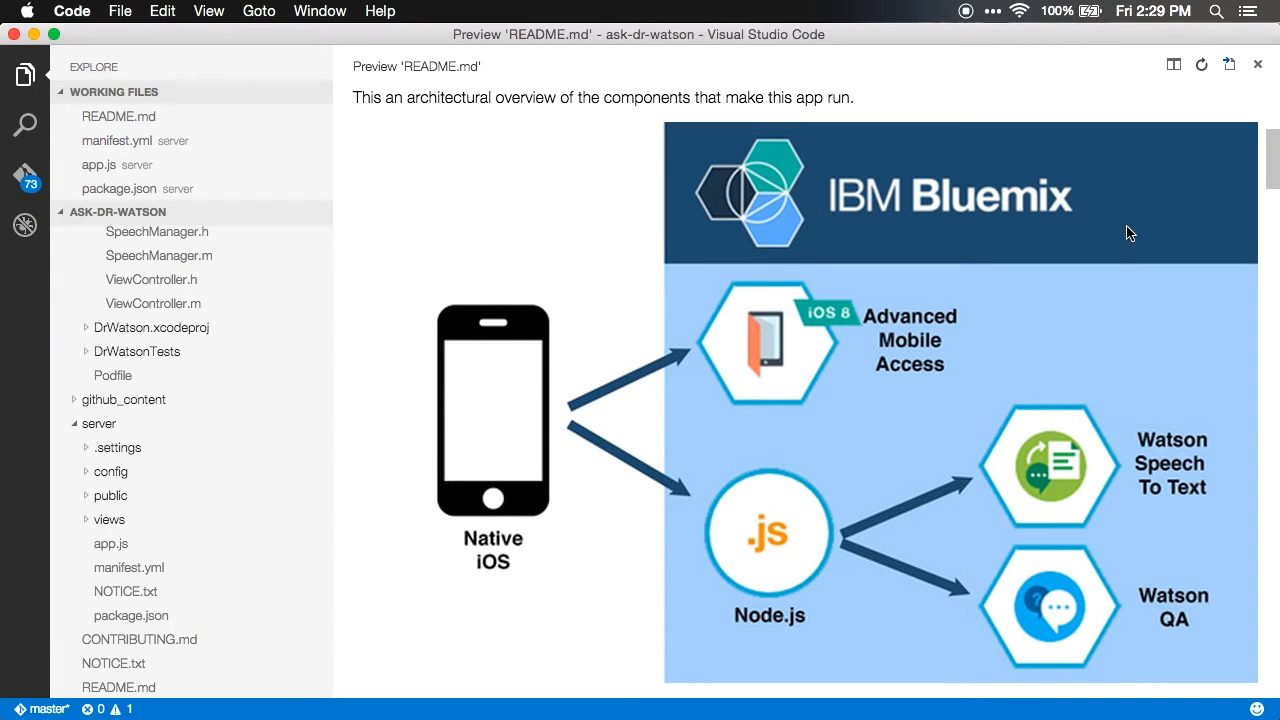
{"action": "mouse_move", "coordinate": [548, 391]}
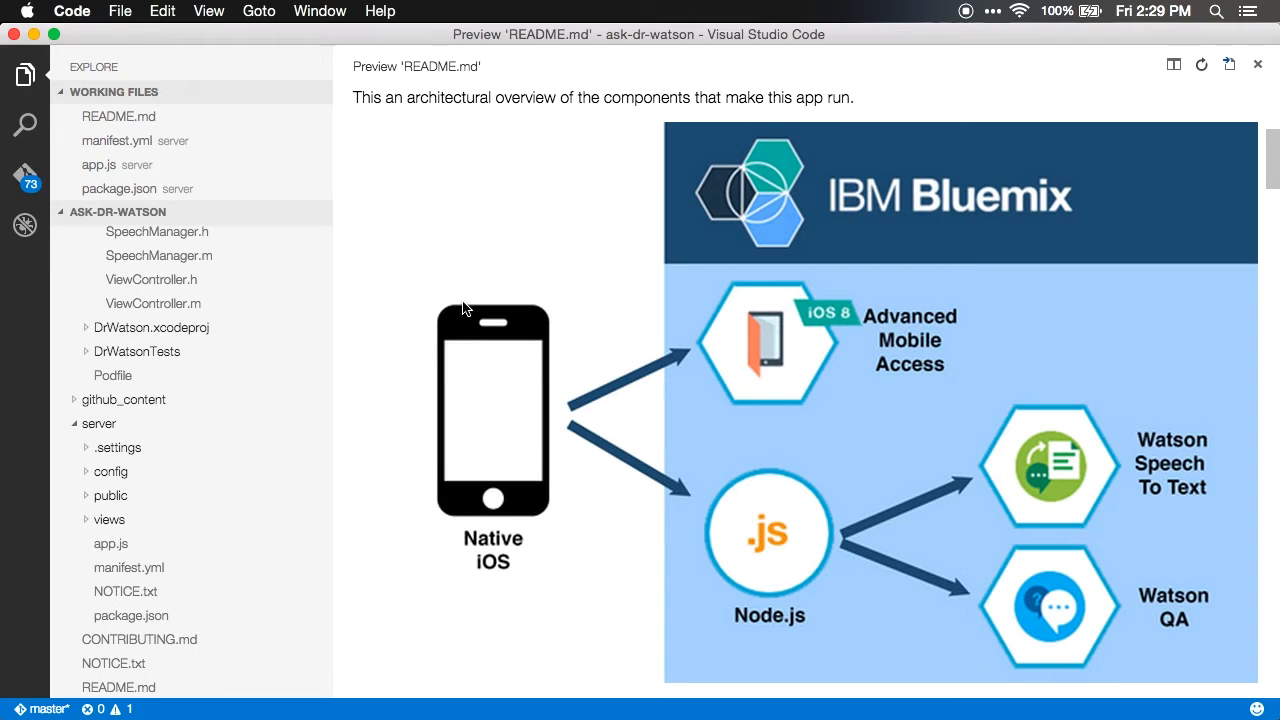
{"action": "mouse_move", "coordinate": [750, 517]}
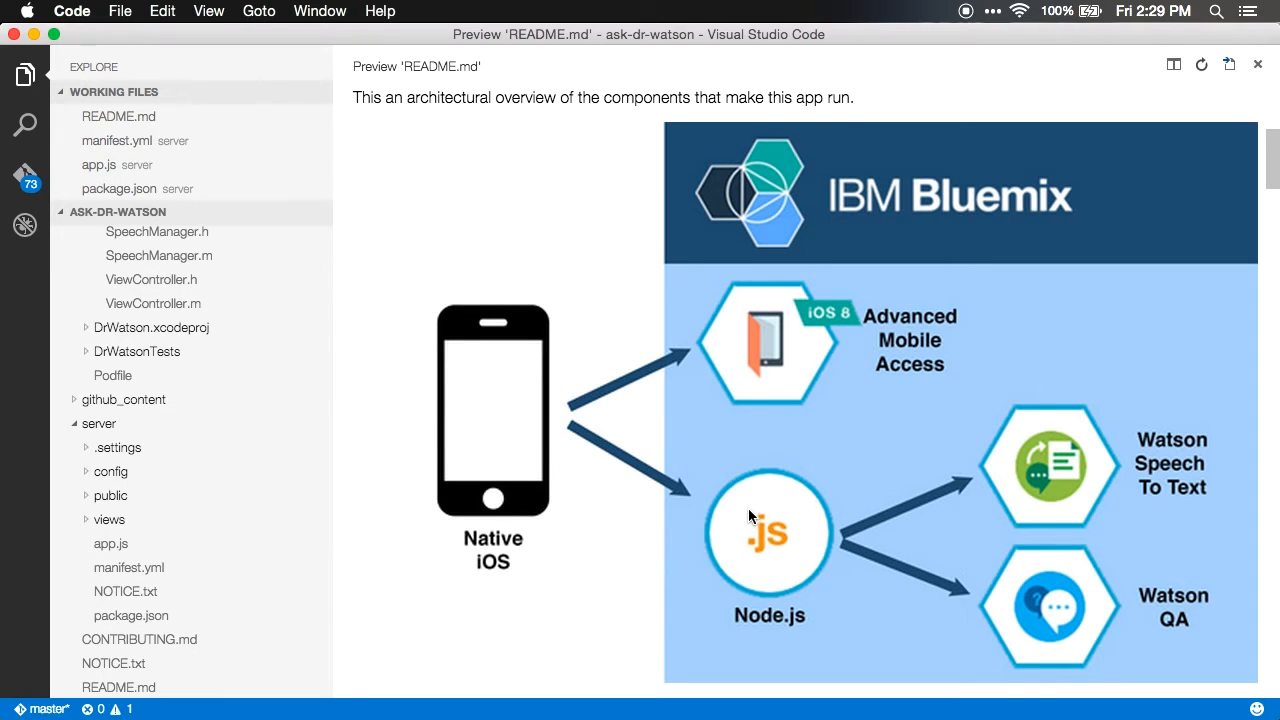
{"action": "mouse_move", "coordinate": [1103, 485]}
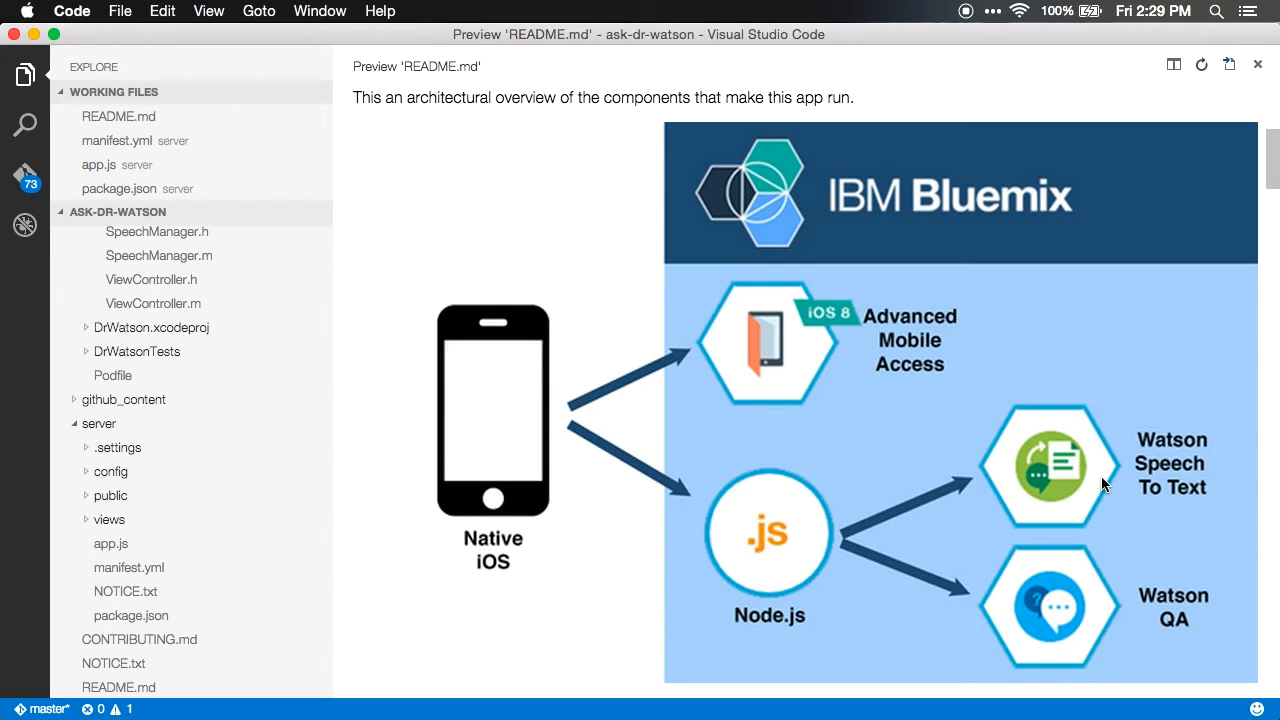
{"action": "mouse_move", "coordinate": [1030, 615]}
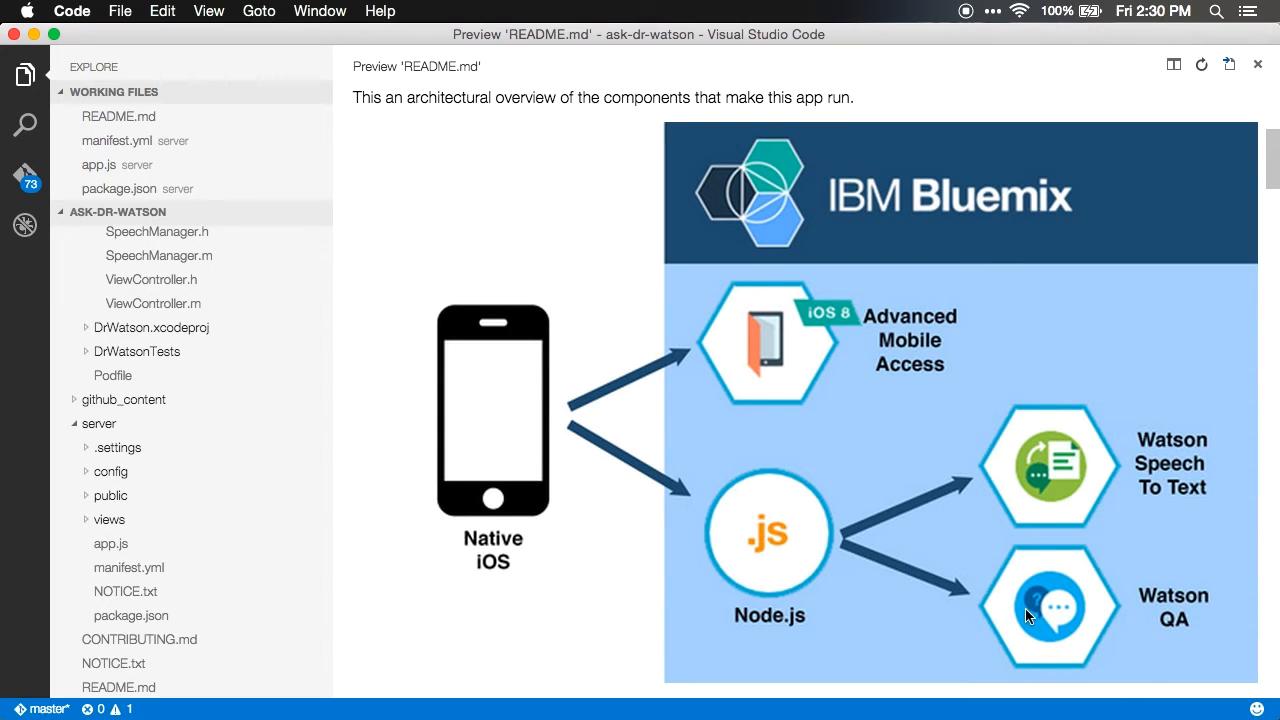
{"action": "mouse_move", "coordinate": [658, 583]}
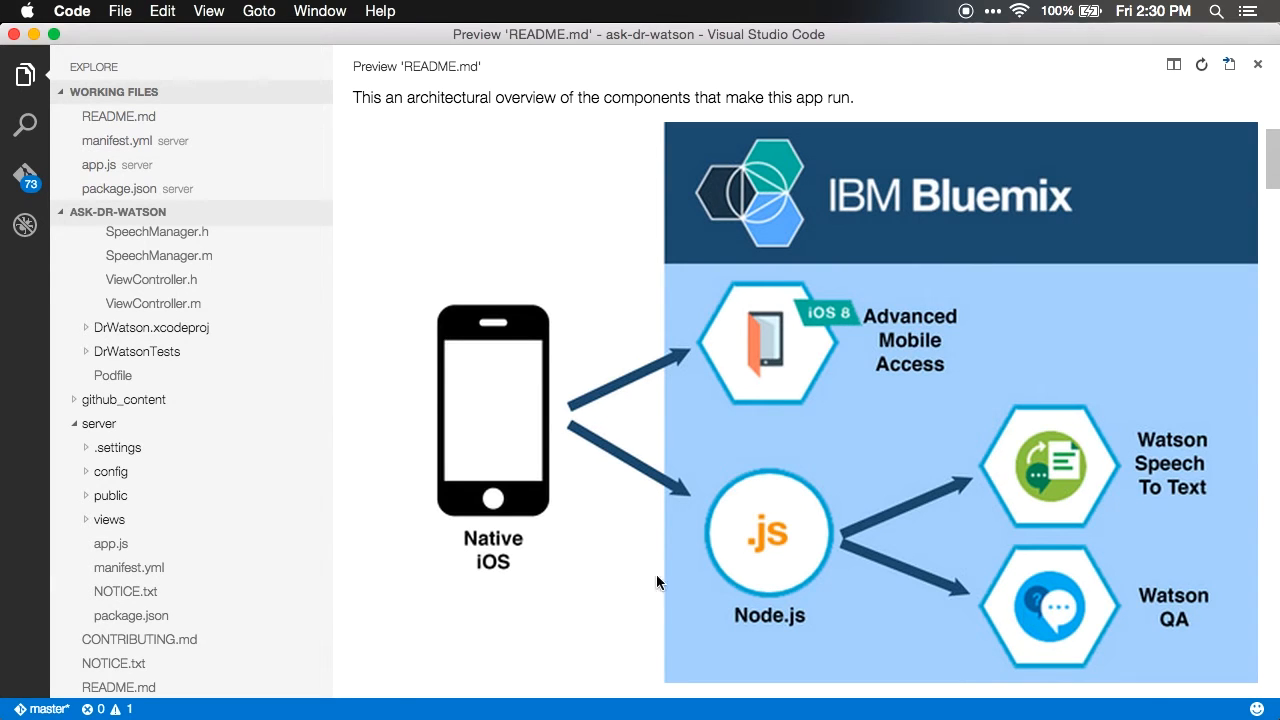
Step: Open server/app.js from the Explorer after reviewing the README architecture diagram
{"action": "left_click", "coordinate": [105, 543]}
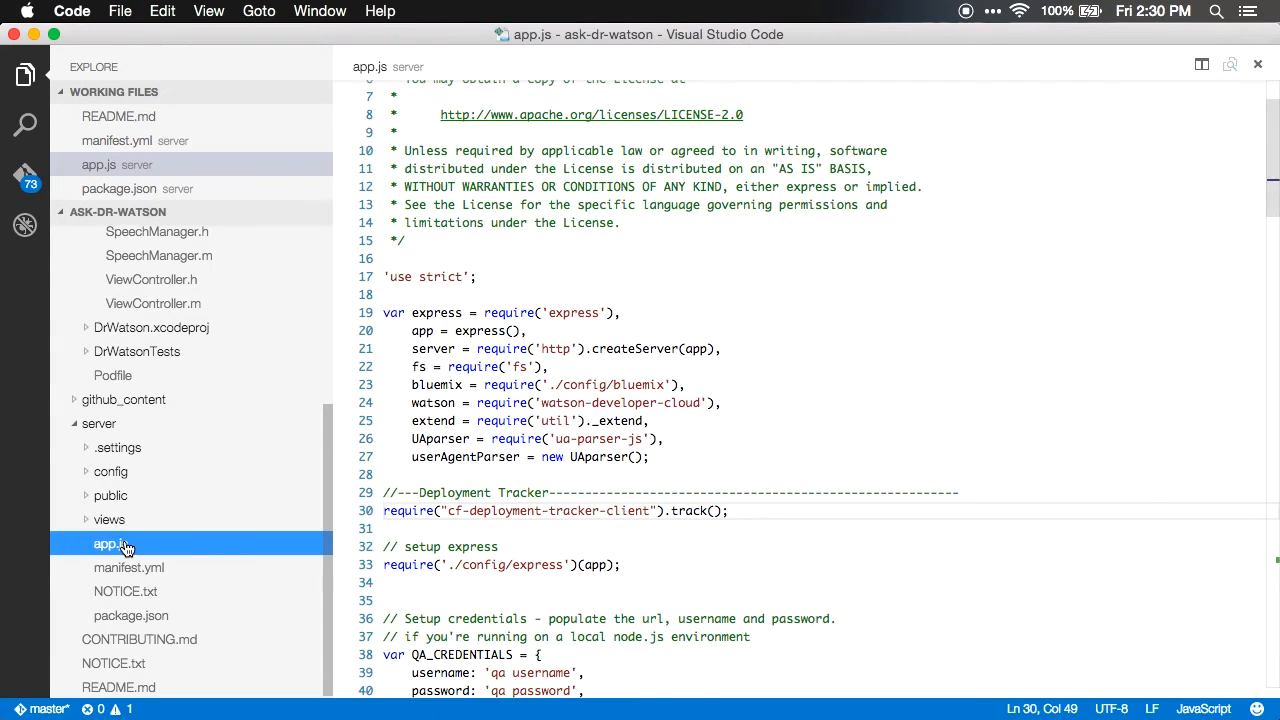
Step: Scroll through app.js and highlight the ask route name
{"action": "scroll", "scroll_direction": "down", "scroll_amount": 3}
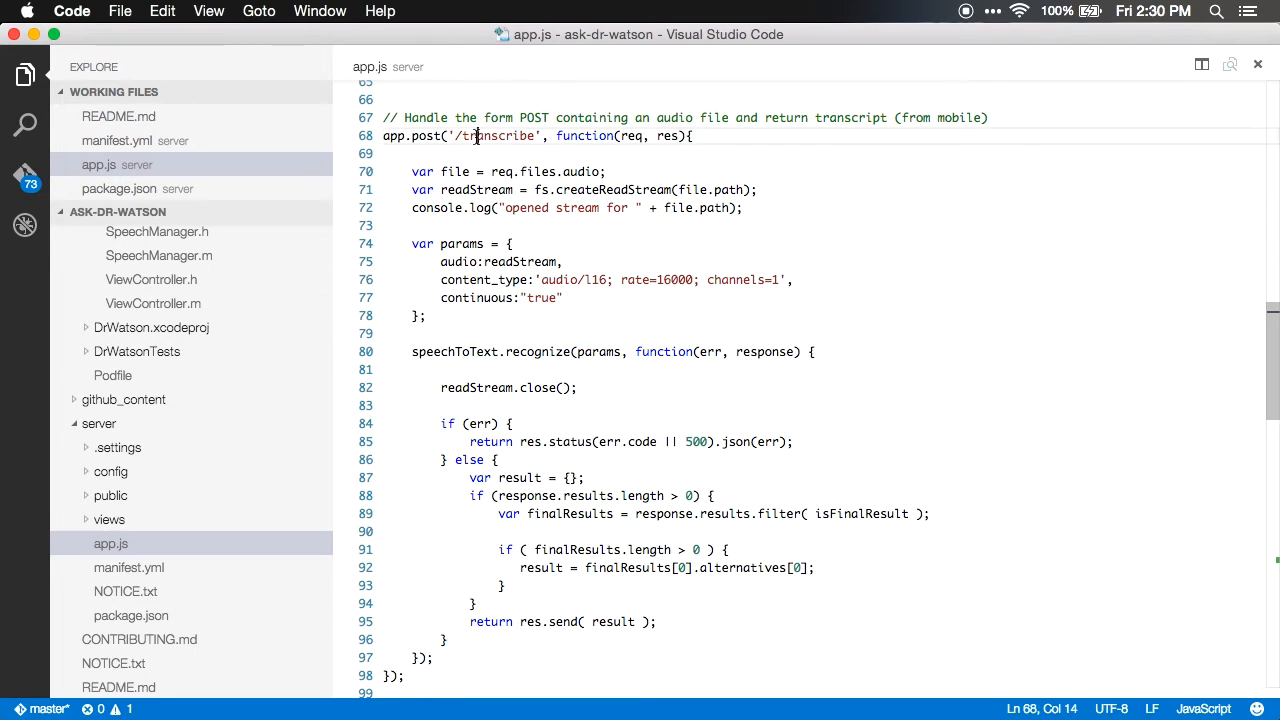
{"action": "scroll", "scroll_direction": "down", "scroll_amount": 3}
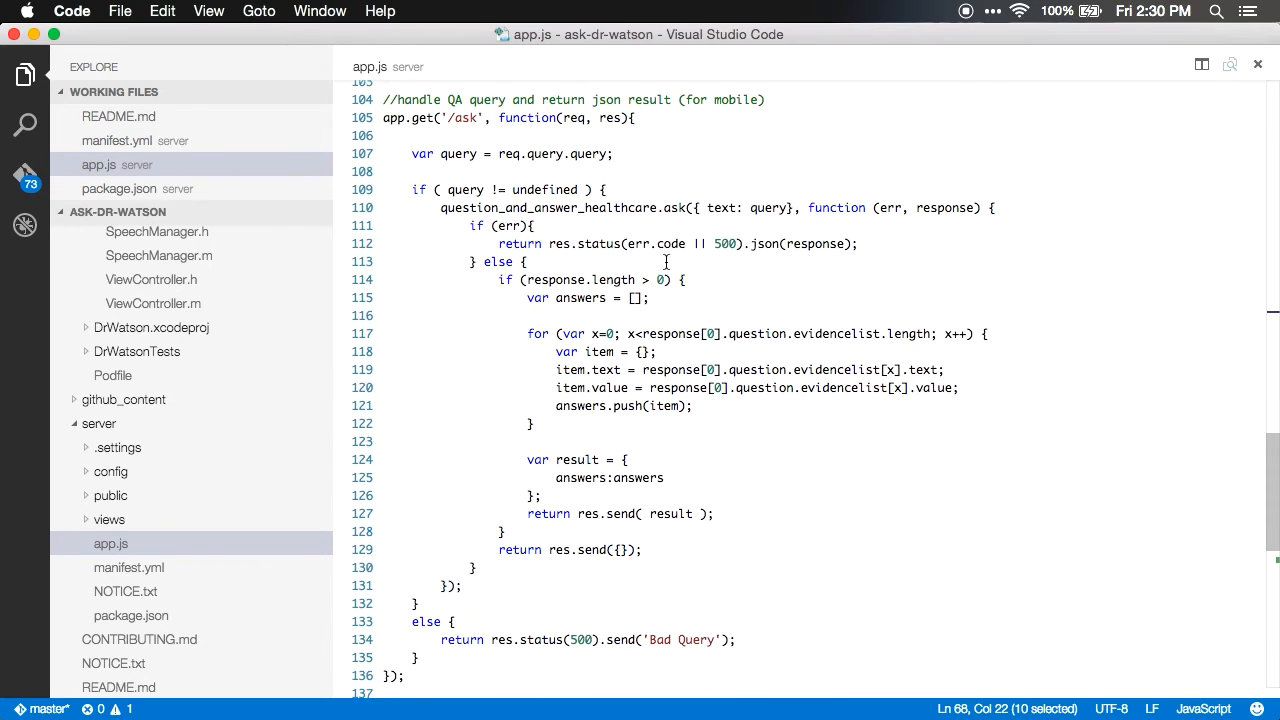
{"action": "double_click", "coordinate": [465, 118]}
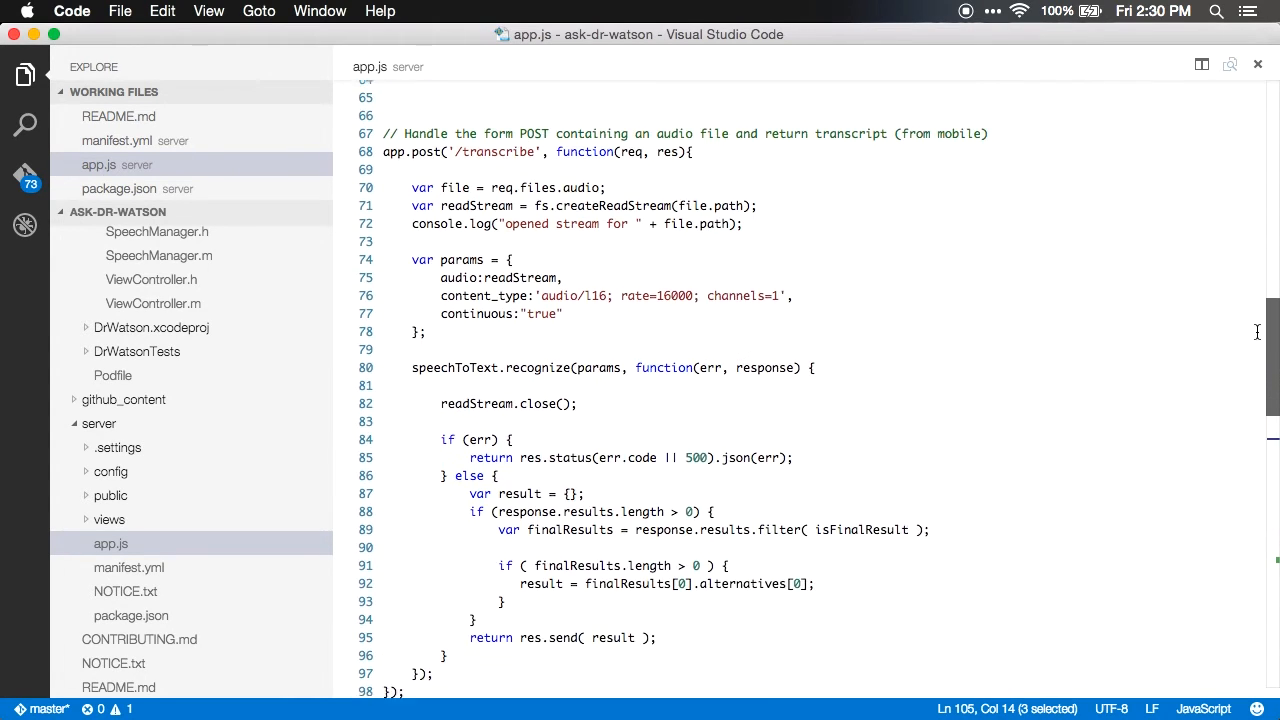
{"action": "scroll", "scroll_direction": "down", "scroll_amount": 3}
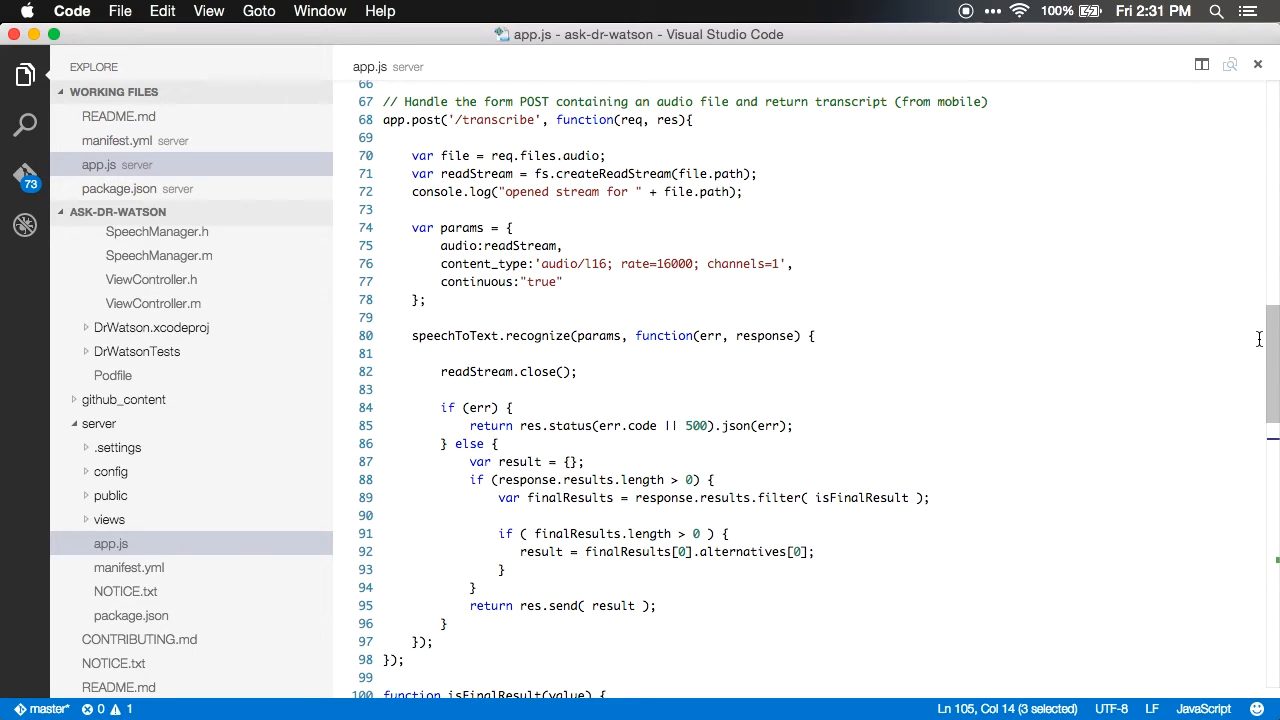
Step: Highlight the transcribe route, the readStream variable and speechToText.recognize on line 80
{"action": "double_click", "coordinate": [497, 120]}
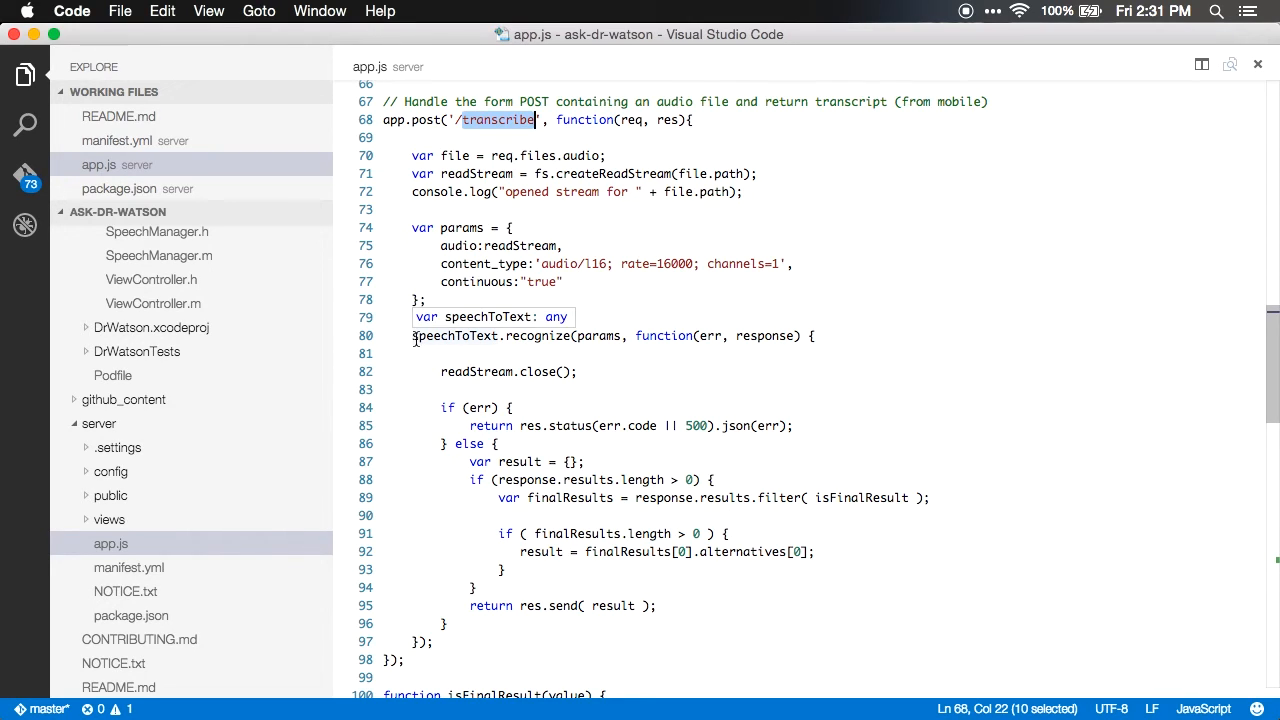
{"action": "double_click", "coordinate": [454, 335]}
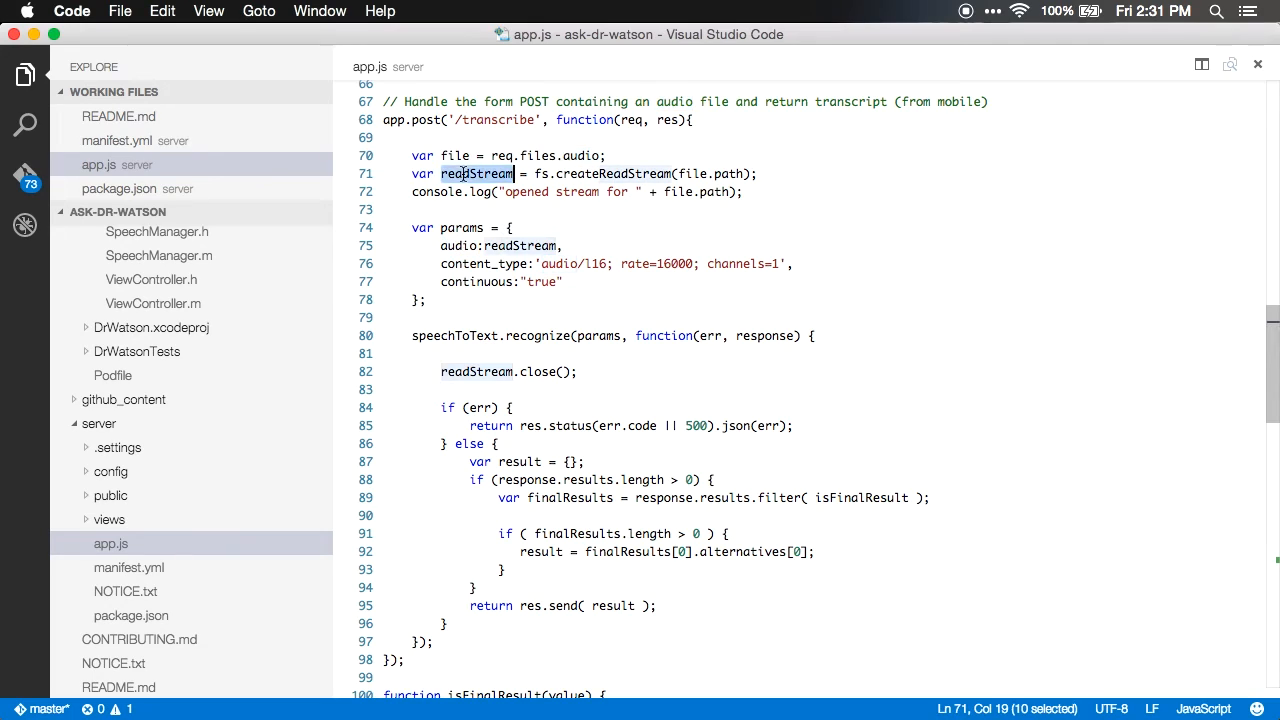
{"action": "double_click", "coordinate": [455, 155]}
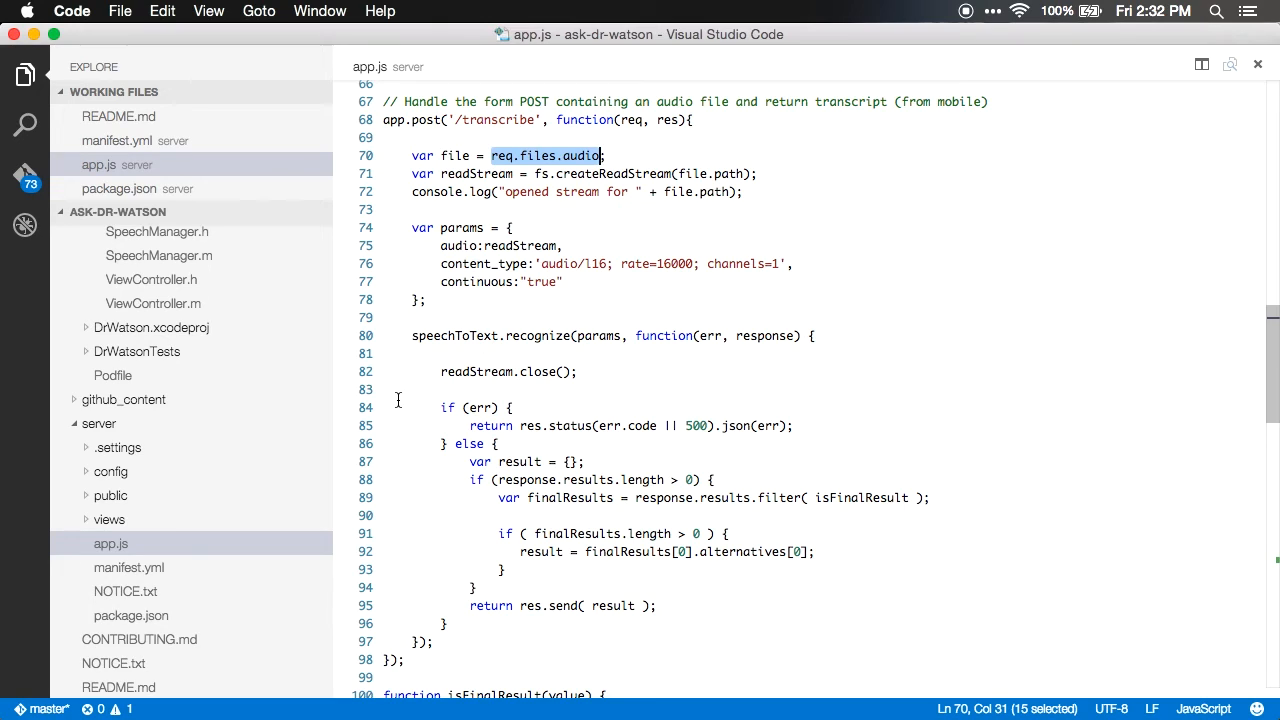
{"action": "left_click", "coordinate": [412, 335]}
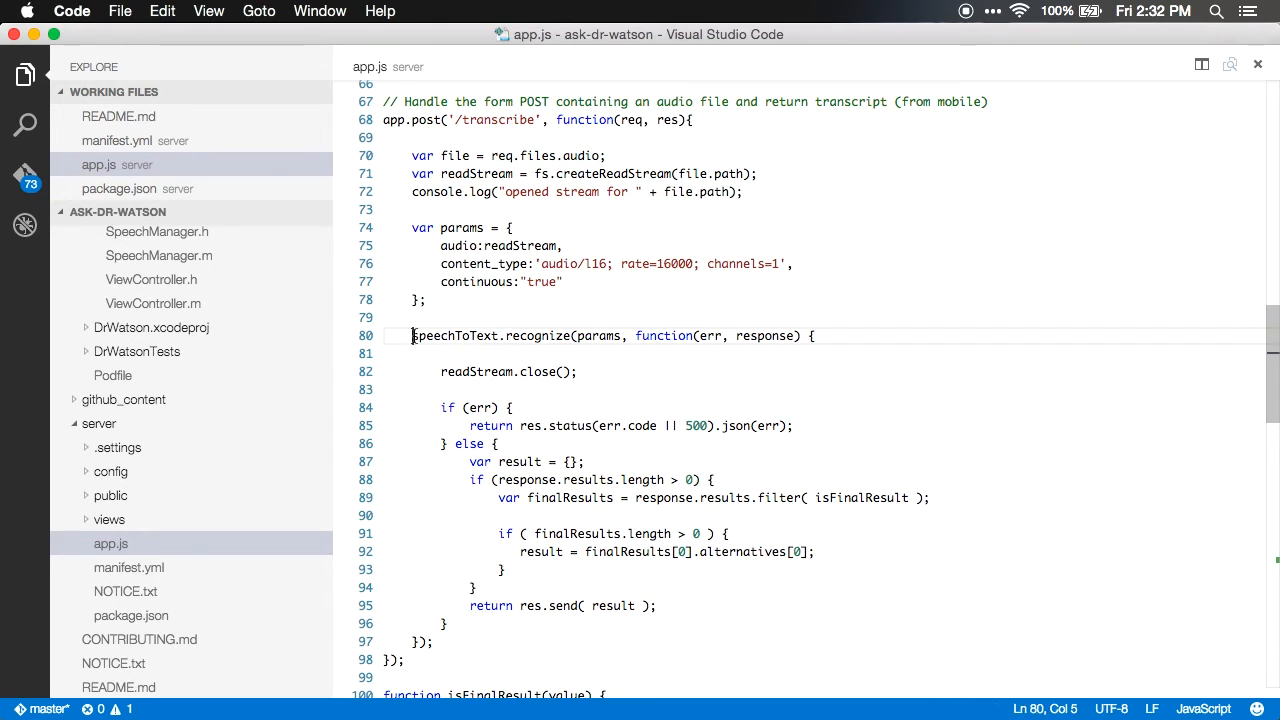
{"action": "left_click_drag", "start_coordinate": [412, 335], "coordinate": [570, 335]}
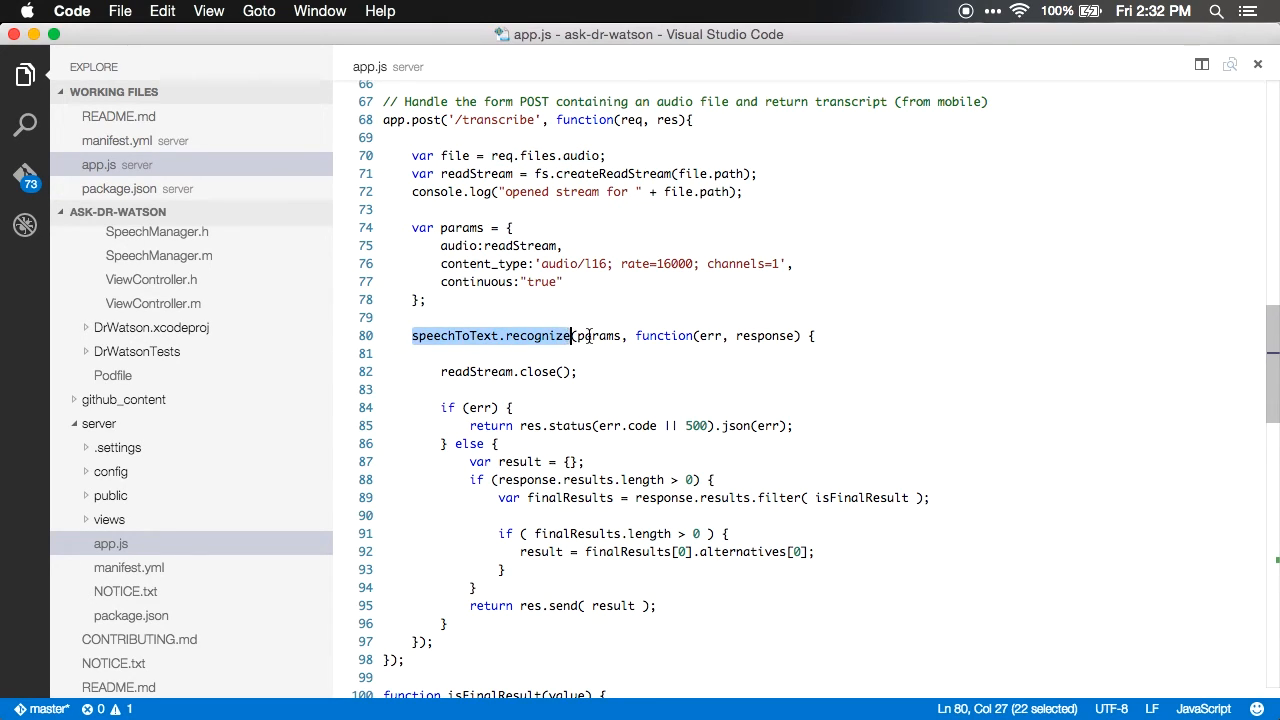
{"action": "double_click", "coordinate": [518, 246]}
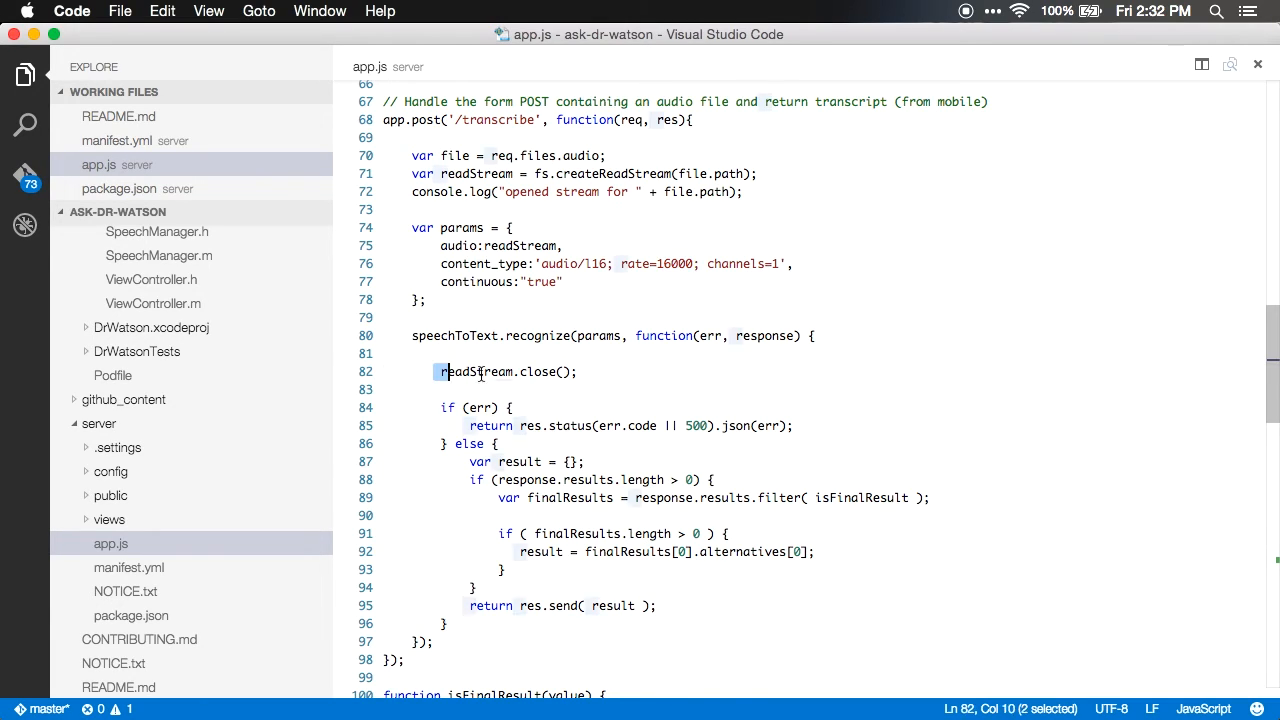
Step: Highlight readStream.close() and the res.send line returning the transcript result
{"action": "triple_click", "coordinate": [505, 371]}
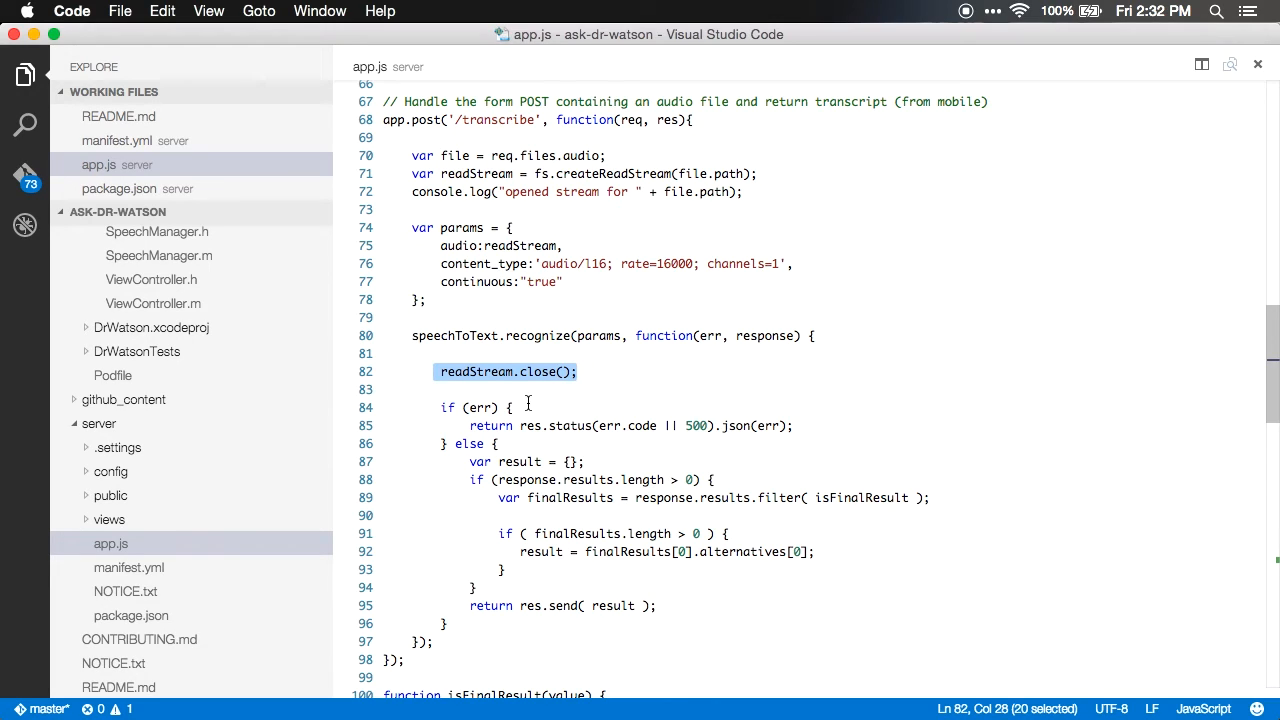
{"action": "left_click", "coordinate": [510, 407]}
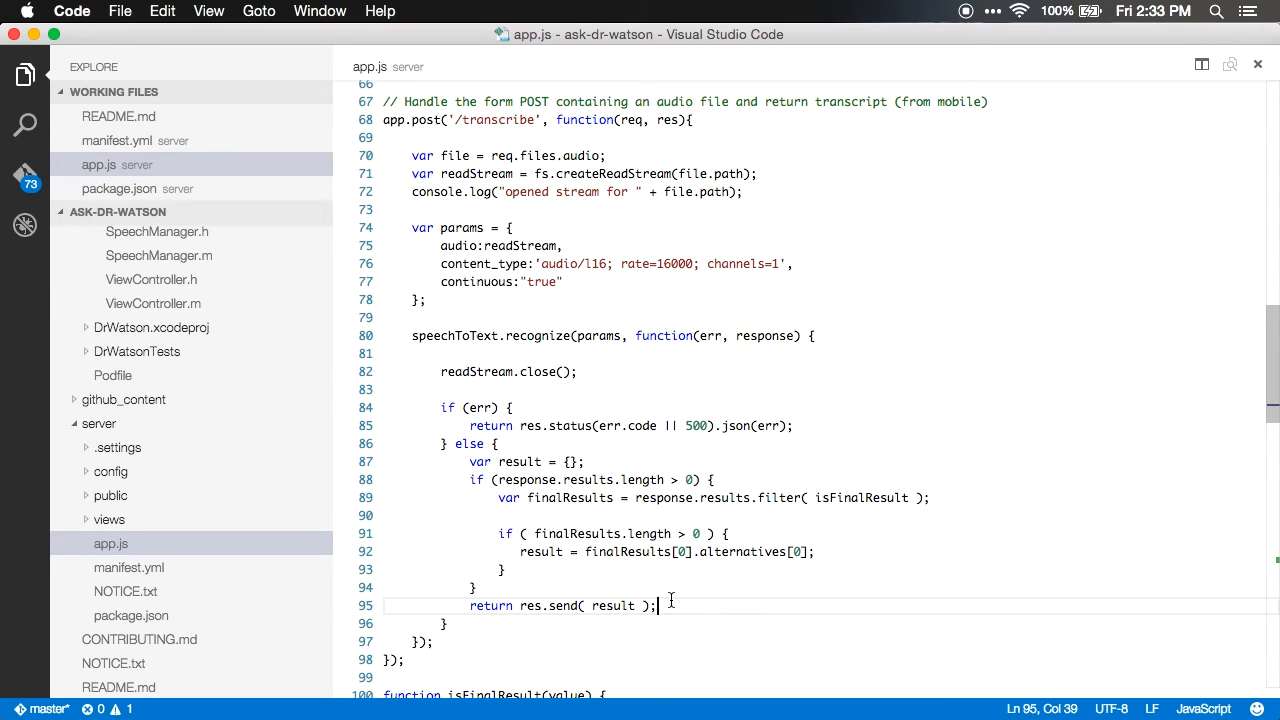
{"action": "double_click", "coordinate": [565, 605]}
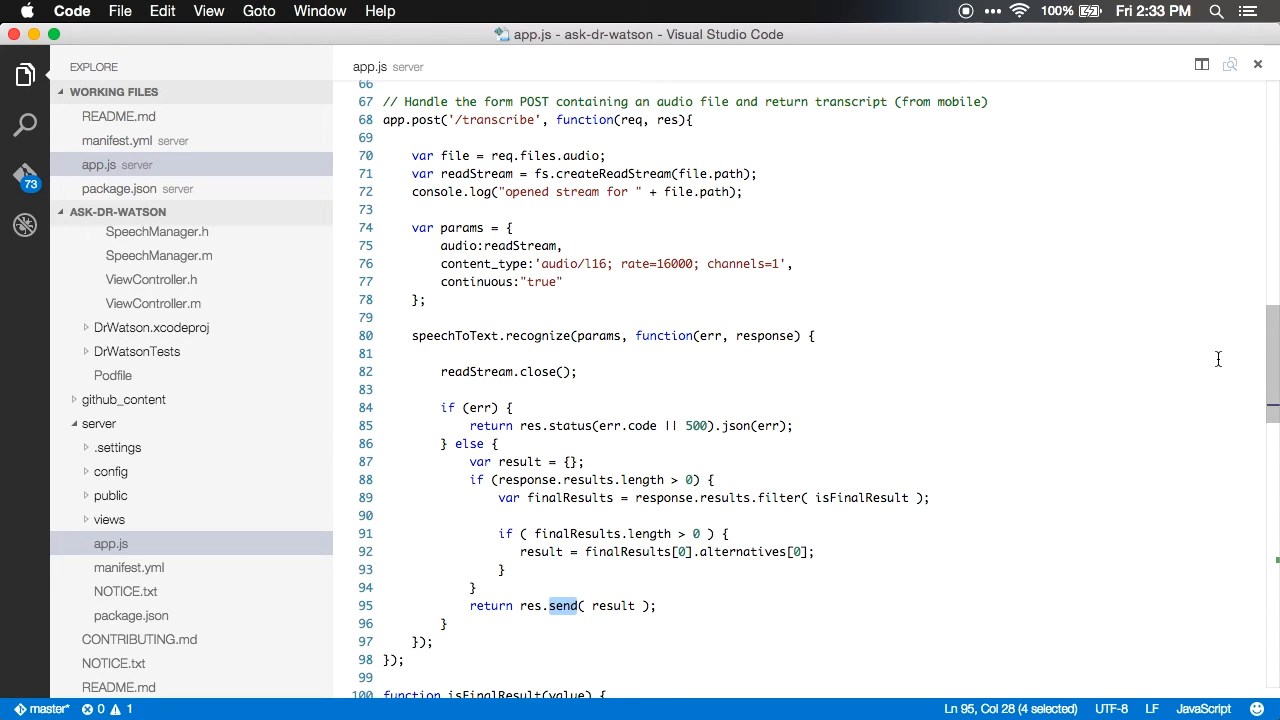
{"action": "scroll", "scroll_direction": "down", "scroll_amount": 3}
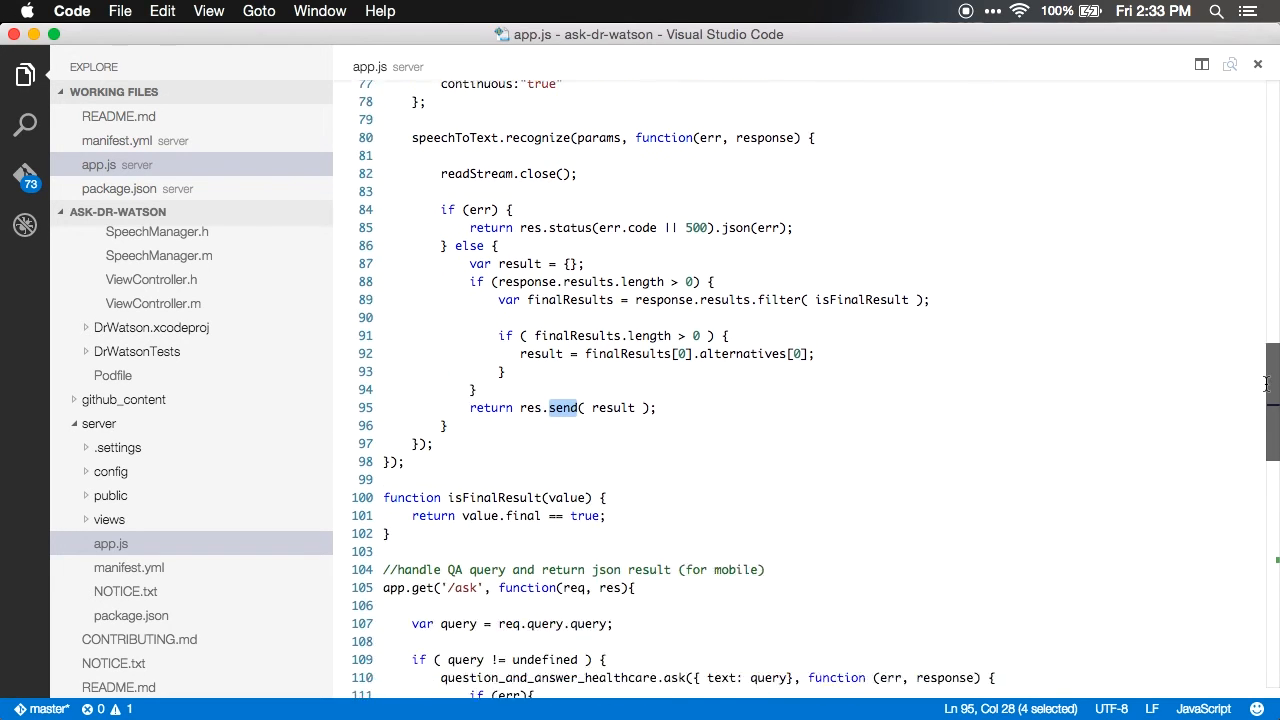
Step: Highlight query, question_and_answer_healthcare and the { text: query } argument in the /ask handler
{"action": "scroll", "scroll_direction": "down", "scroll_amount": 3}
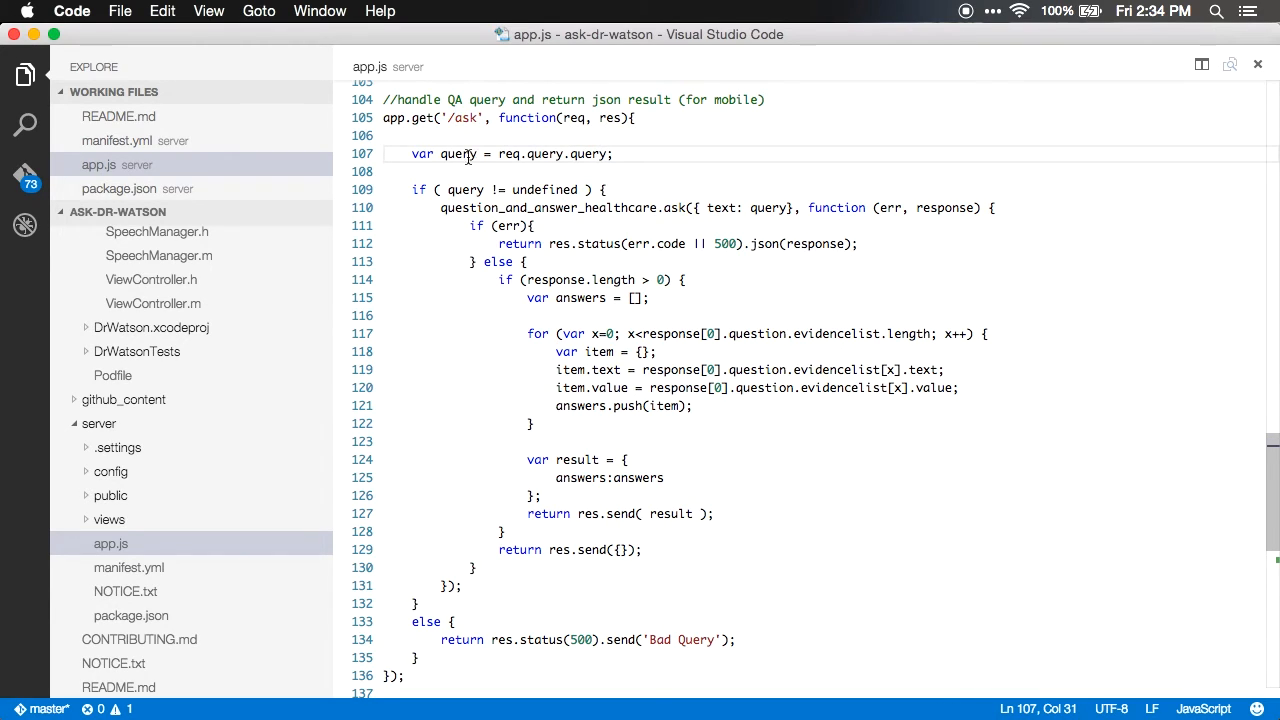
{"action": "double_click", "coordinate": [458, 153]}
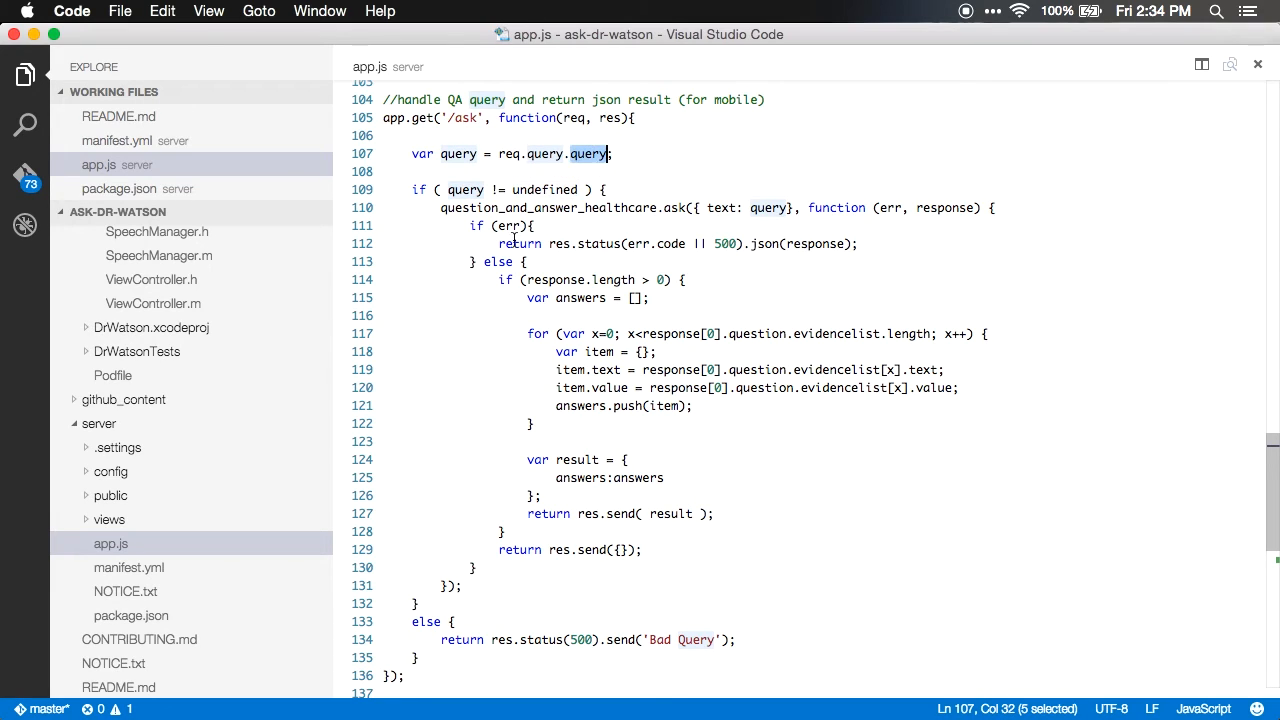
{"action": "double_click", "coordinate": [548, 208]}
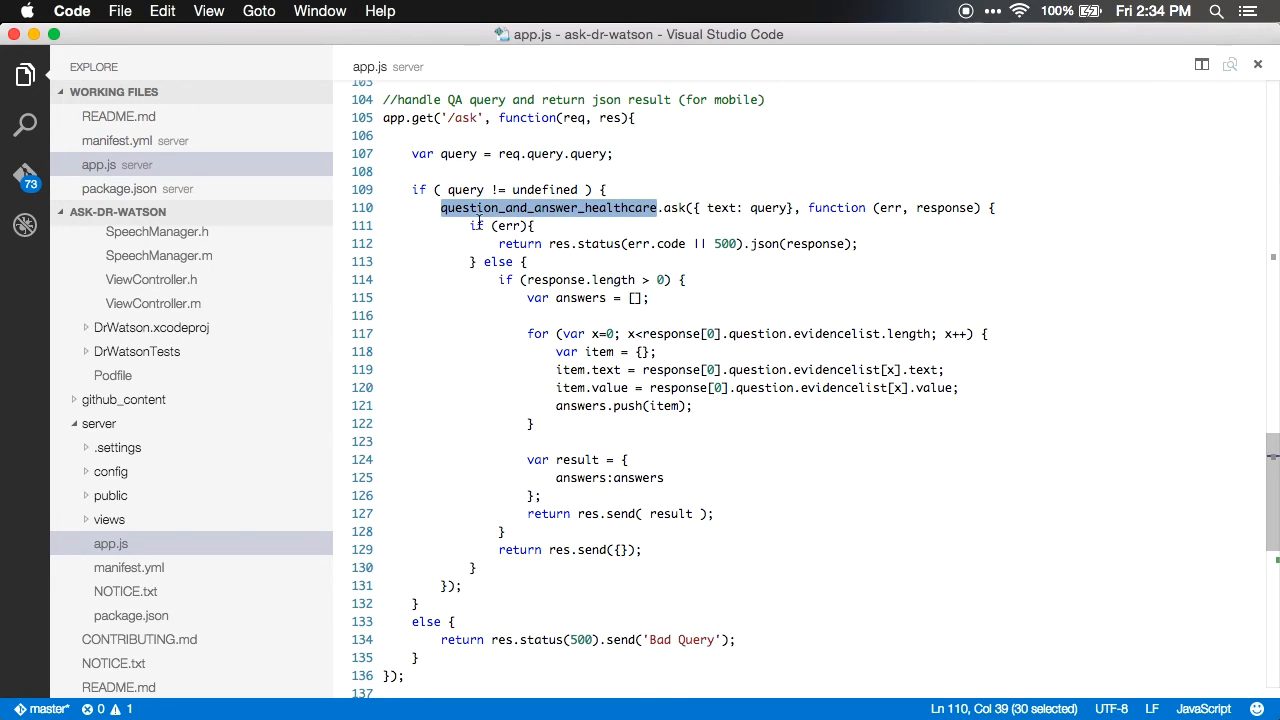
{"action": "mouse_move", "coordinate": [548, 189]}
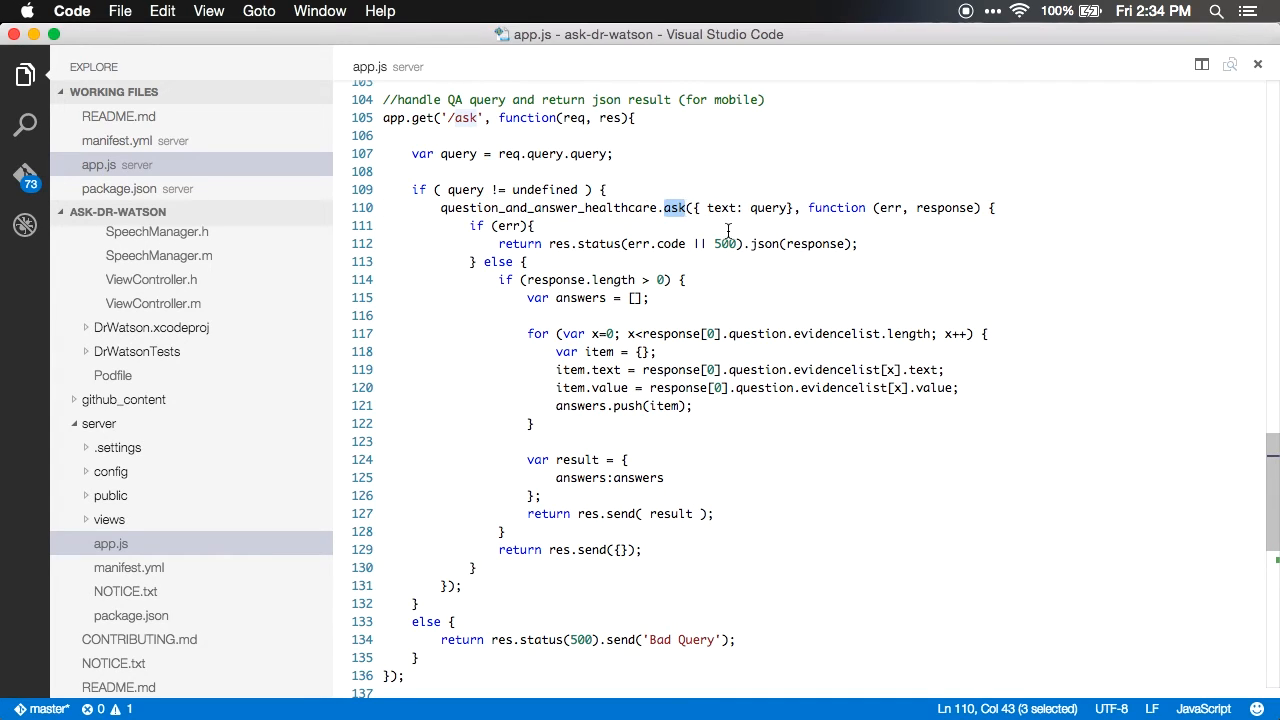
{"action": "left_click_drag", "start_coordinate": [690, 208], "coordinate": [793, 208]}
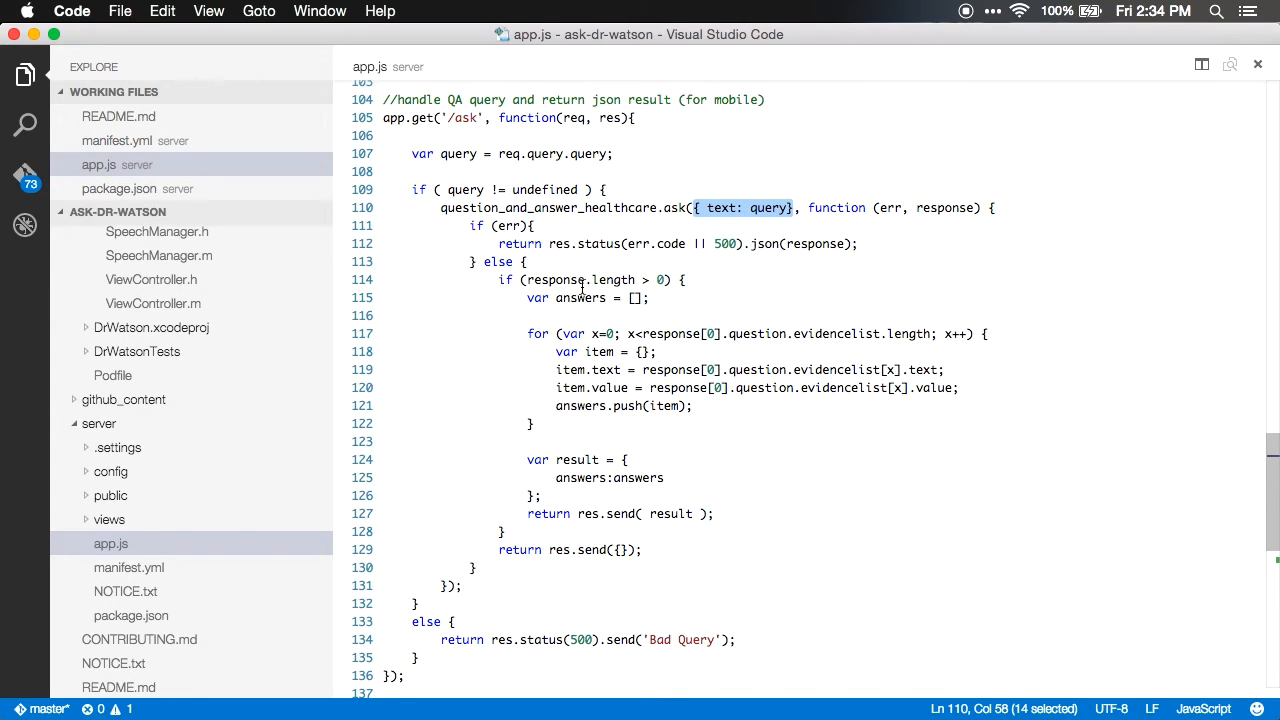
{"action": "double_click", "coordinate": [580, 297]}
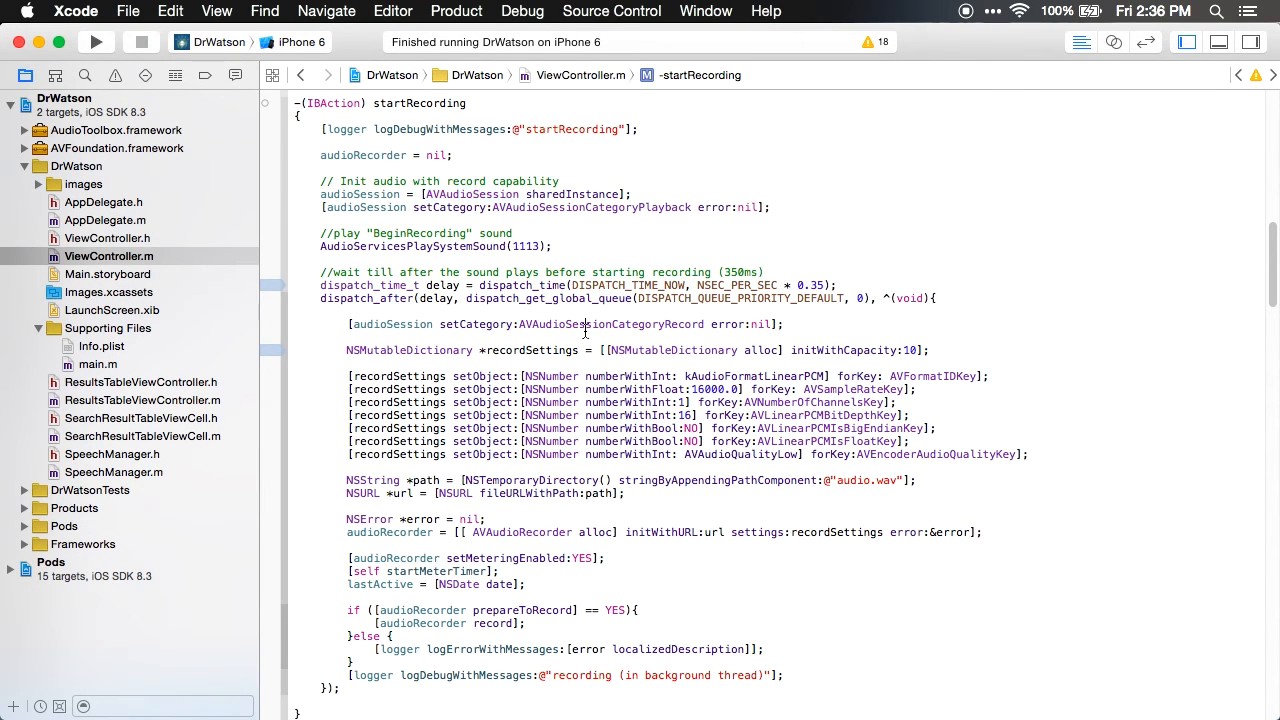
Step: Highlight the 16000.0 sample rate, 16-bit depth and prepareToRecord block, then reach stopRecording
{"action": "left_click_drag", "start_coordinate": [350, 376], "coordinate": [1020, 454]}
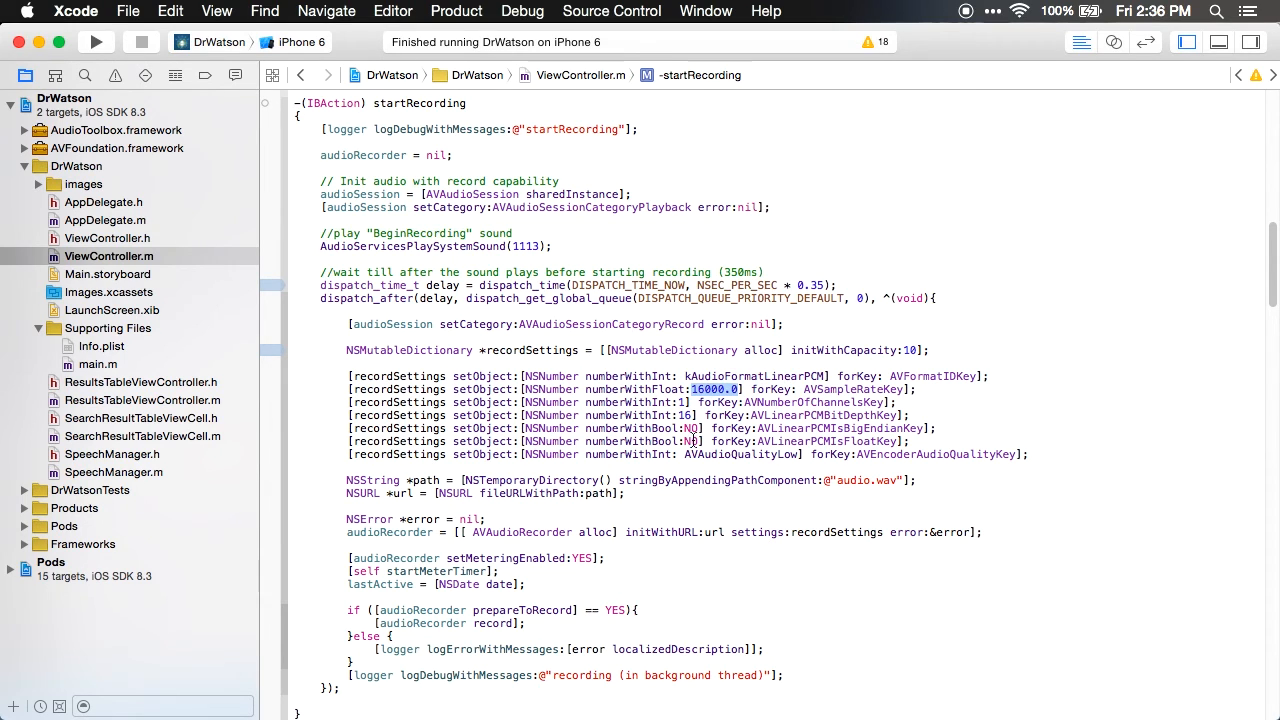
{"action": "double_click", "coordinate": [684, 415]}
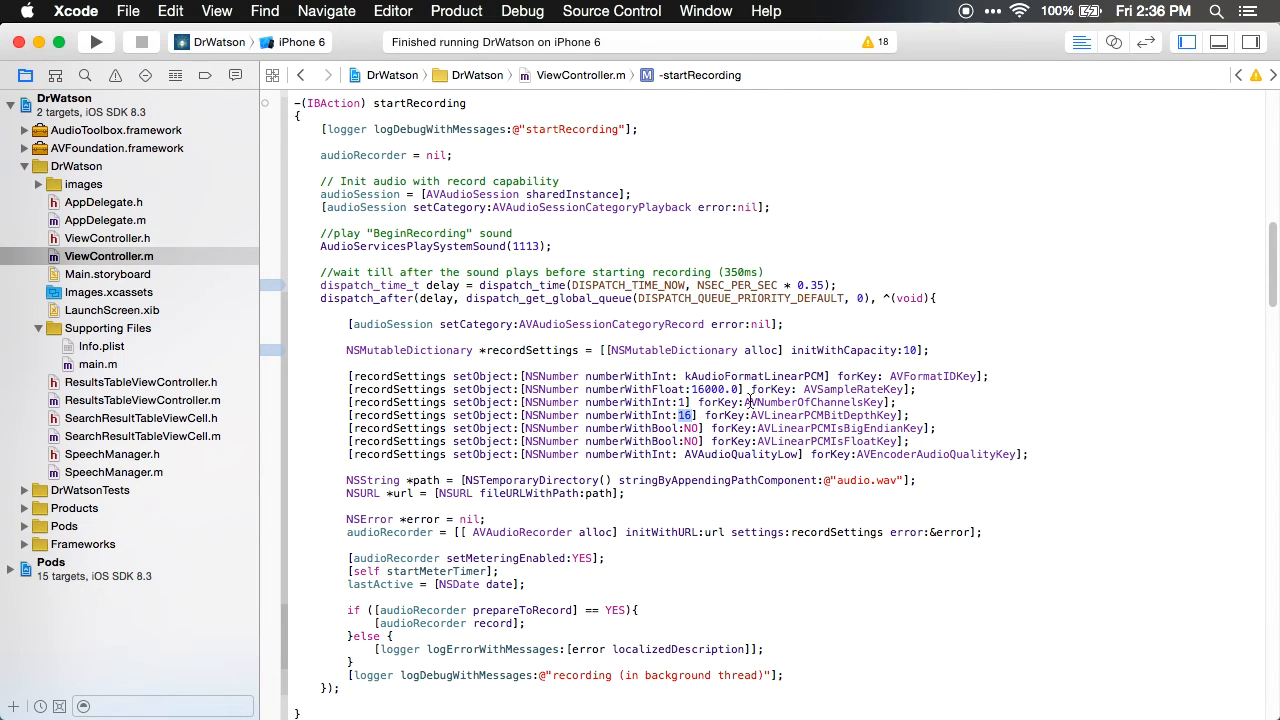
{"action": "mouse_move", "coordinate": [828, 427]}
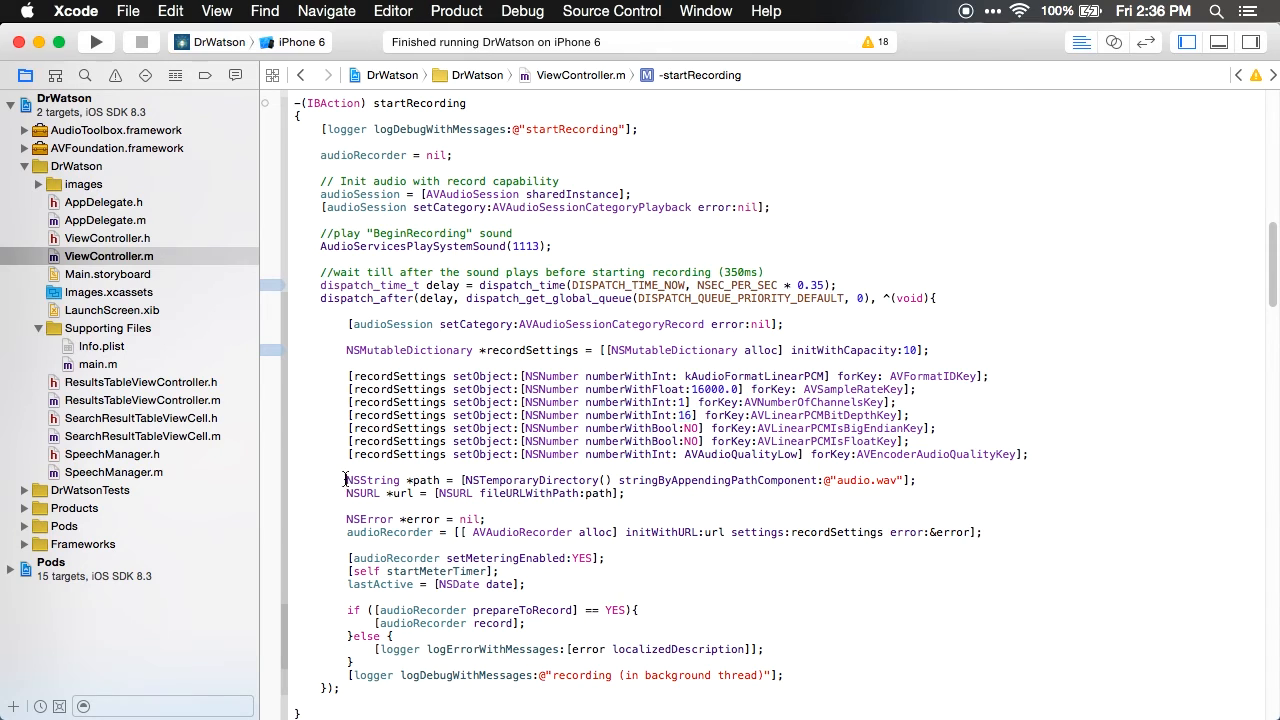
{"action": "left_click_drag", "start_coordinate": [345, 480], "coordinate": [624, 493]}
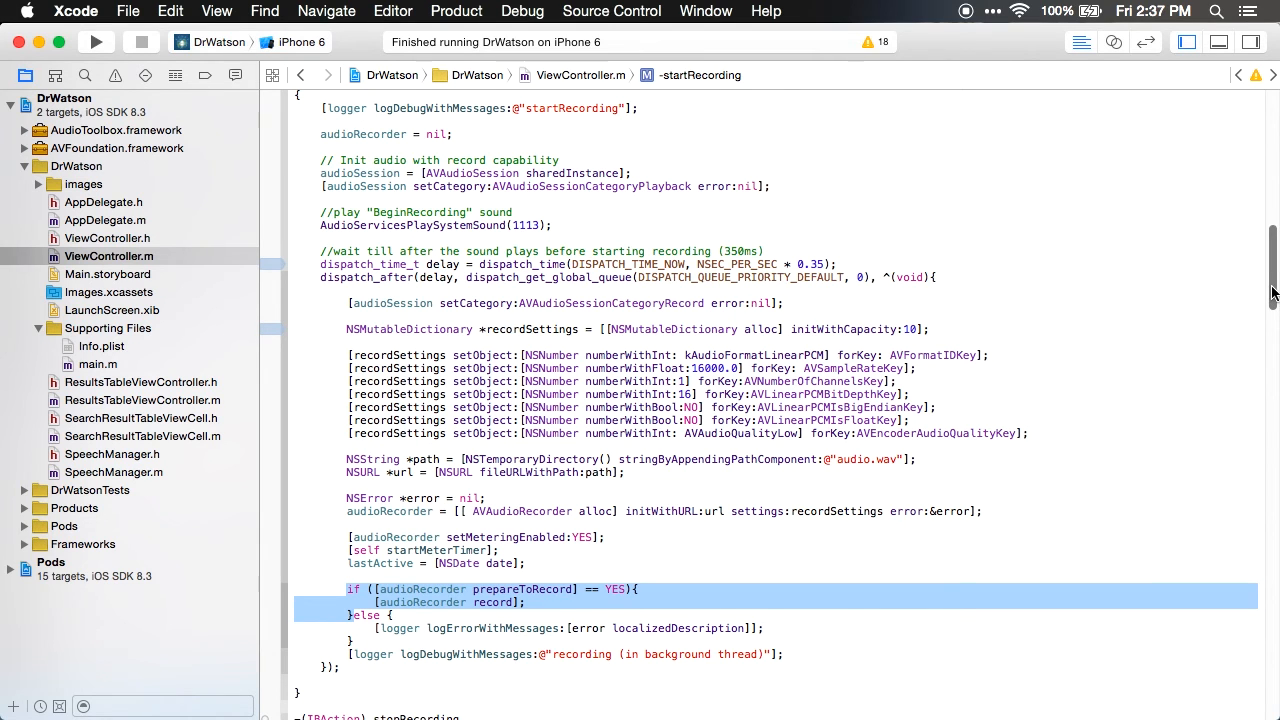
{"action": "scroll", "scroll_direction": "down", "scroll_amount": 3}
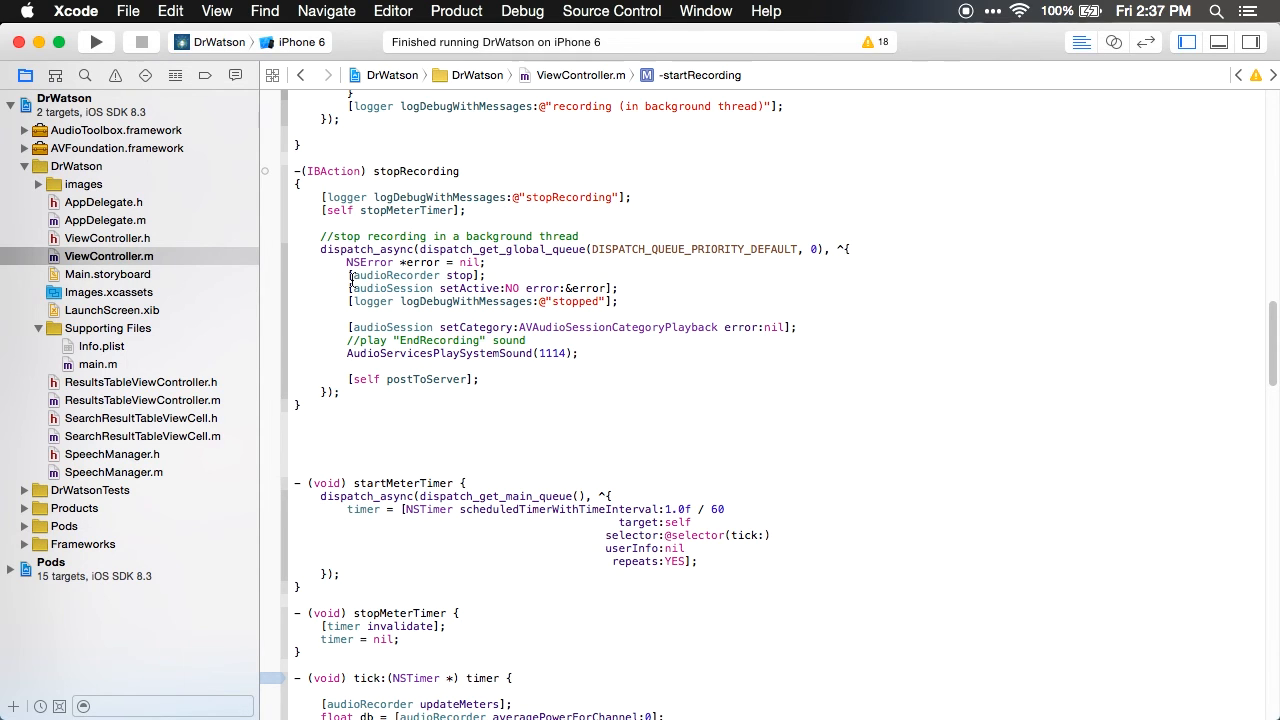
Step: Highlight the [audioRecorder stop] and [self postToServer] calls in stopRecording
{"action": "double_click", "coordinate": [415, 275]}
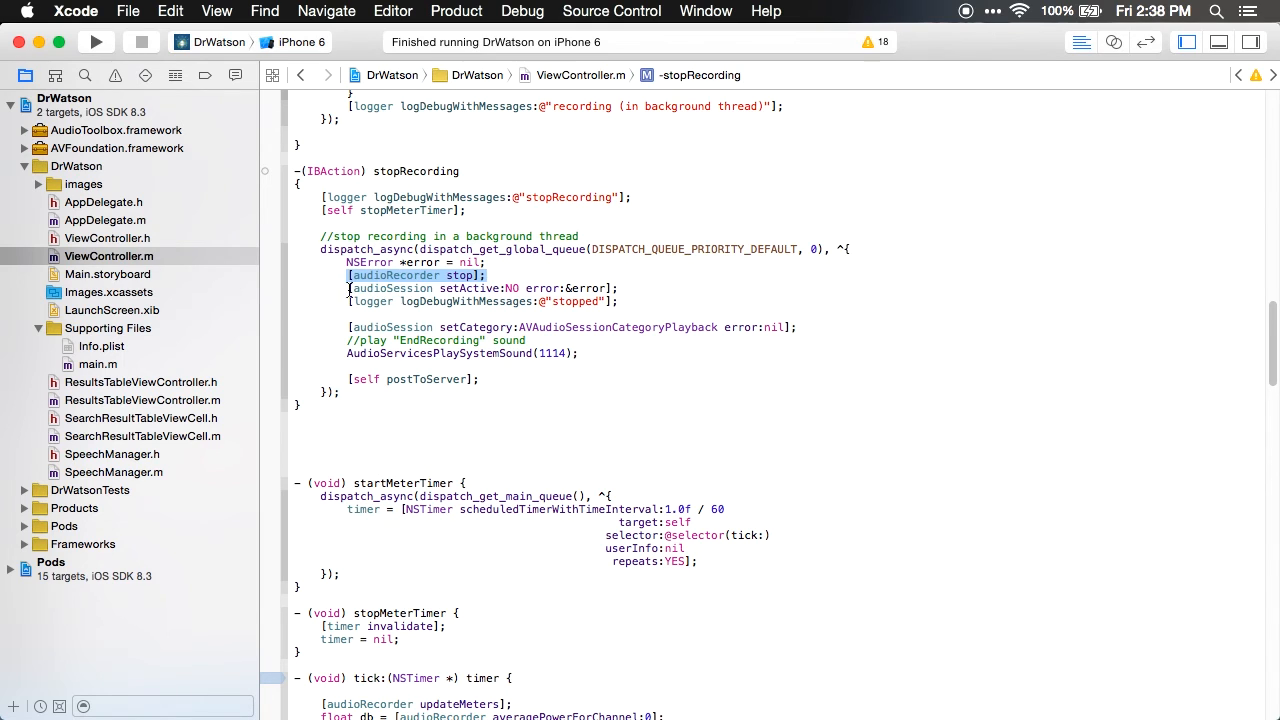
{"action": "left_click", "coordinate": [632, 288]}
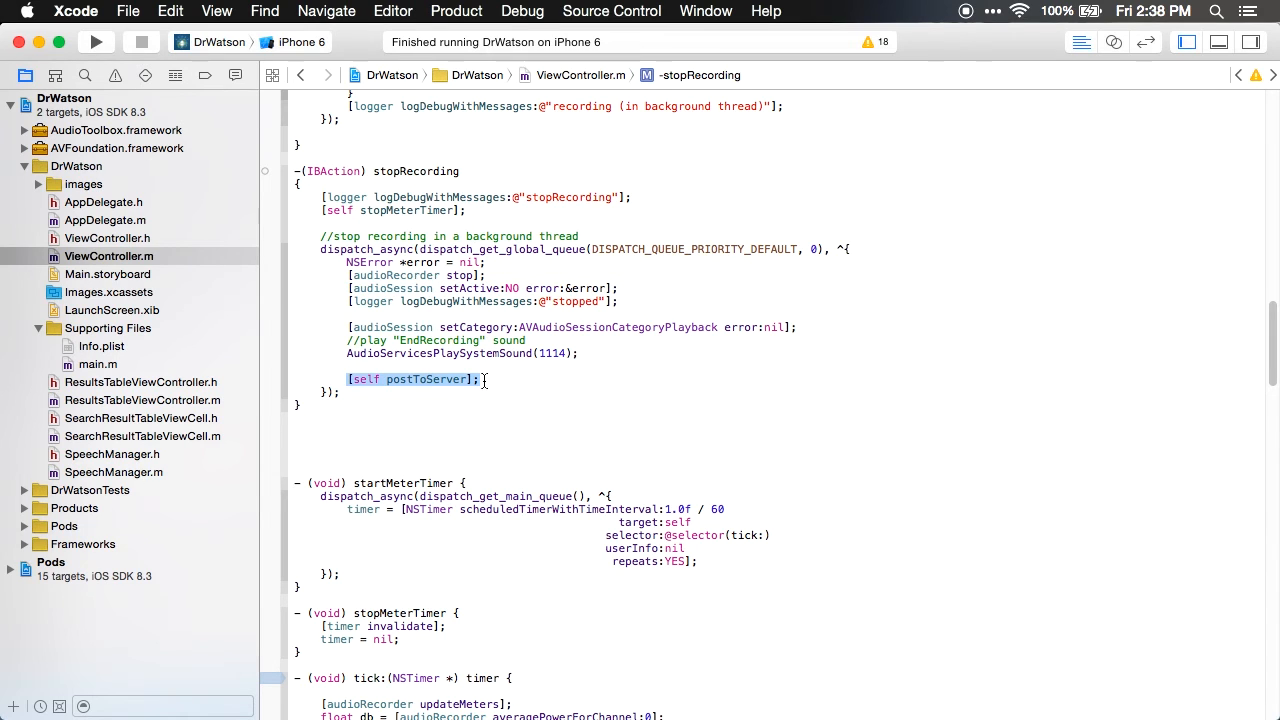
{"action": "scroll", "scroll_direction": "down", "scroll_amount": 3}
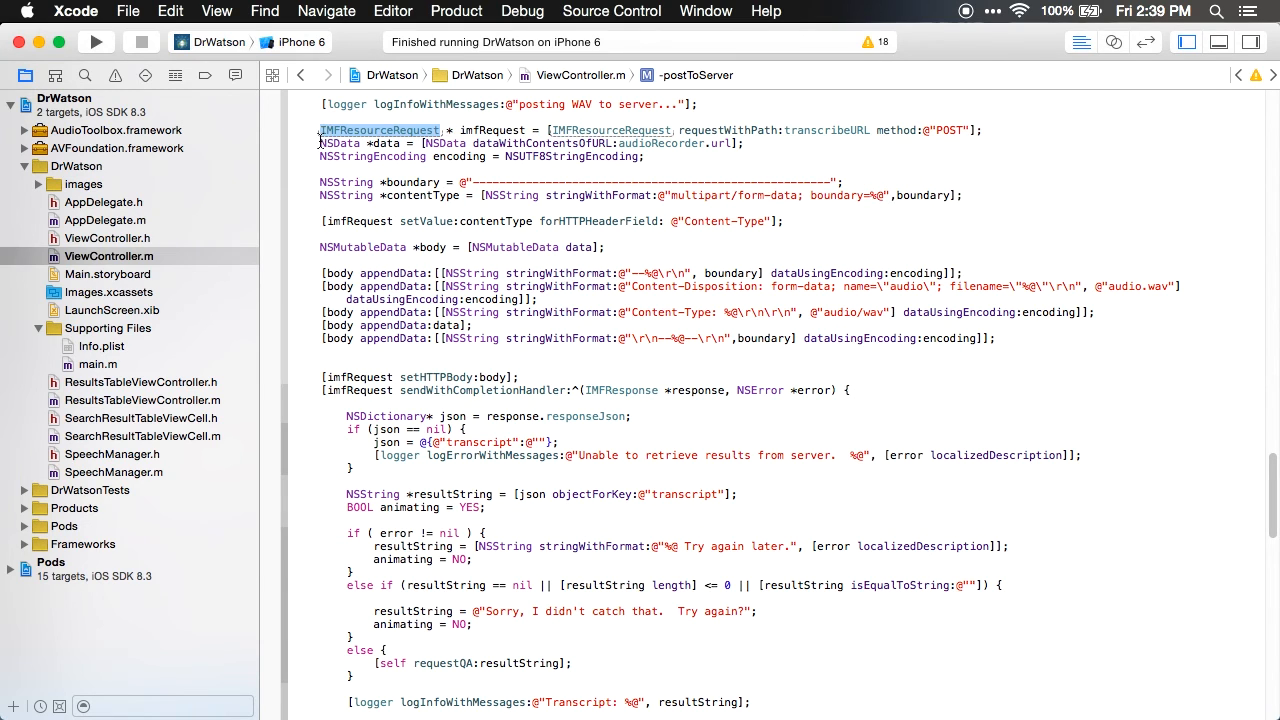
Step: Highlight postToServer's audio data and content-type setup, then the [body appendData:data] line
{"action": "left_click_drag", "start_coordinate": [320, 142], "coordinate": [420, 273]}
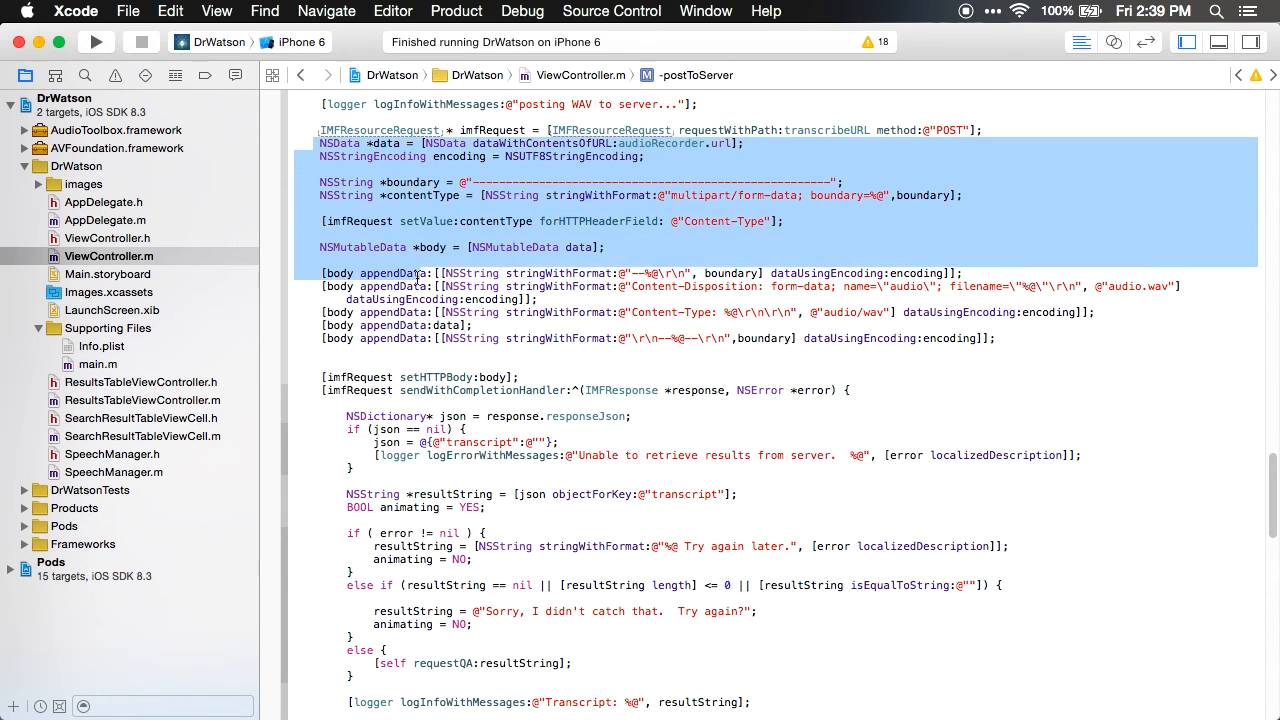
{"action": "left_click", "coordinate": [428, 360]}
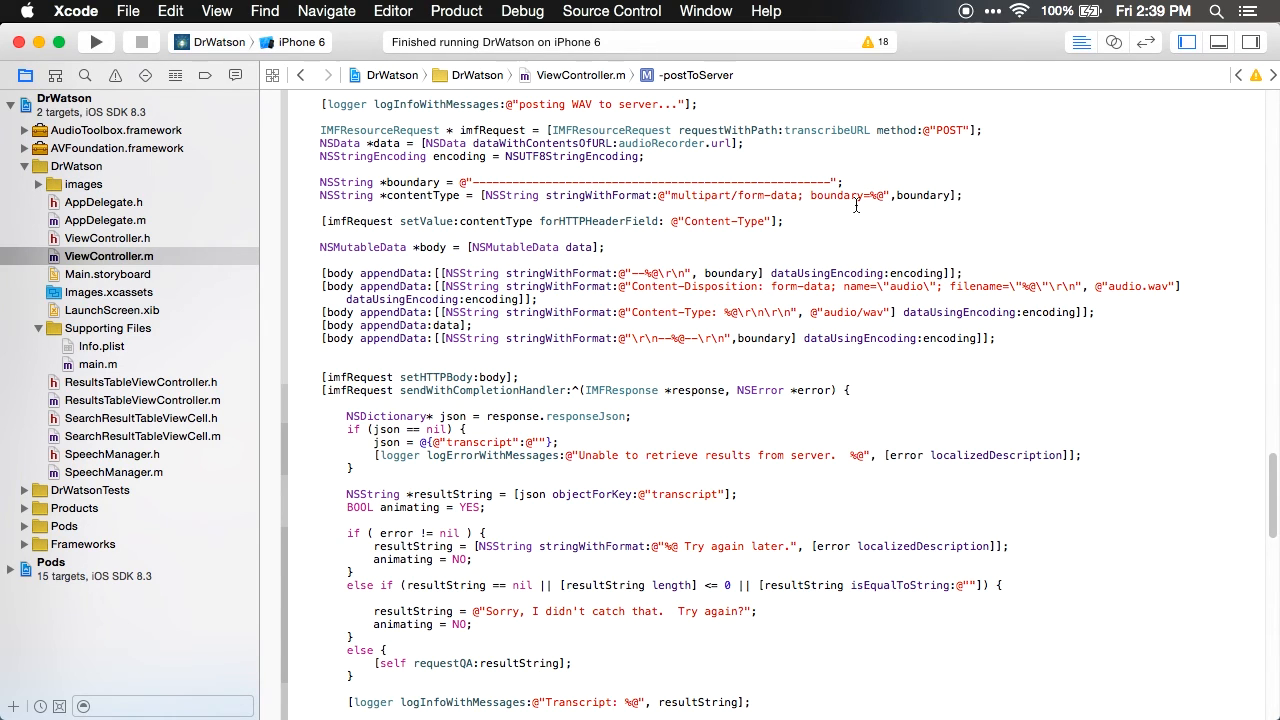
{"action": "double_click", "coordinate": [905, 286]}
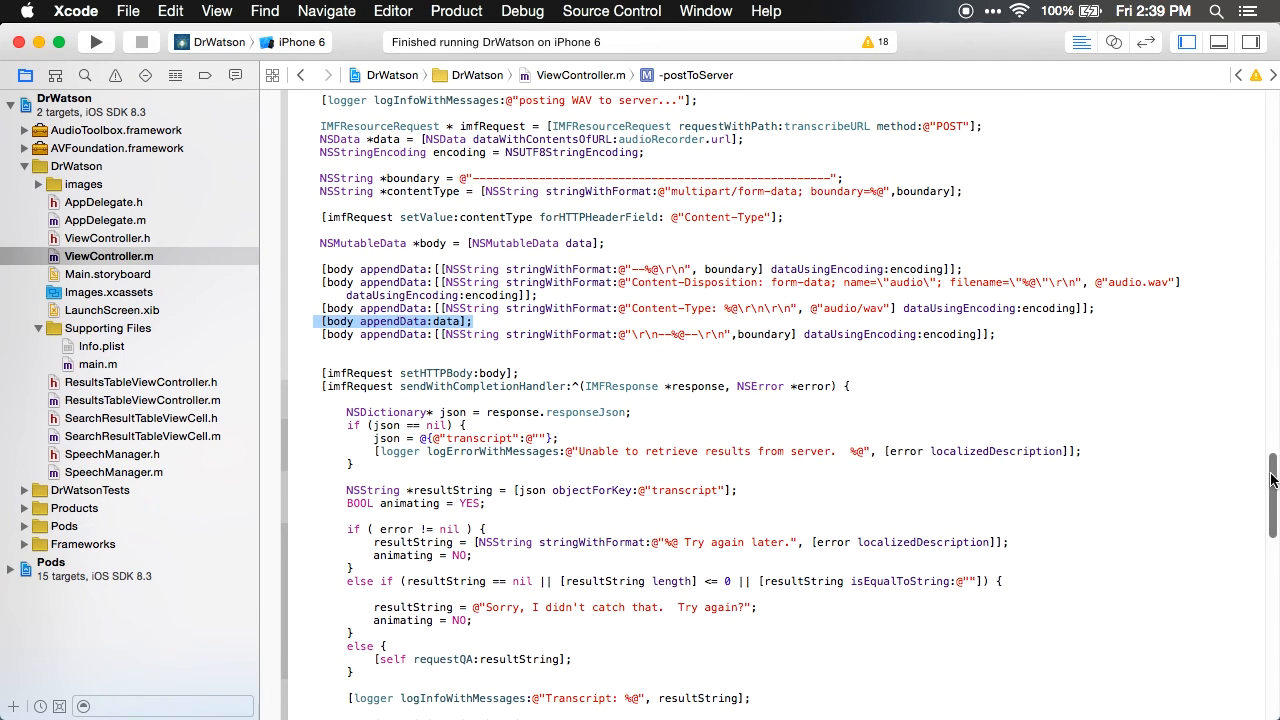
Step: Highlight the sendWithCompletionHandler call and the resultString transcript variable
{"action": "scroll", "scroll_direction": "down", "scroll_amount": 3}
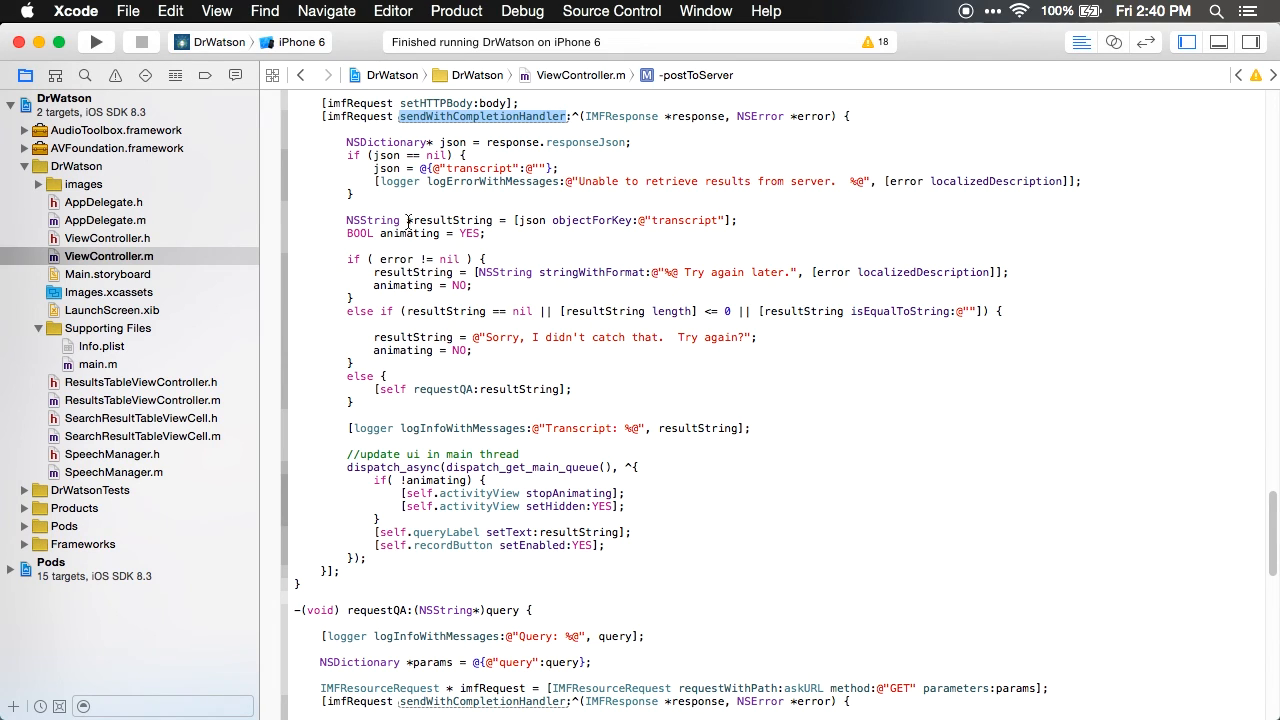
{"action": "triple_click", "coordinate": [540, 220]}
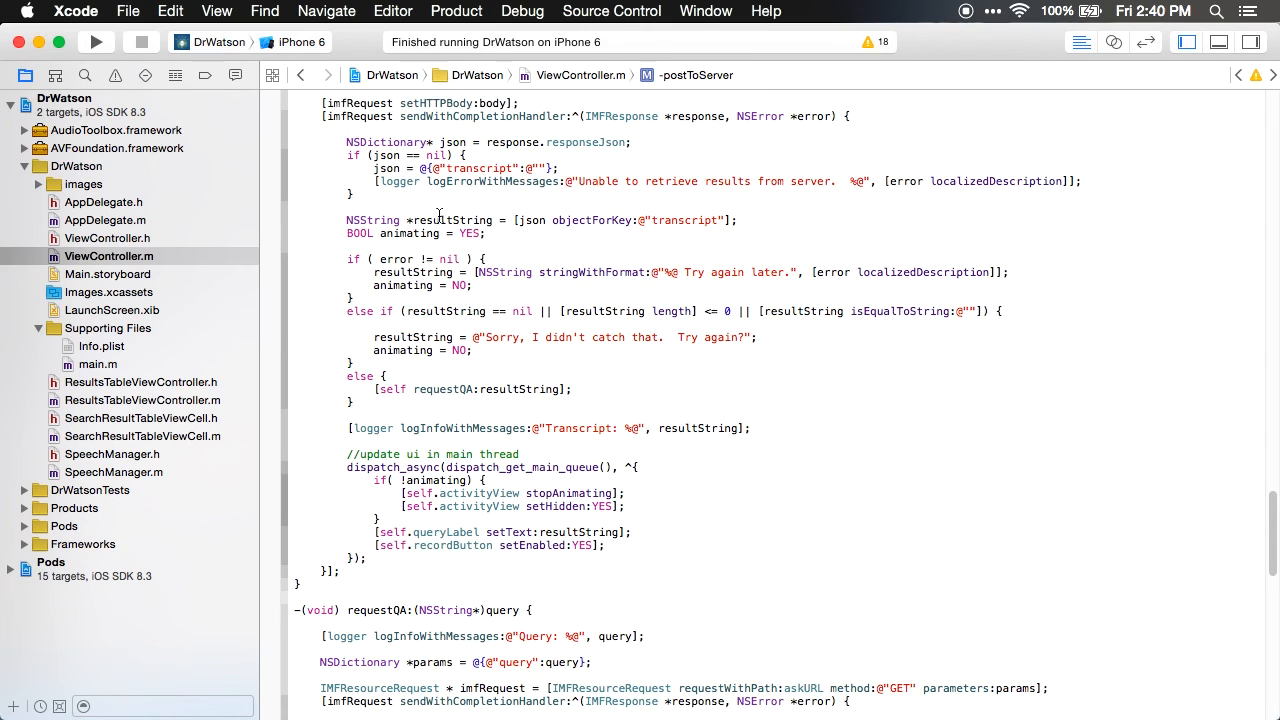
{"action": "double_click", "coordinate": [450, 220]}
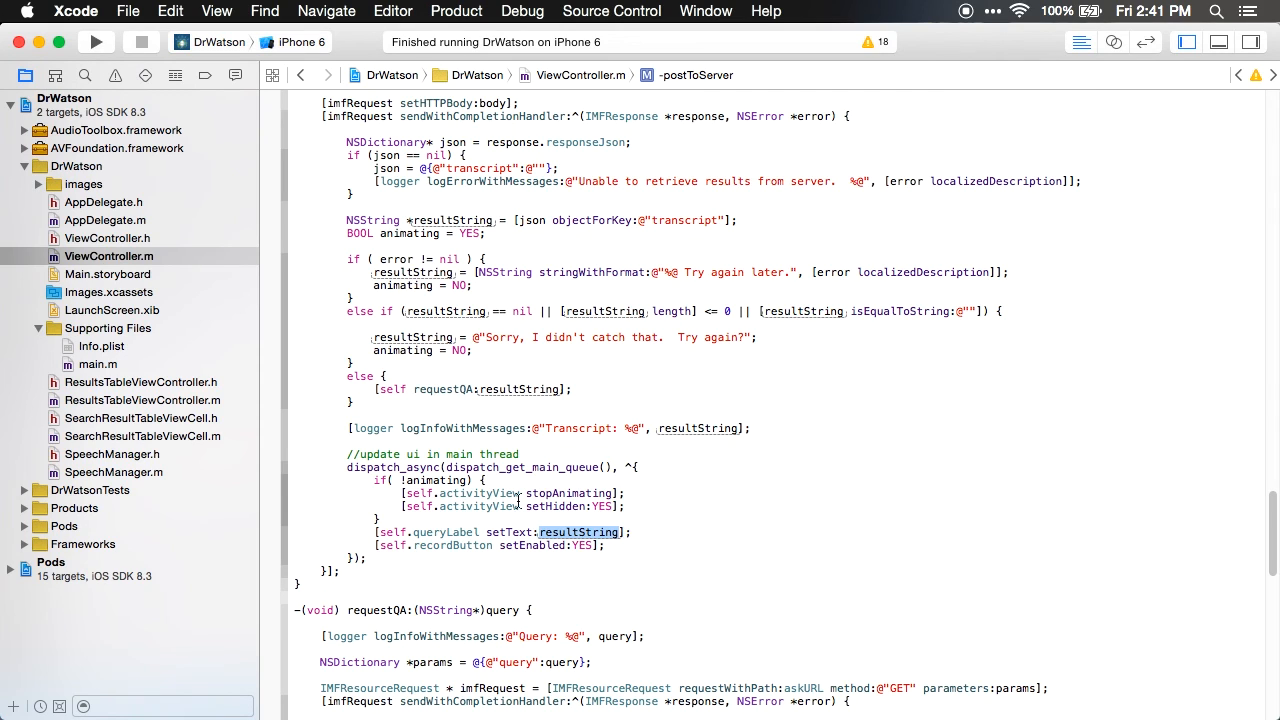
Step: Highlight requestQA's name, its GET IMFResourceRequest send lines and the askURL endpoint
{"action": "scroll", "scroll_direction": "down", "scroll_amount": 3}
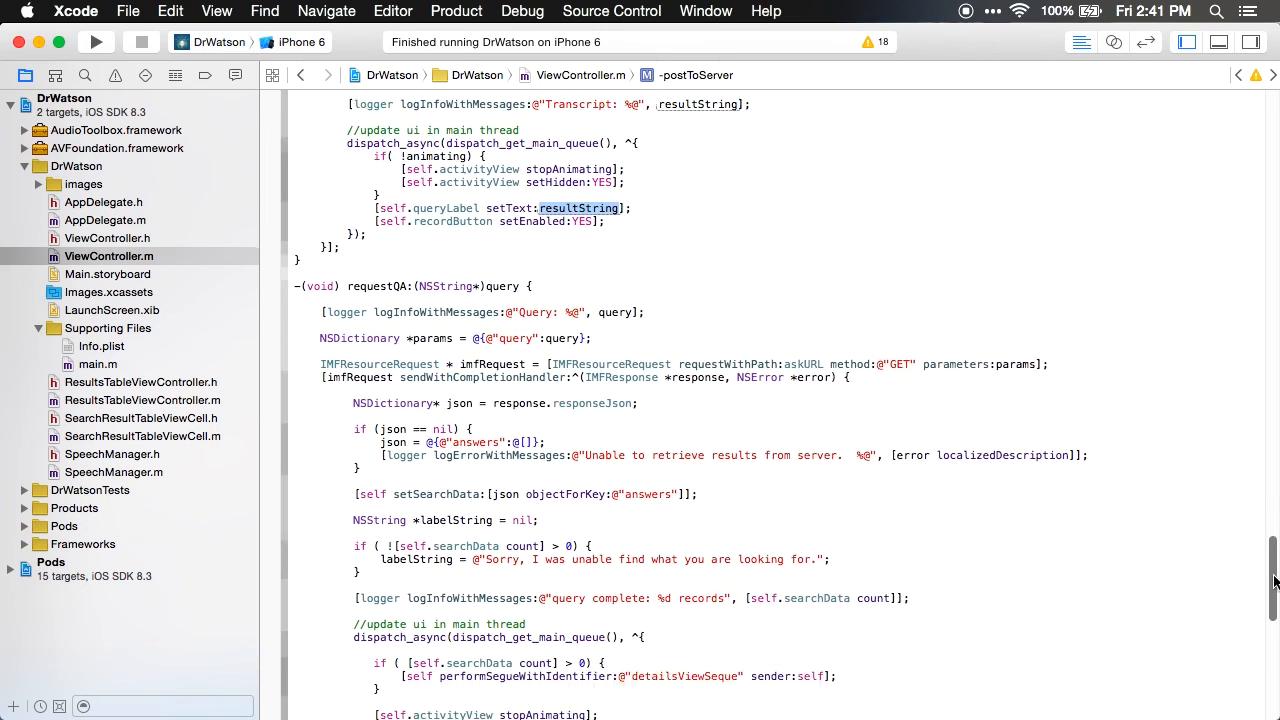
{"action": "scroll", "scroll_direction": "down", "scroll_amount": 3}
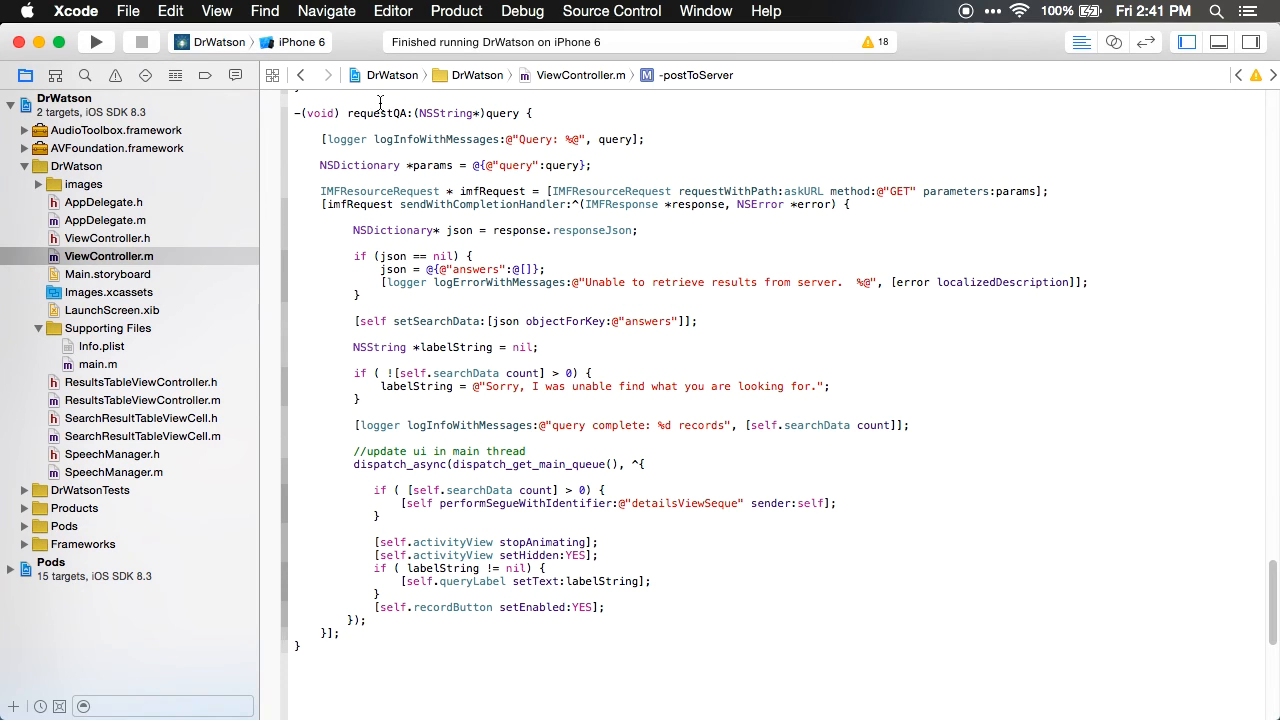
{"action": "double_click", "coordinate": [378, 113]}
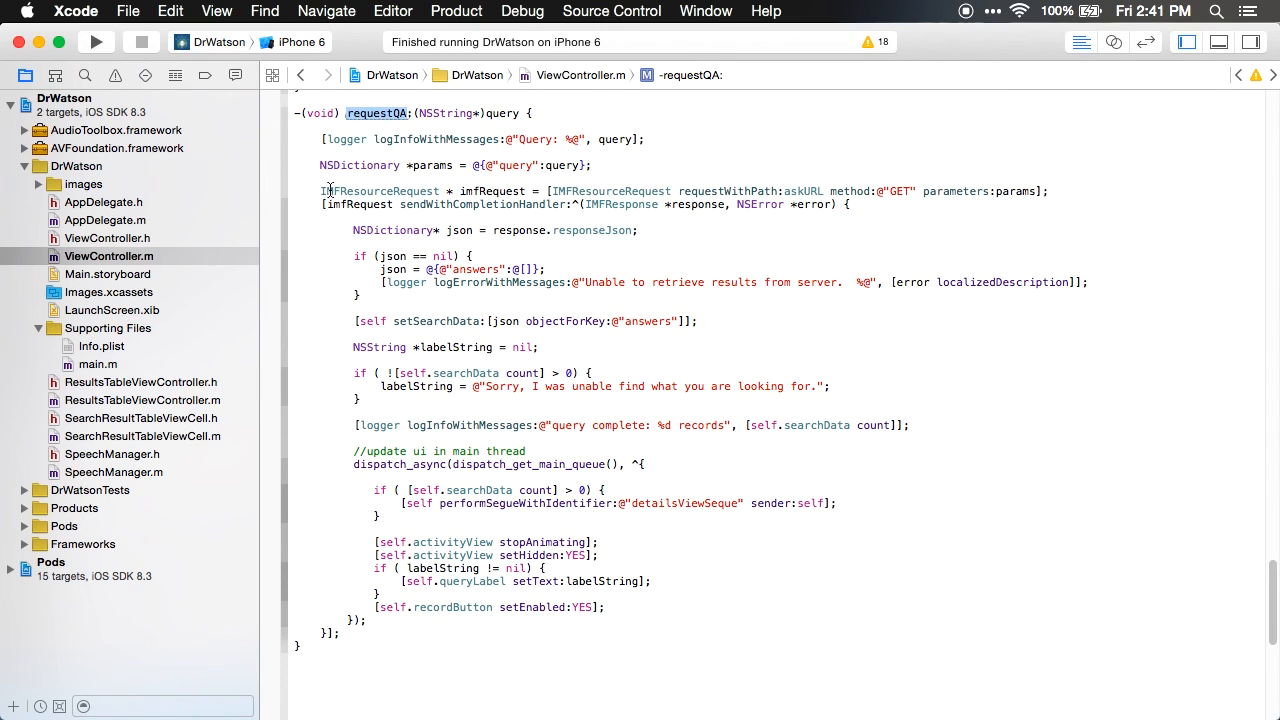
{"action": "left_click_drag", "start_coordinate": [325, 191], "coordinate": [850, 205]}
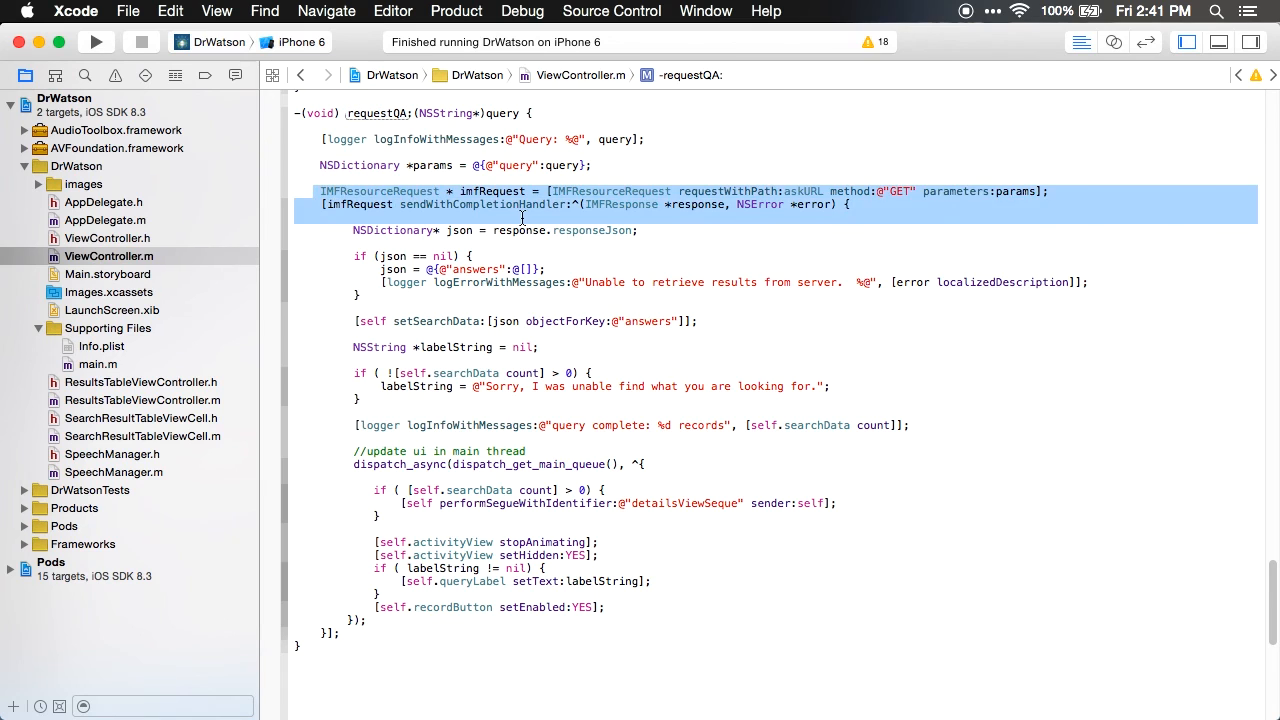
{"action": "double_click", "coordinate": [803, 191]}
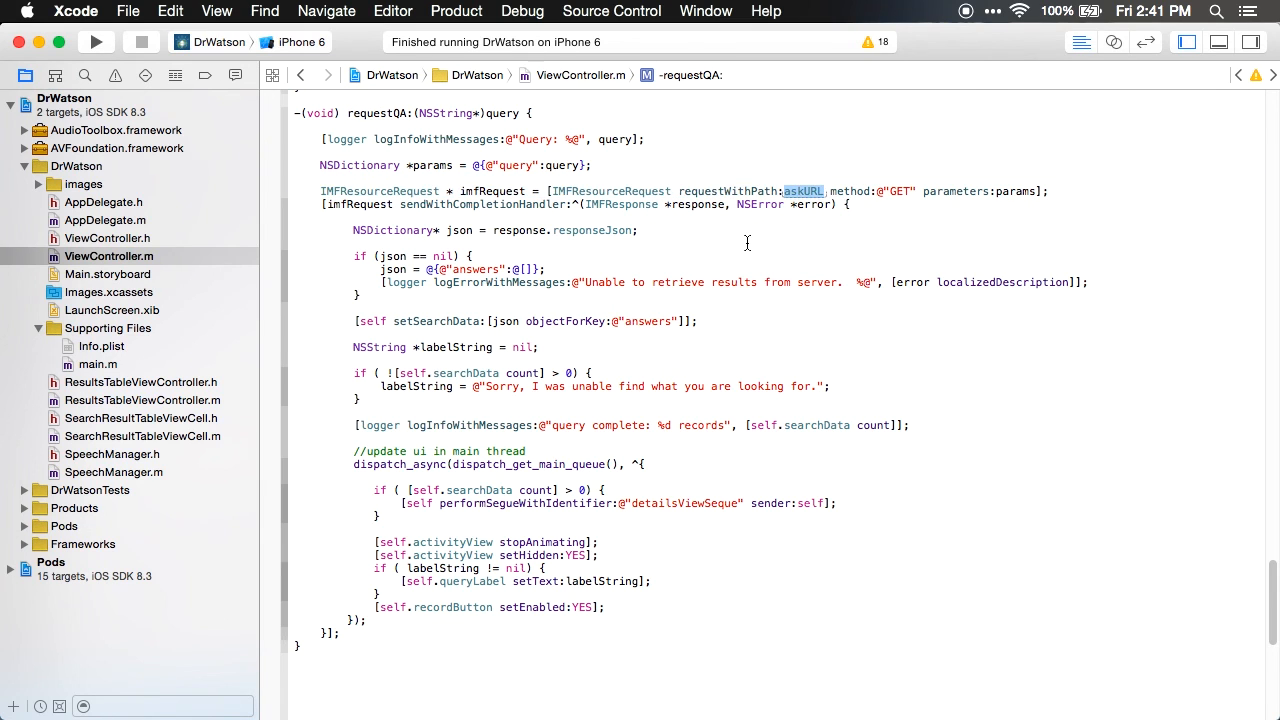